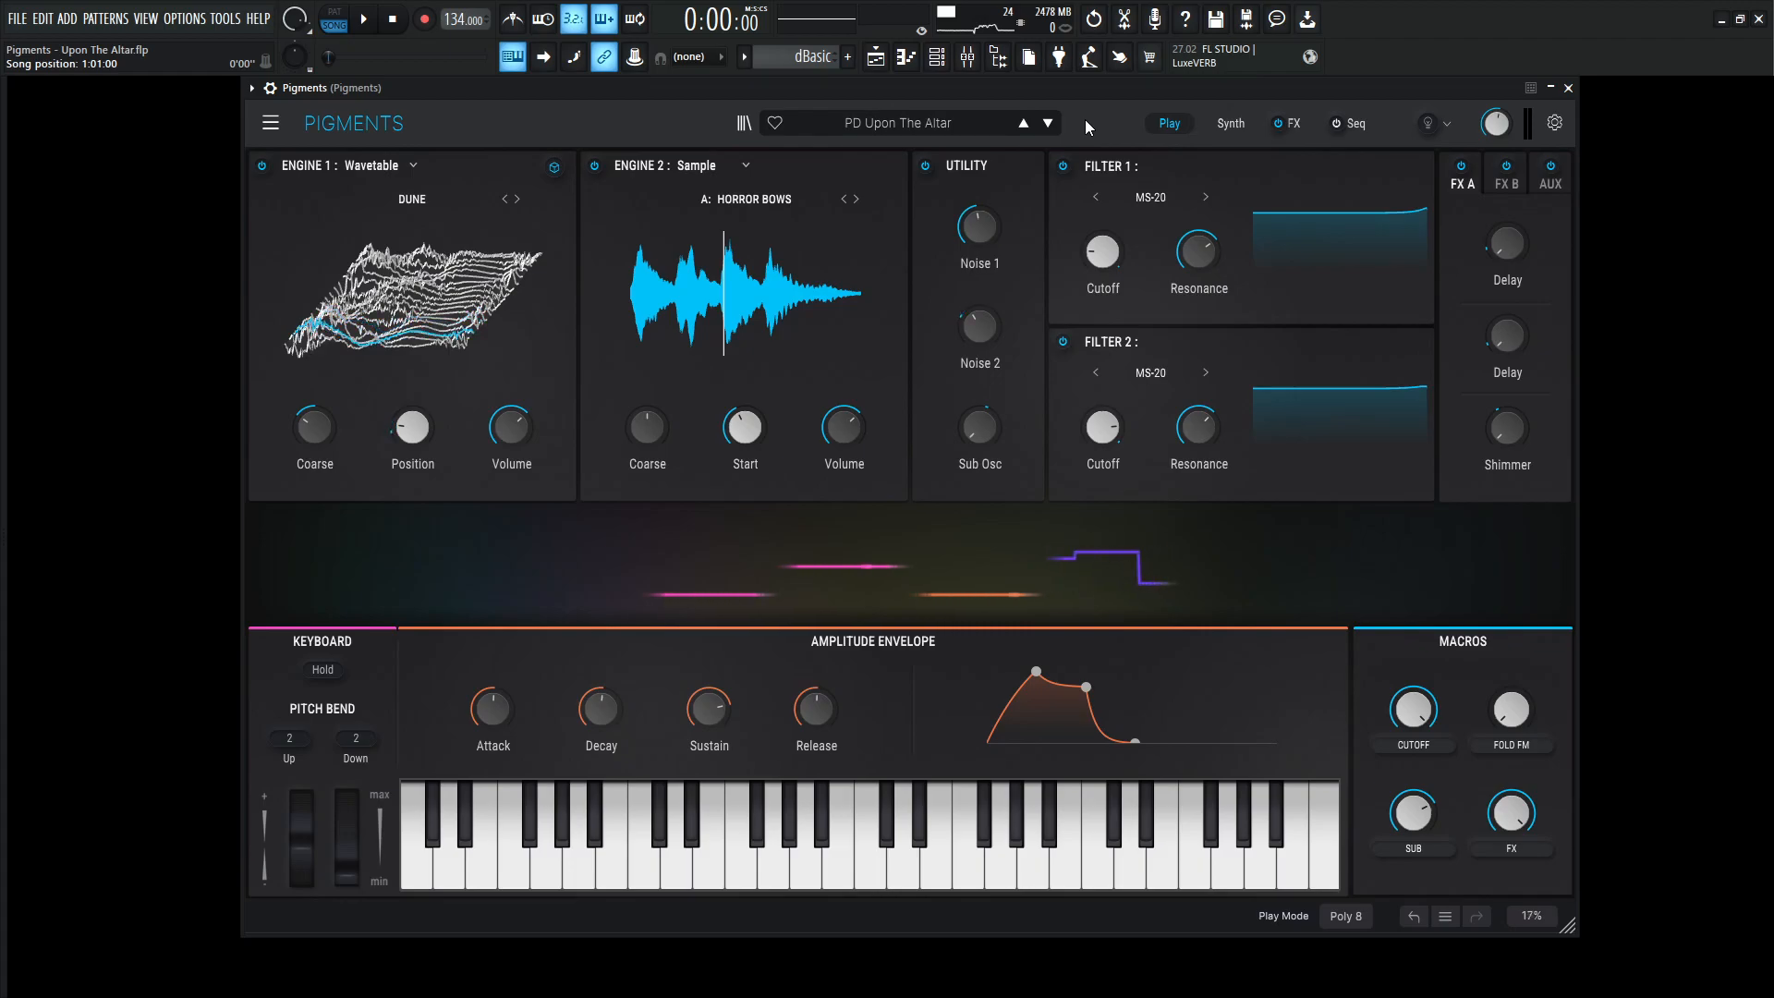
Audition the pad while sweeping the Fold FM and Cutoff macros up and back down
click(673, 842)
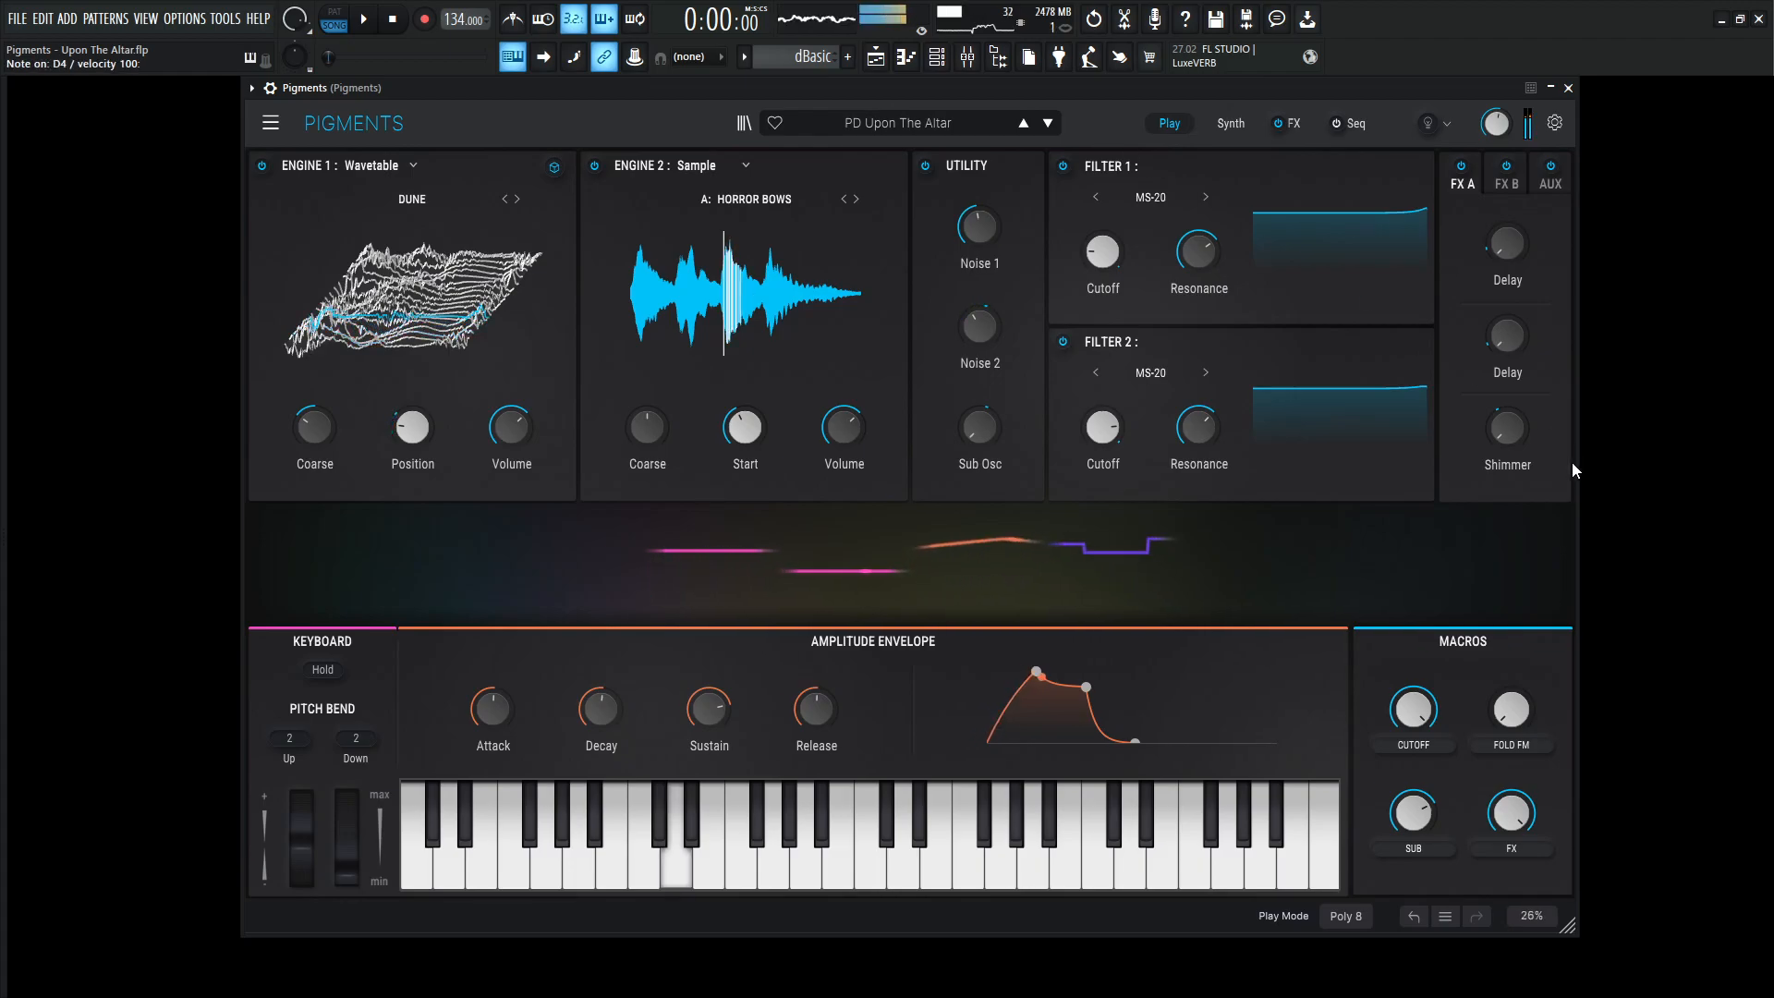
mouse_move(1510, 710)
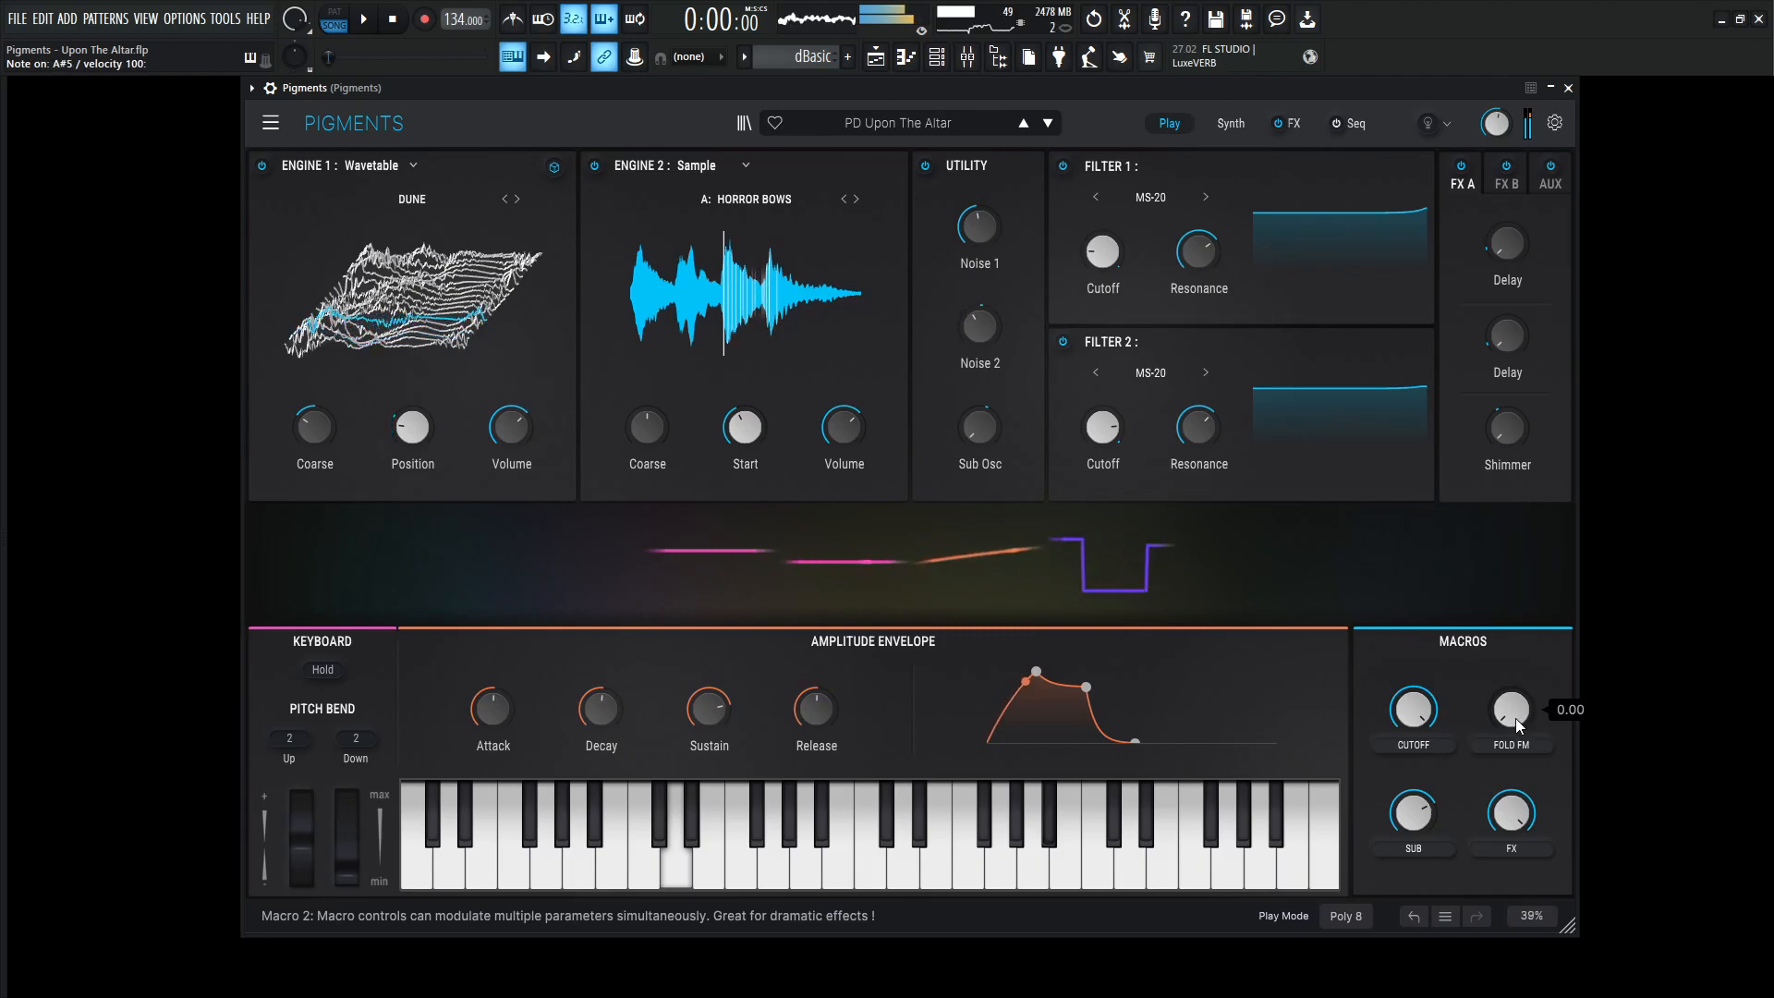
drag(1510, 710, 1510, 702)
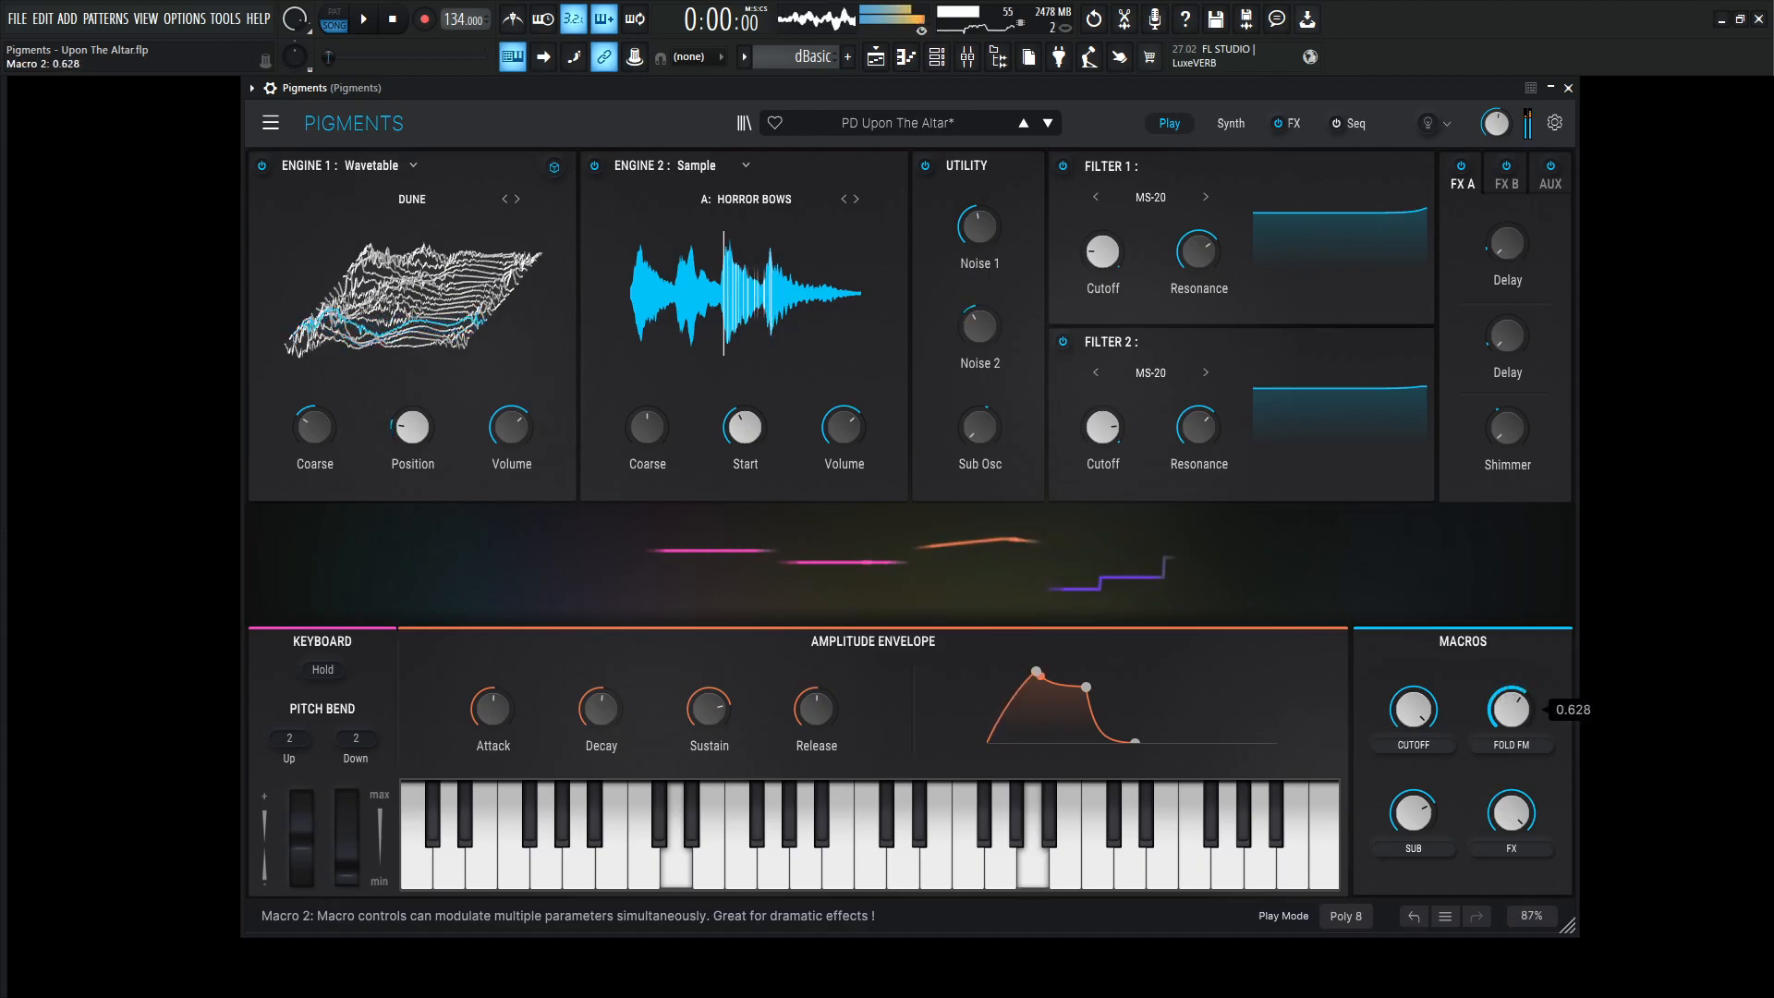
drag(1510, 710, 1510, 747)
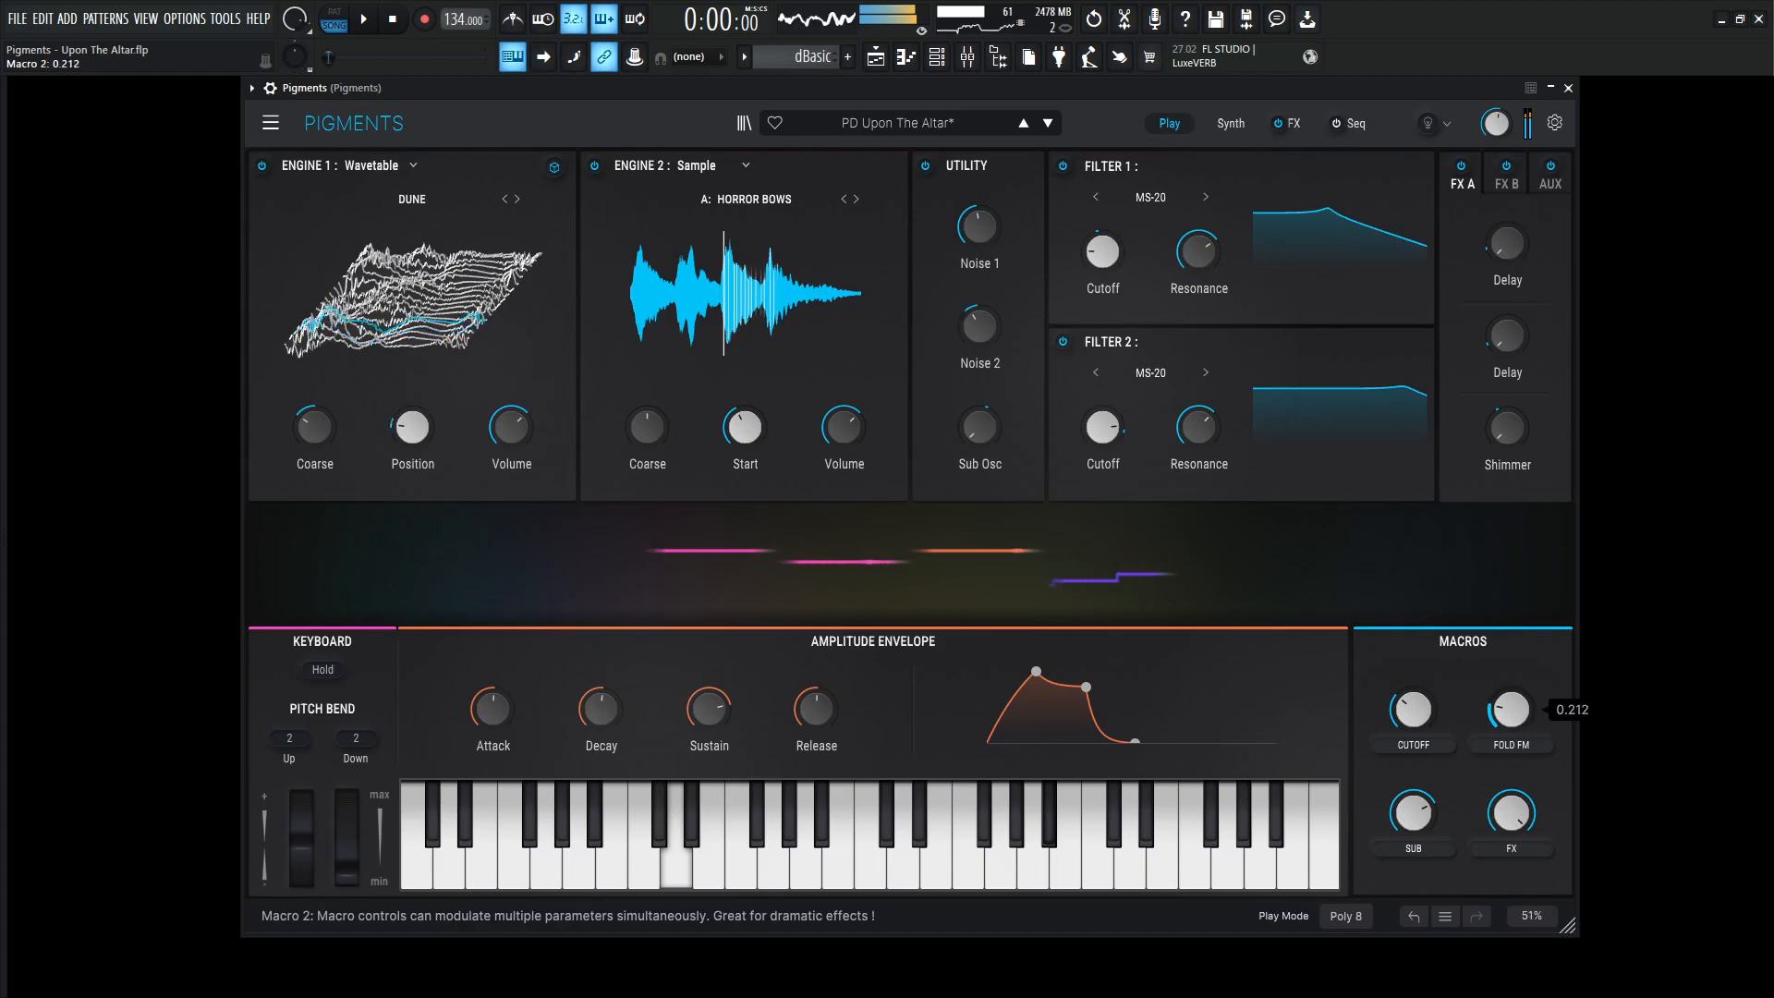
drag(1510, 710, 1510, 673)
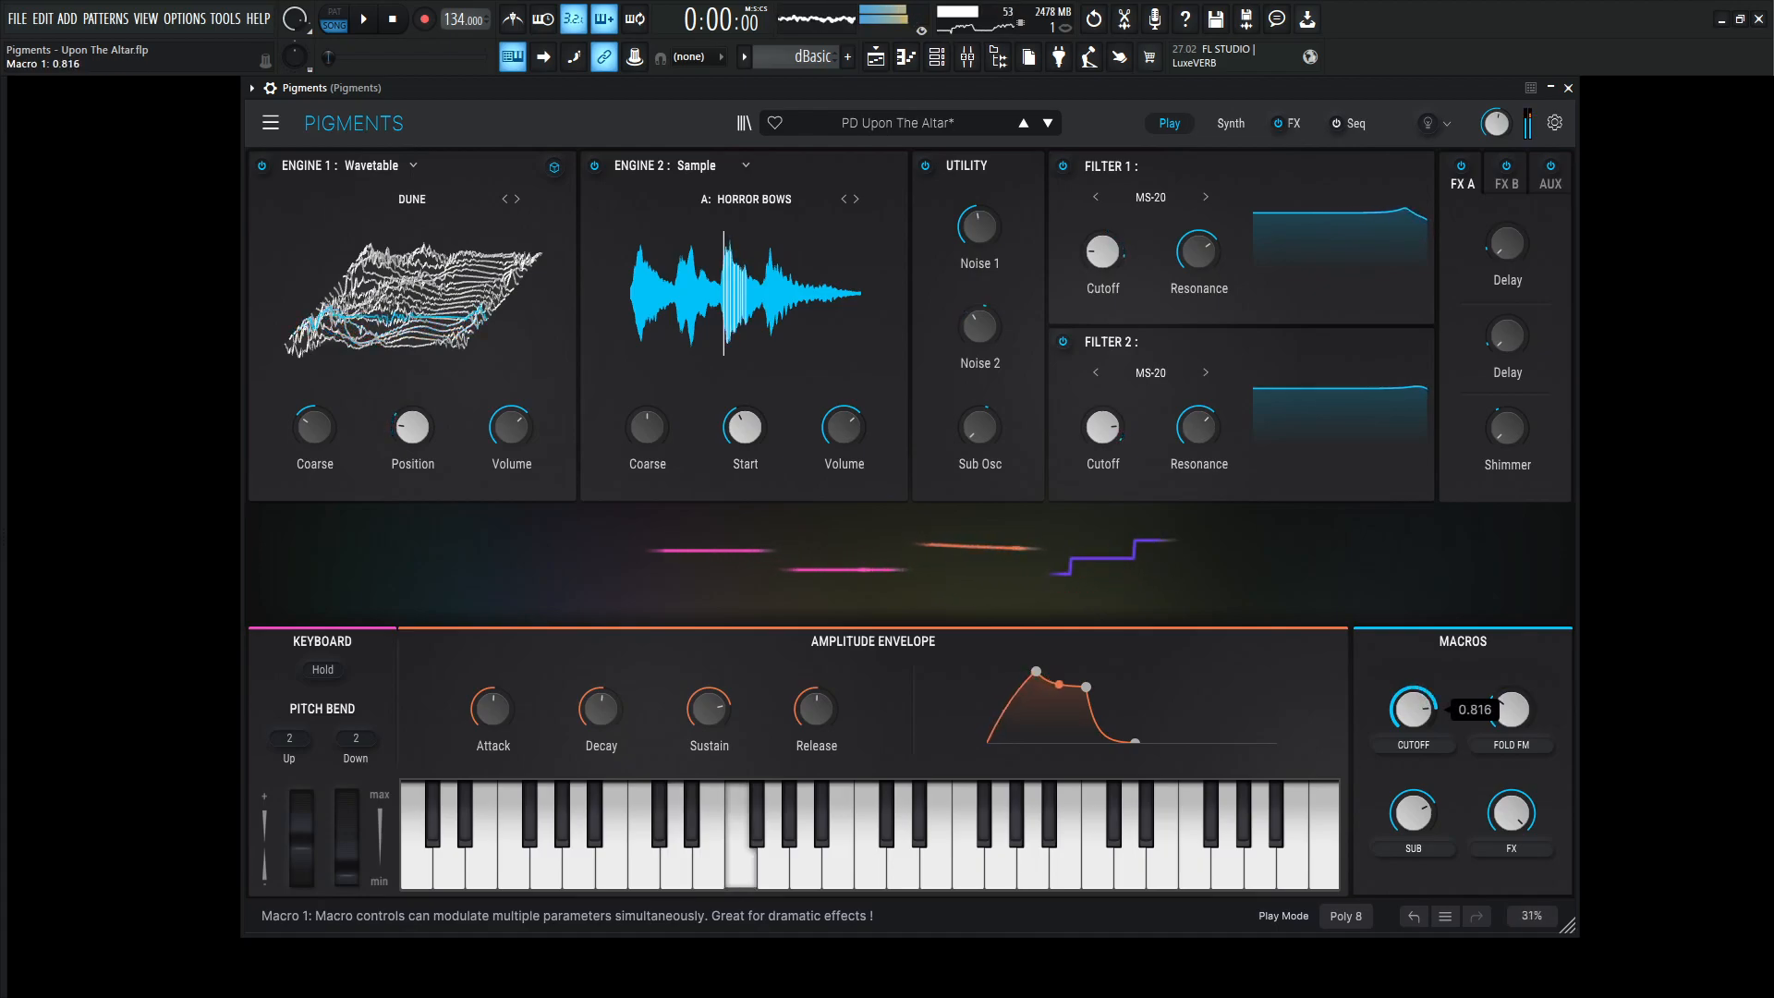
drag(1412, 710, 1412, 679)
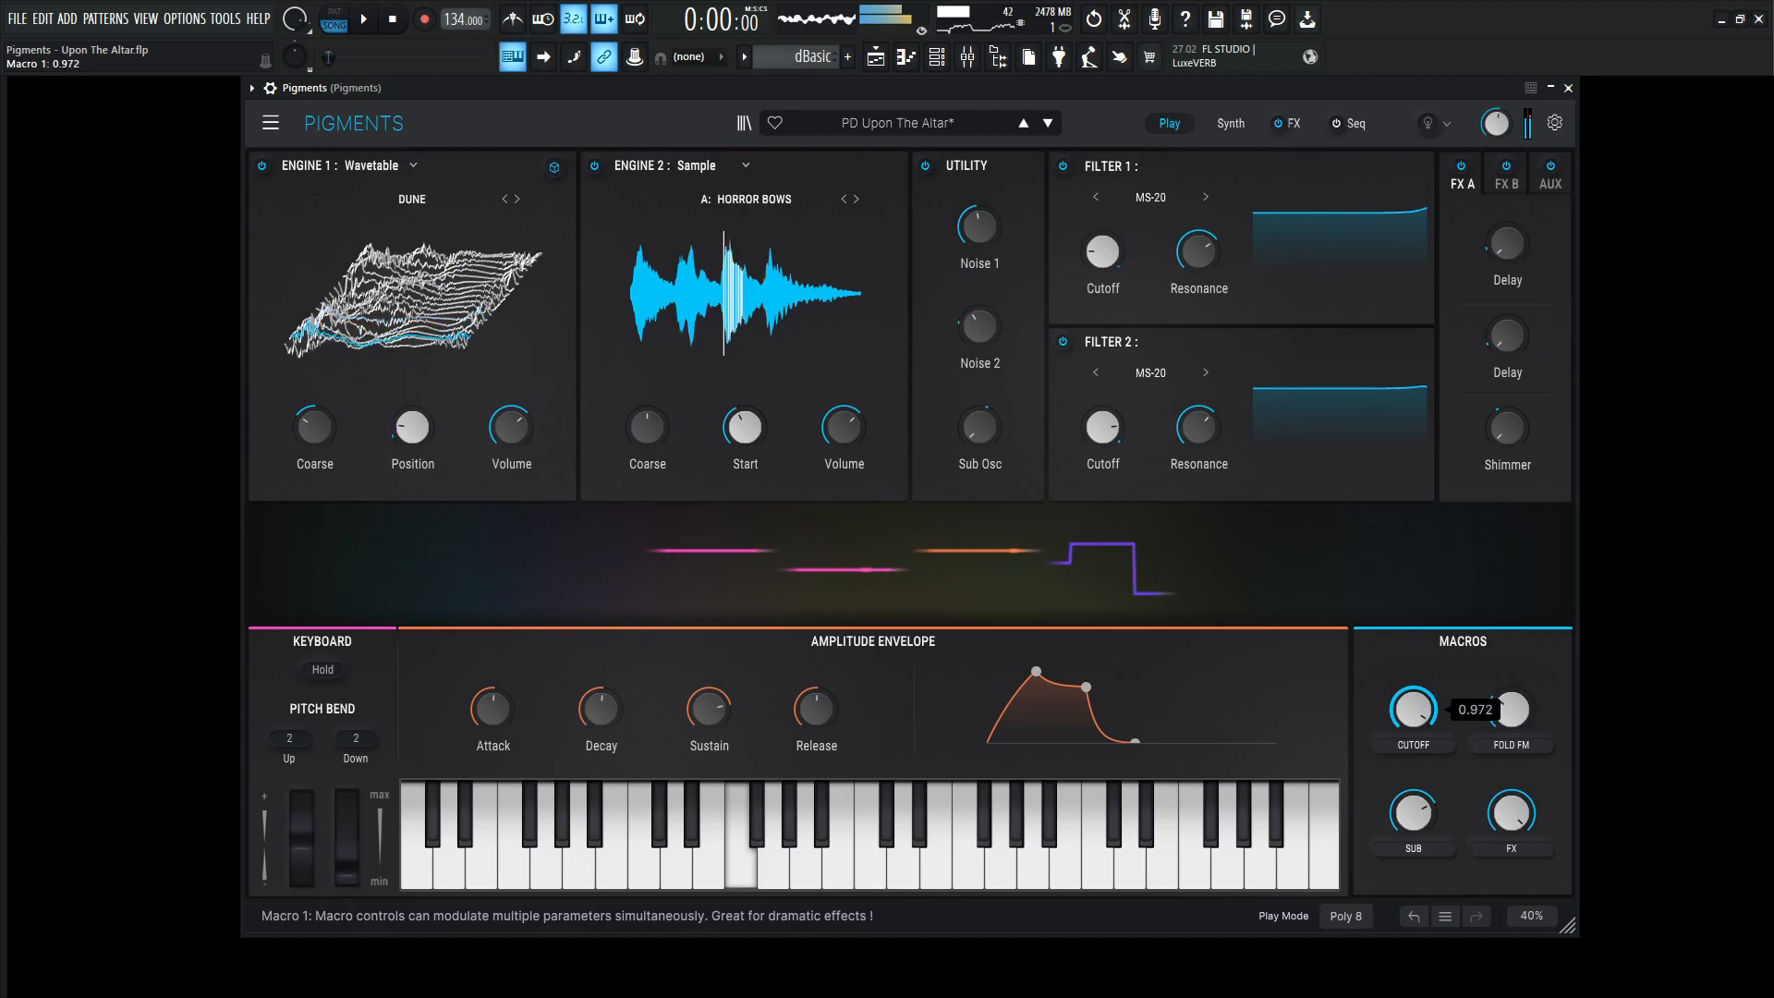
drag(1412, 710, 1412, 747)
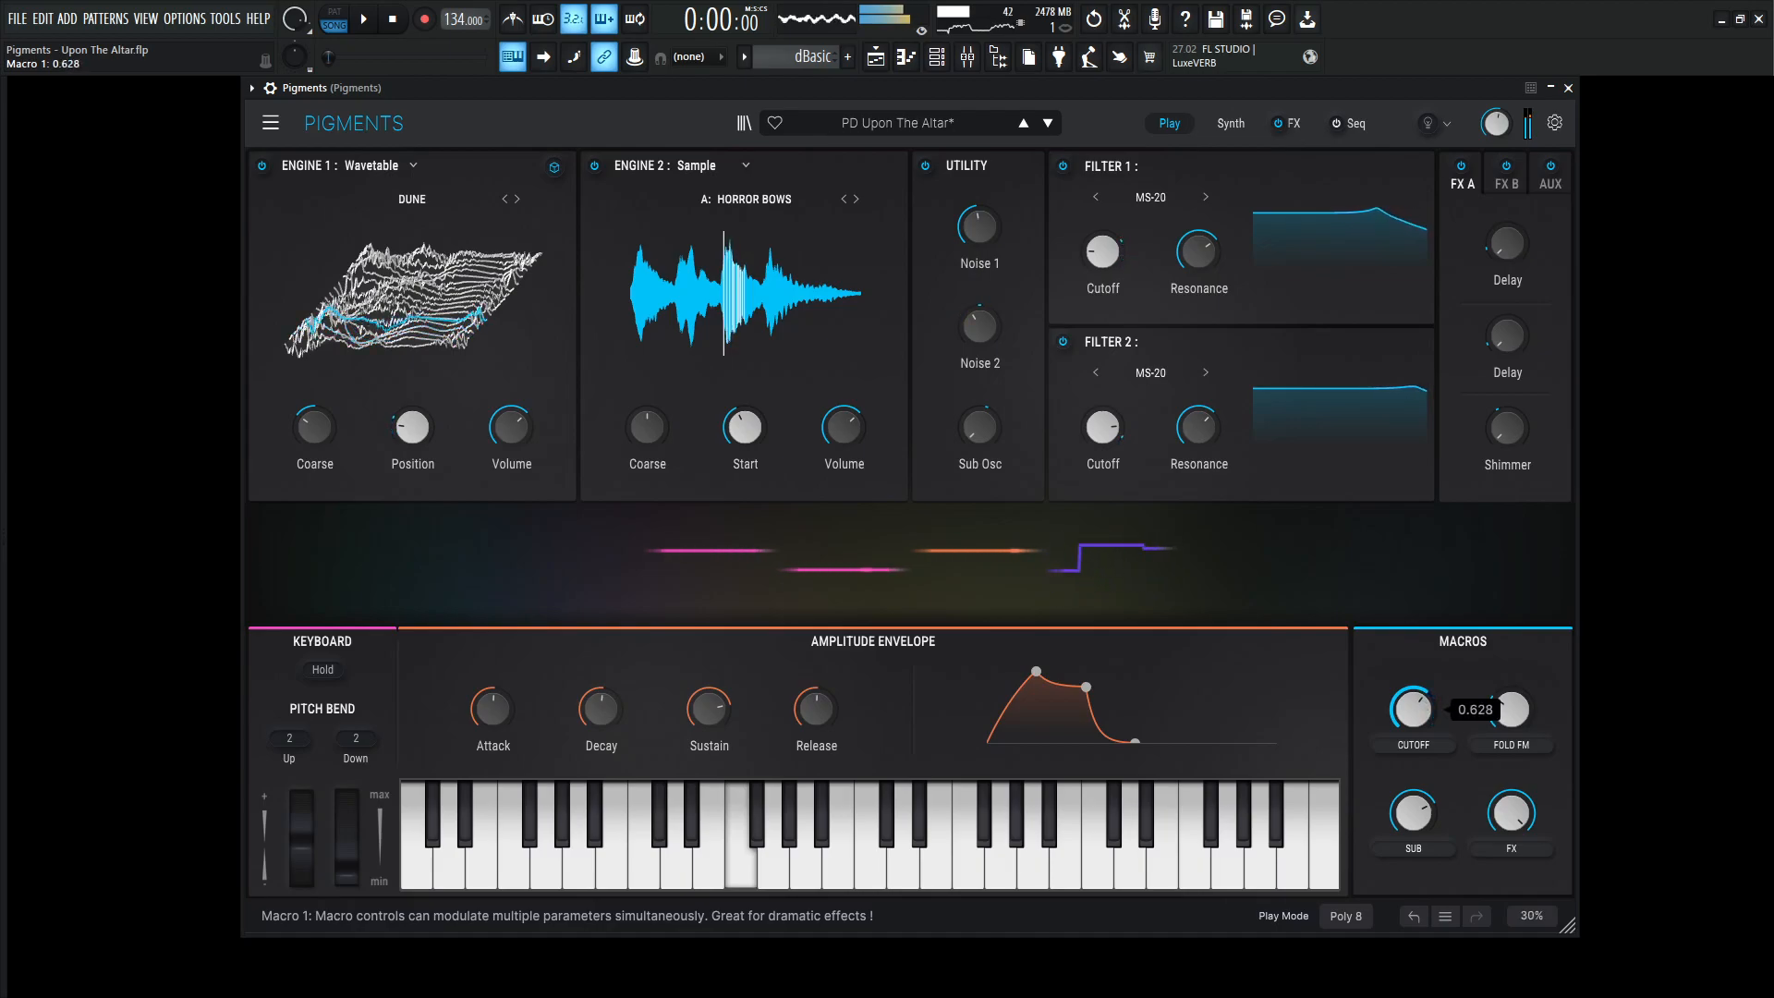
drag(1412, 709, 1426, 730)
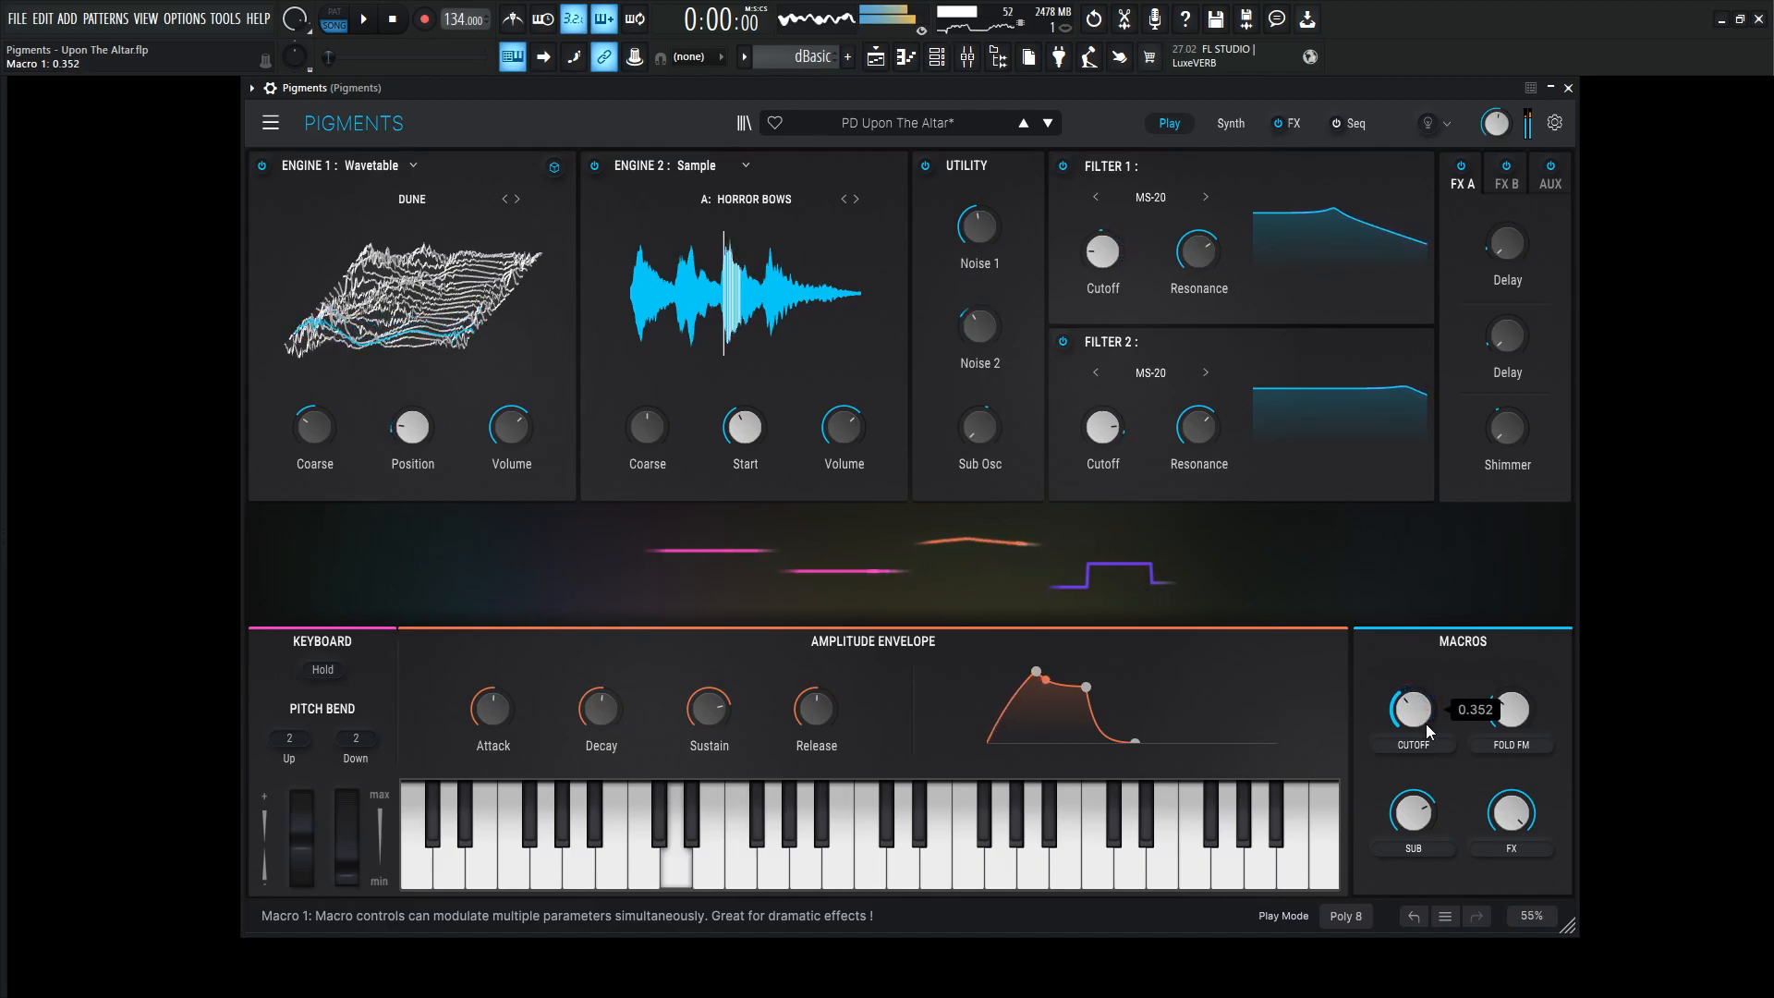
drag(1510, 710, 1510, 697)
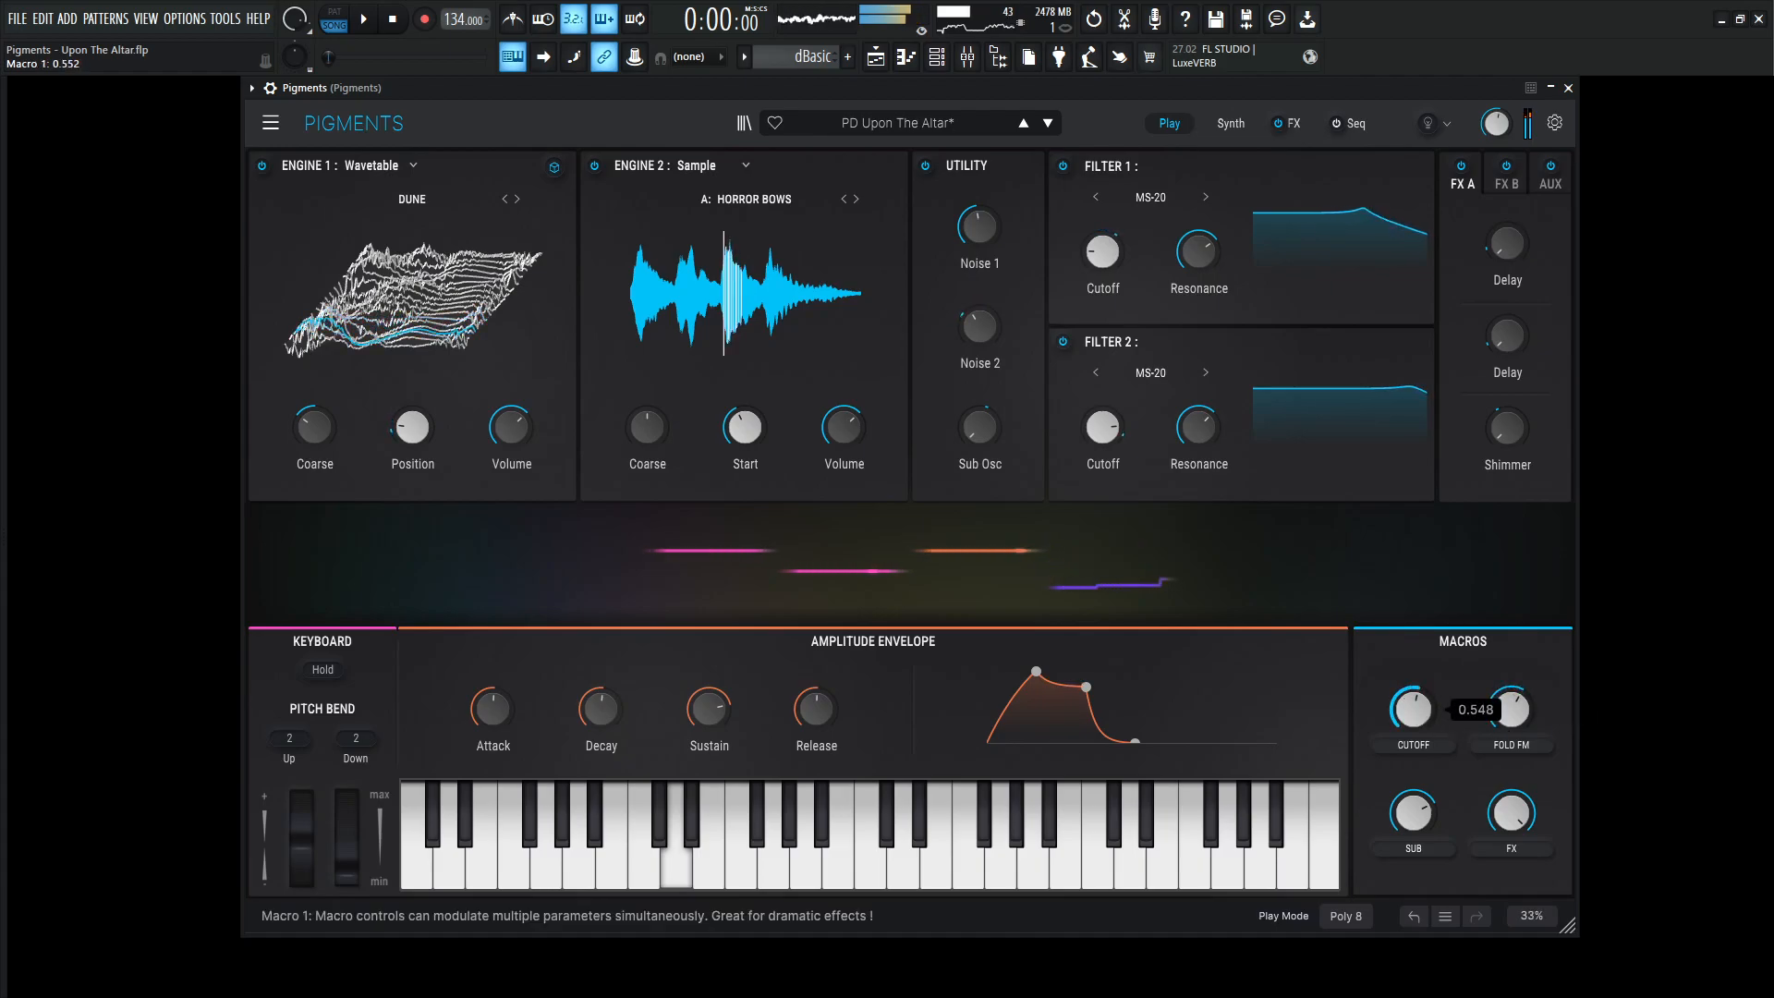
drag(1412, 709, 1412, 679)
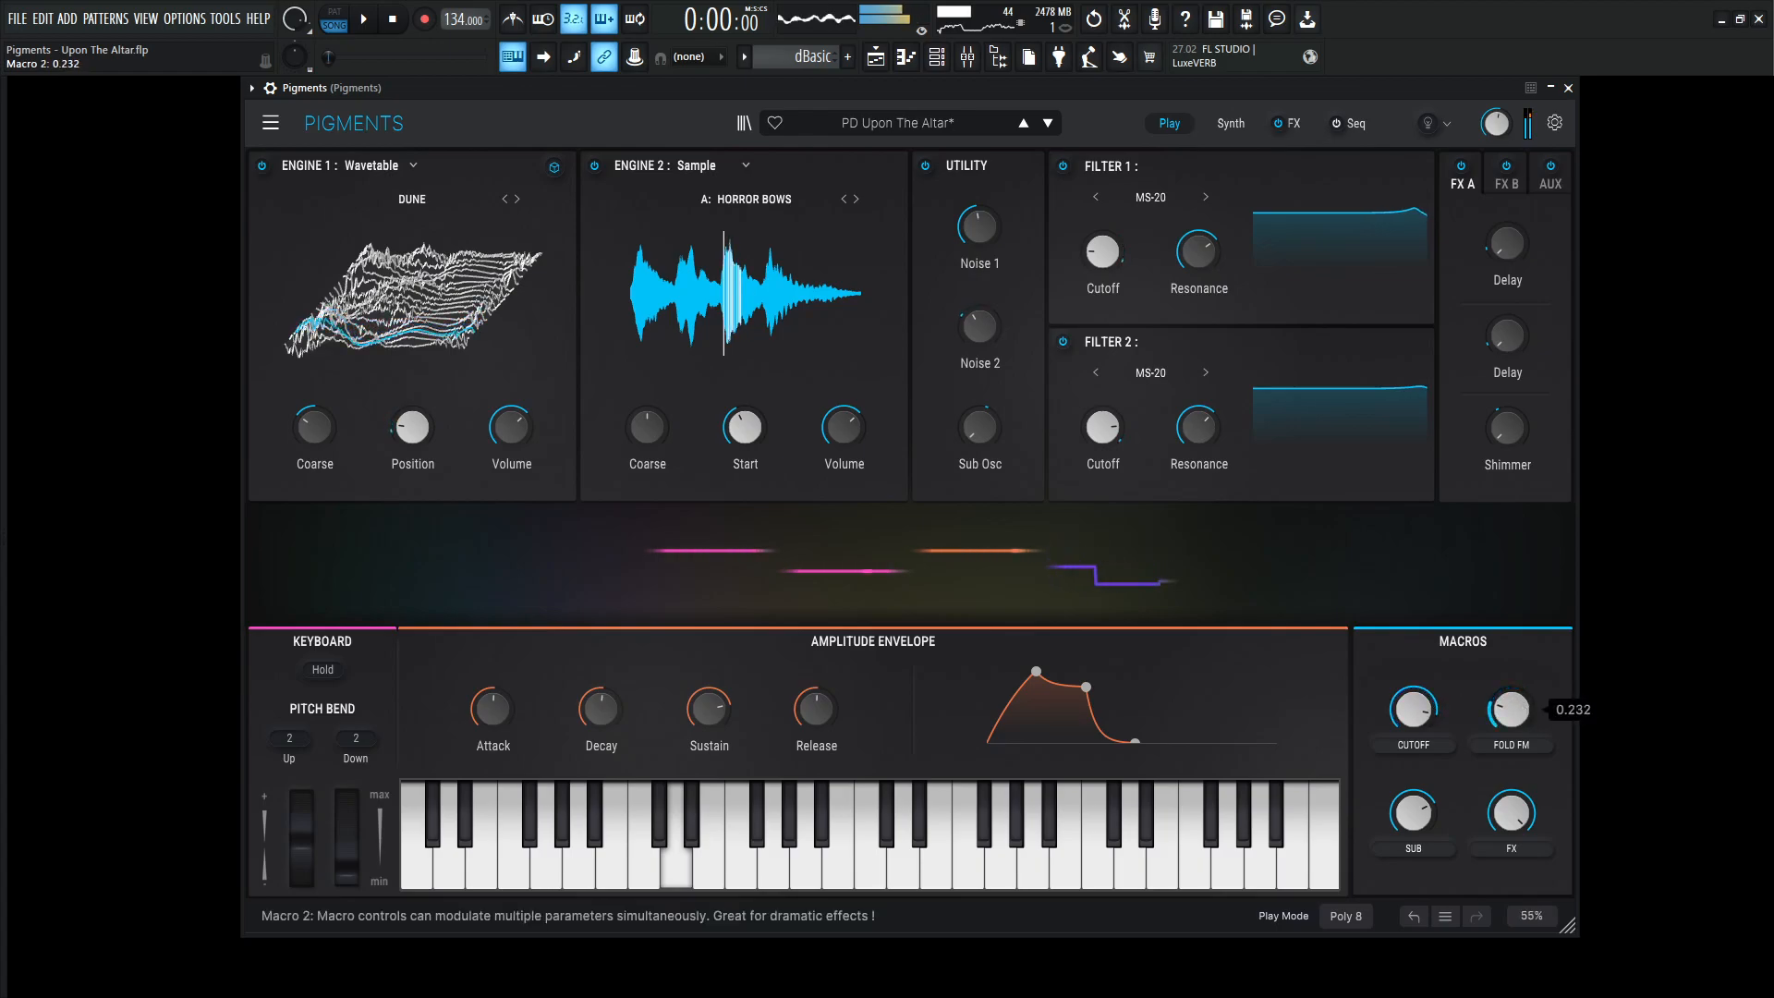
drag(1510, 710, 1510, 769)
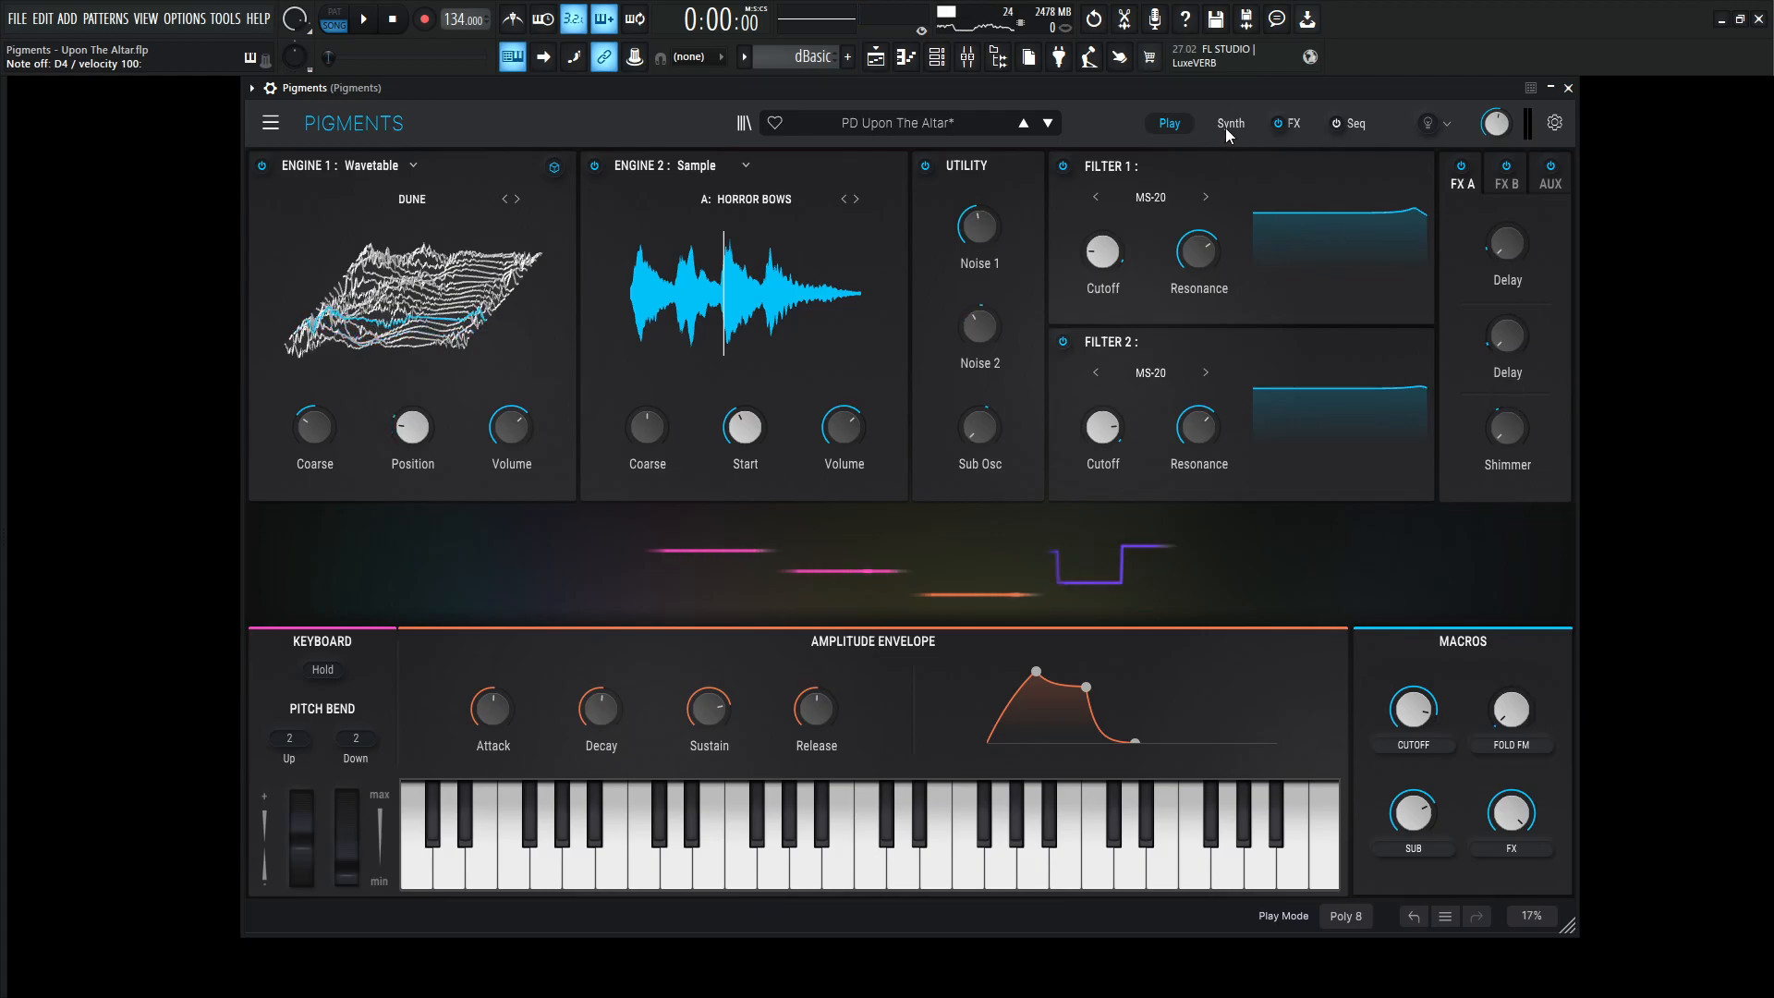
Tour Engine 1's wavetable settings and the FX A/B/Aux chains, returning to the synthesis page
click(1230, 123)
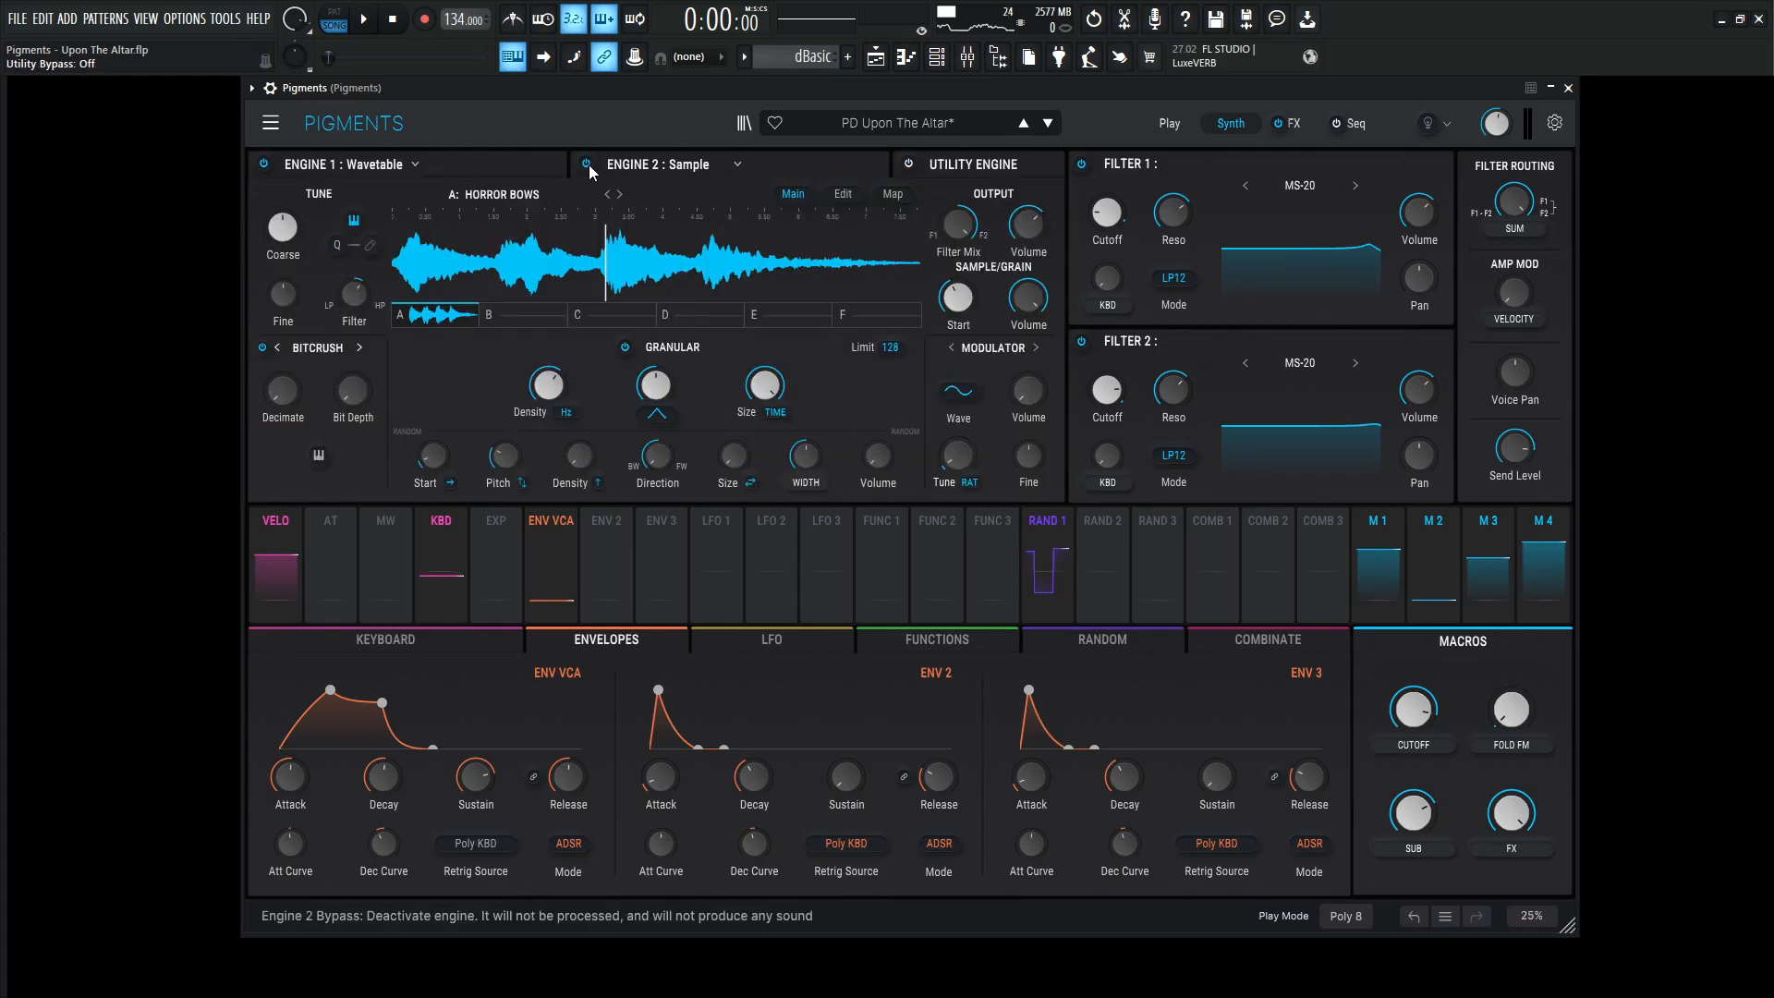
click(585, 165)
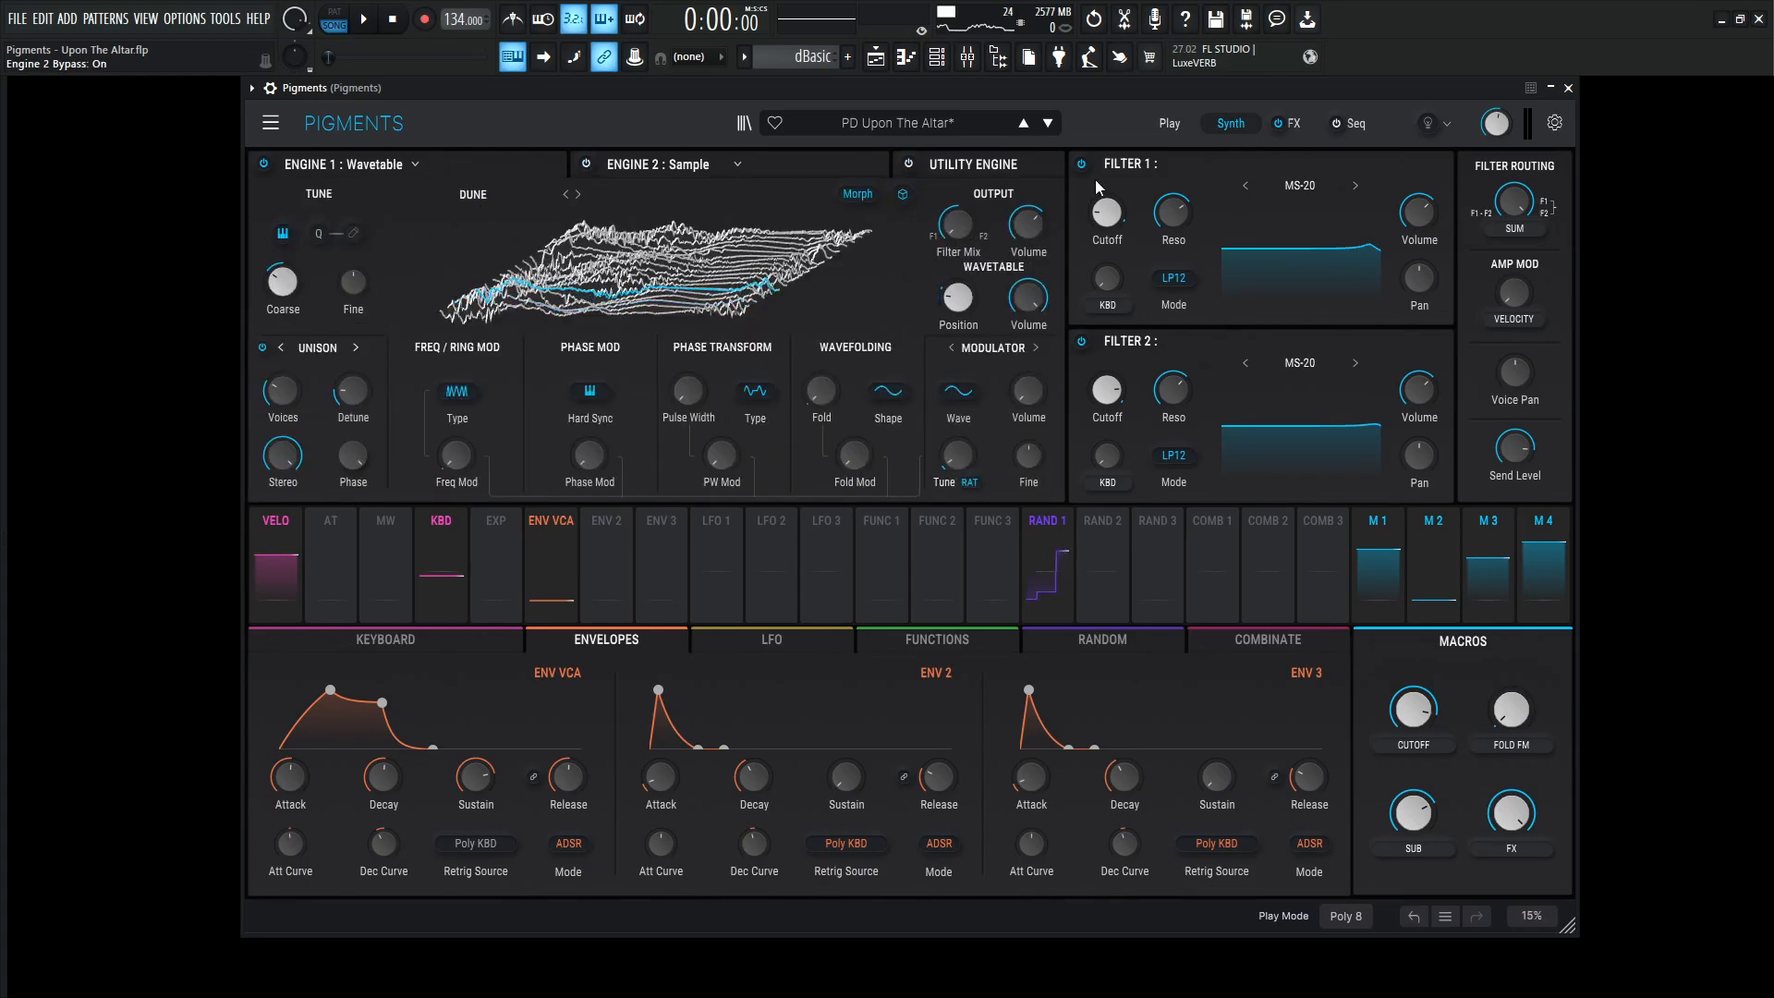
click(1296, 122)
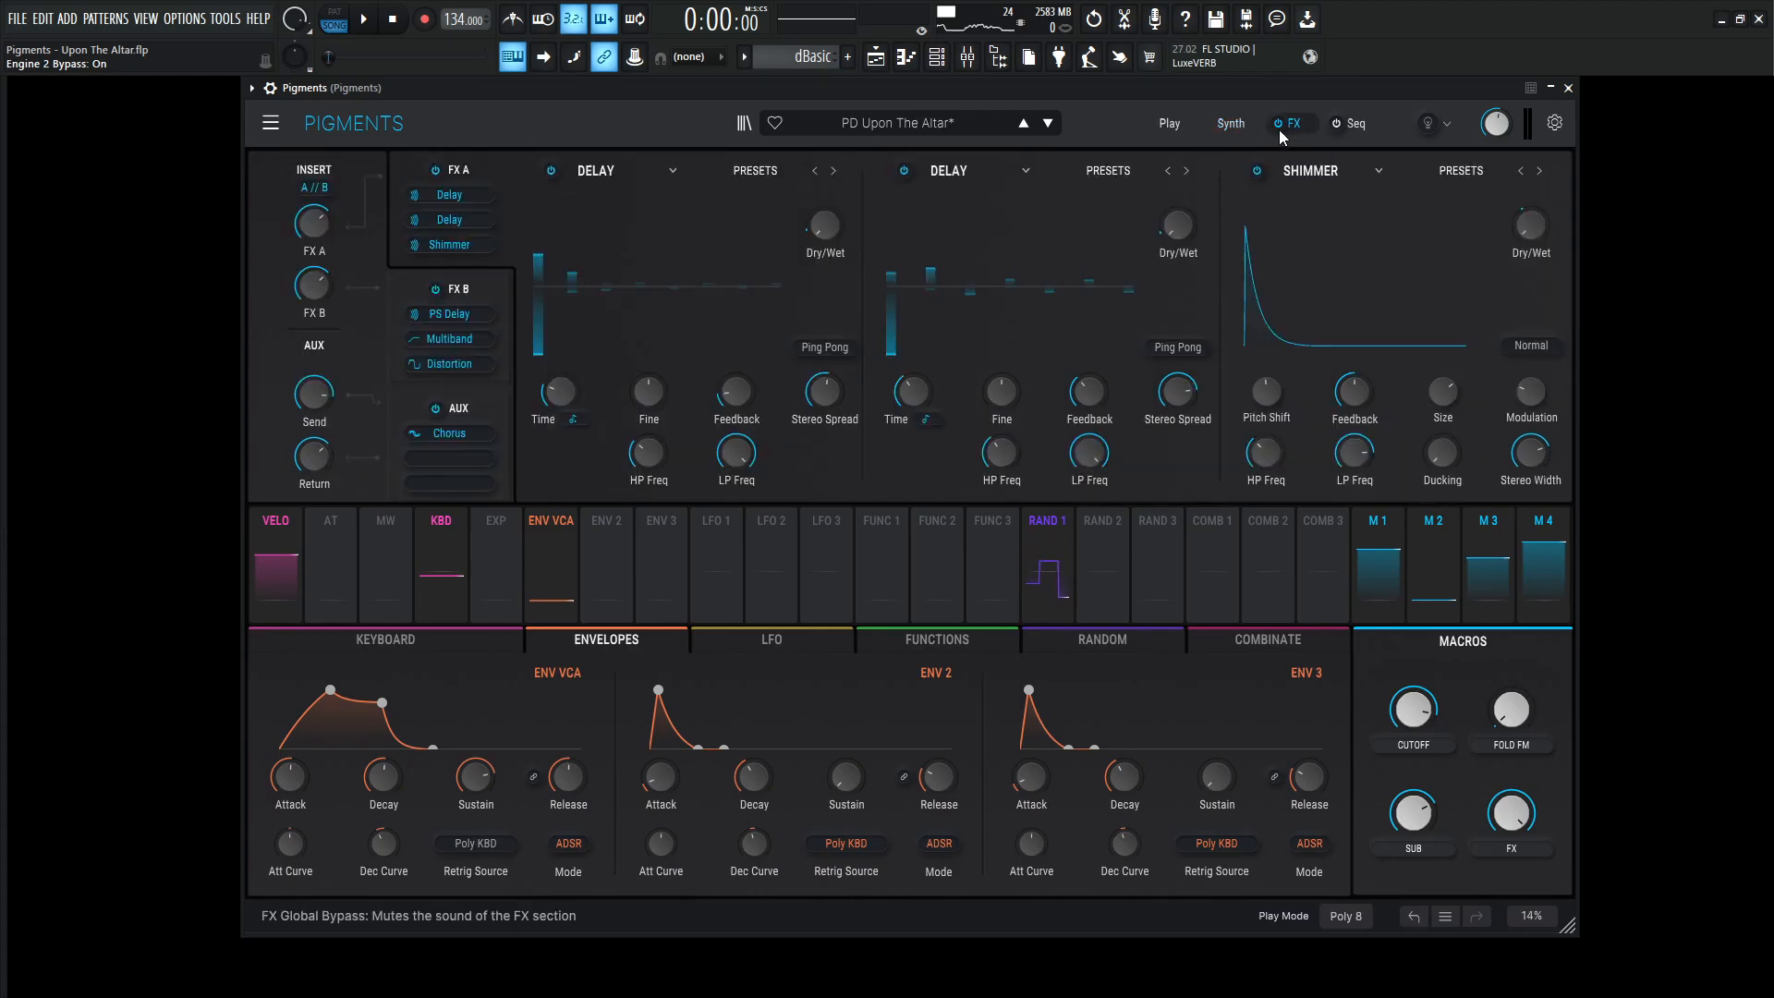
click(1231, 124)
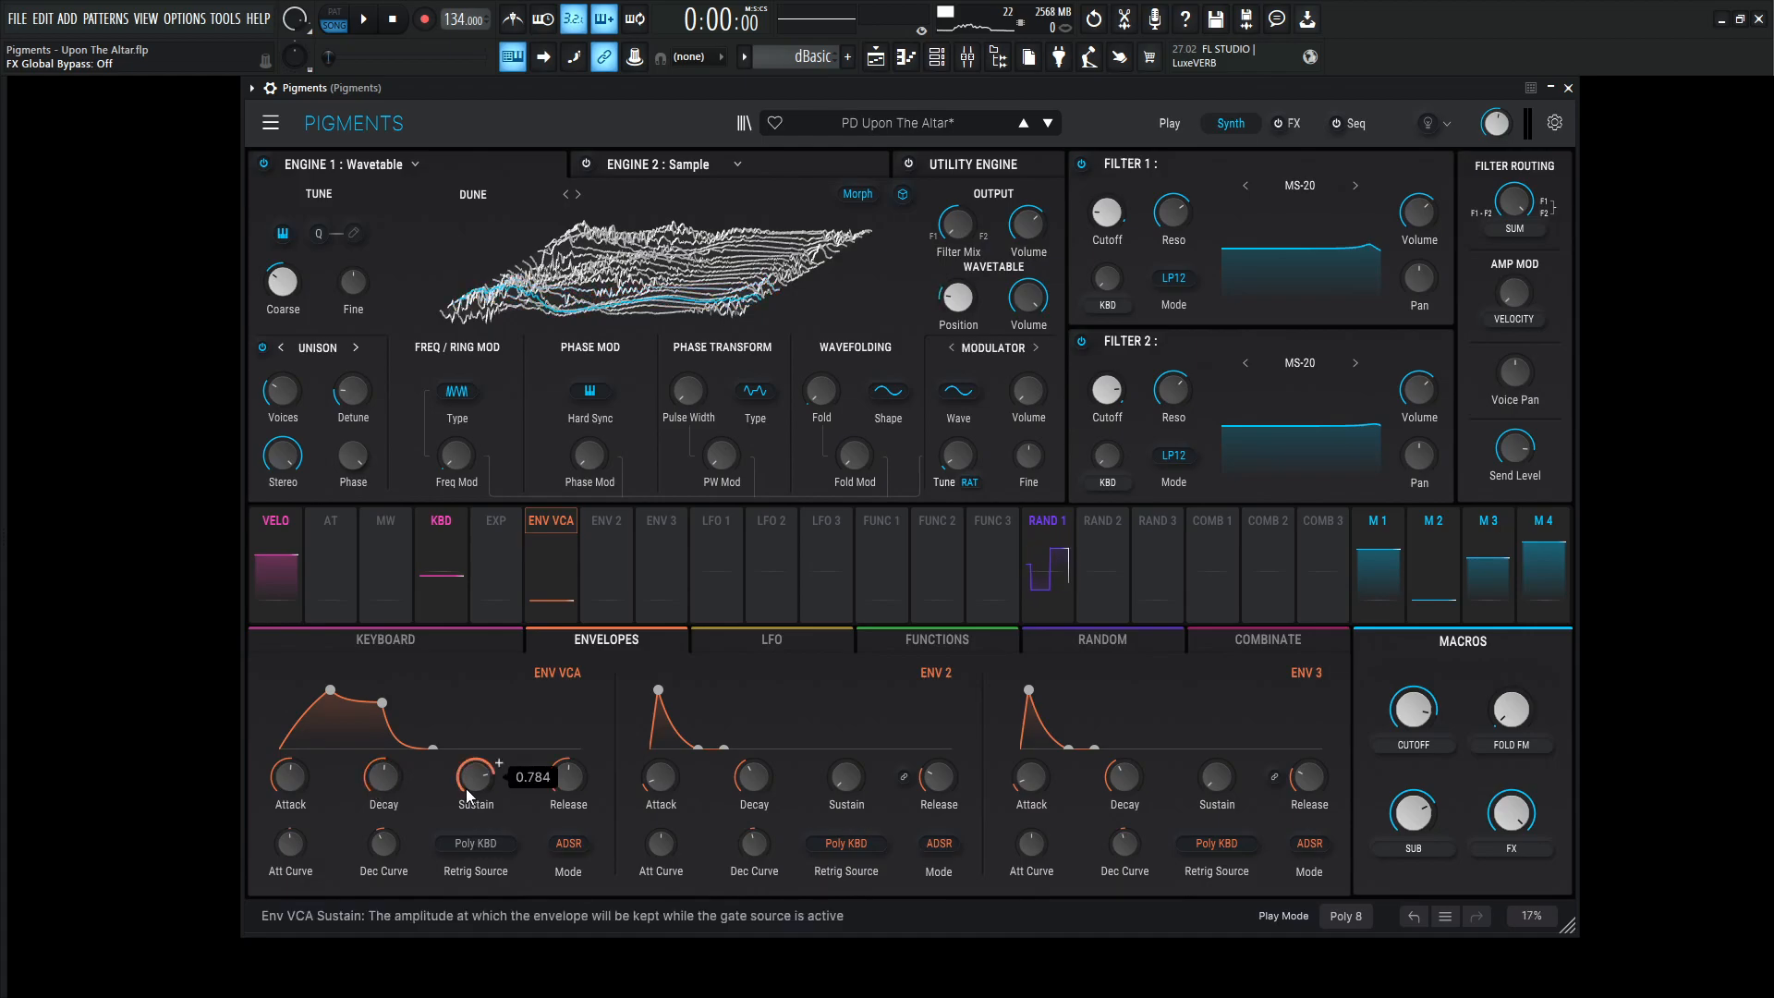
mouse_move(567, 780)
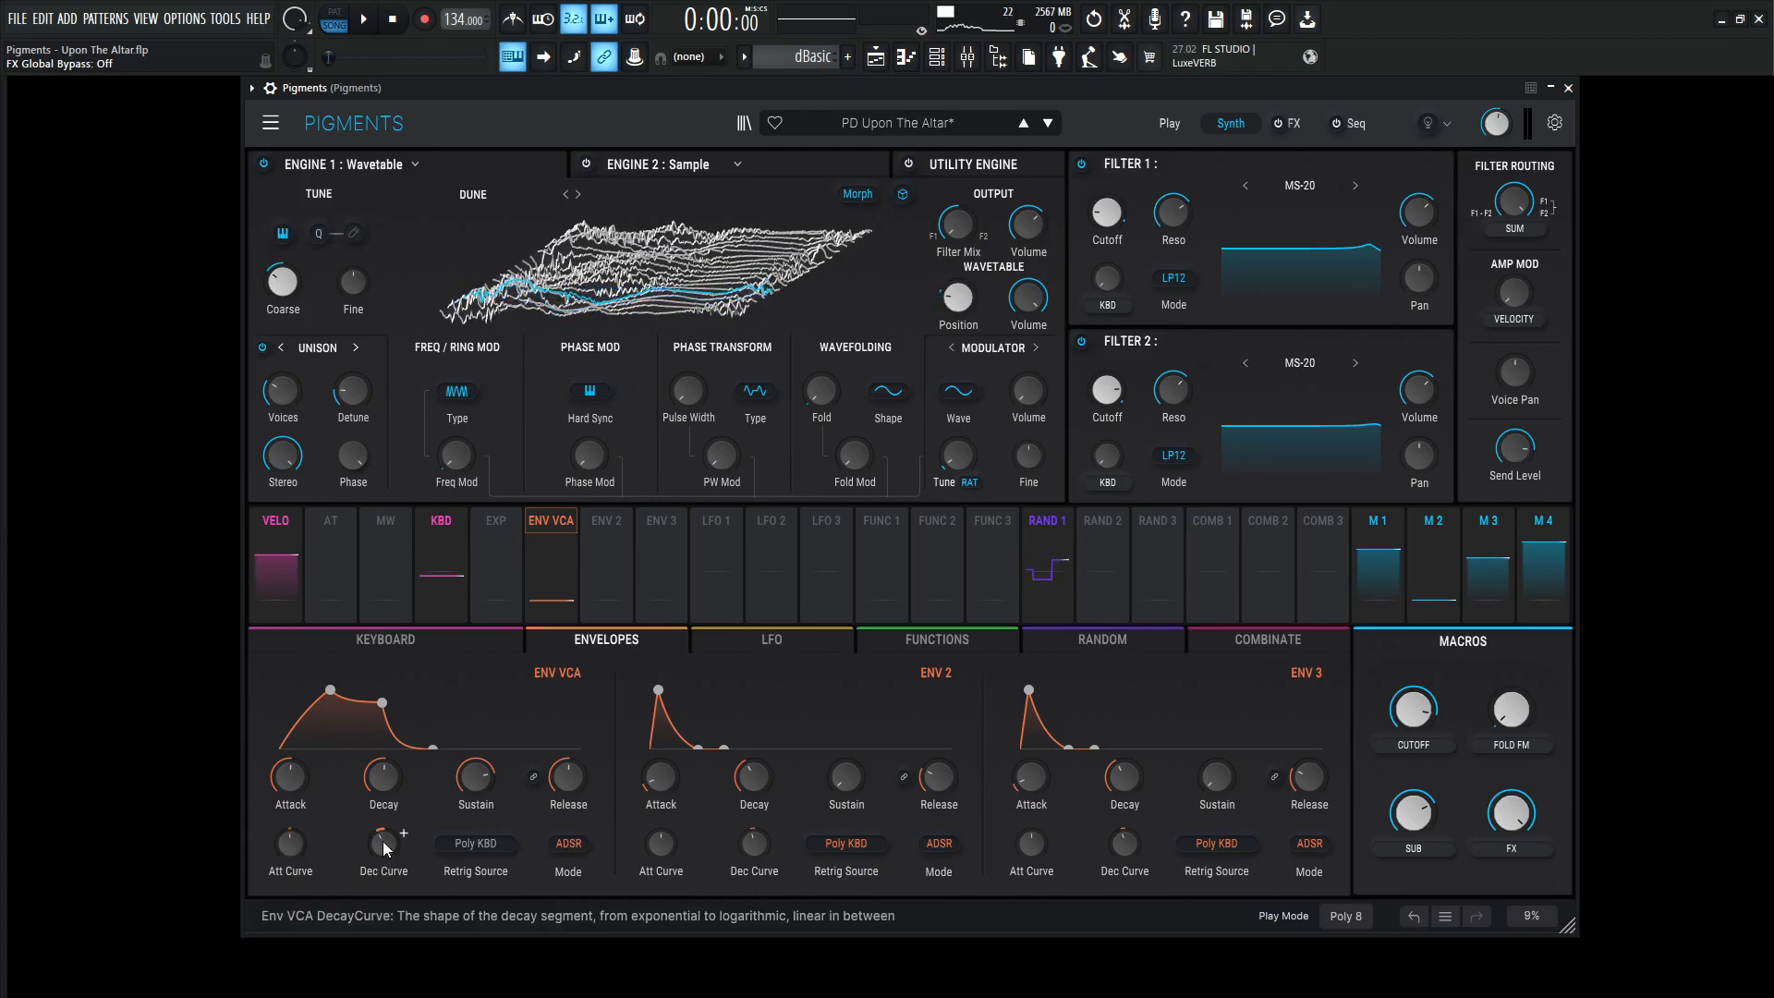
click(551, 536)
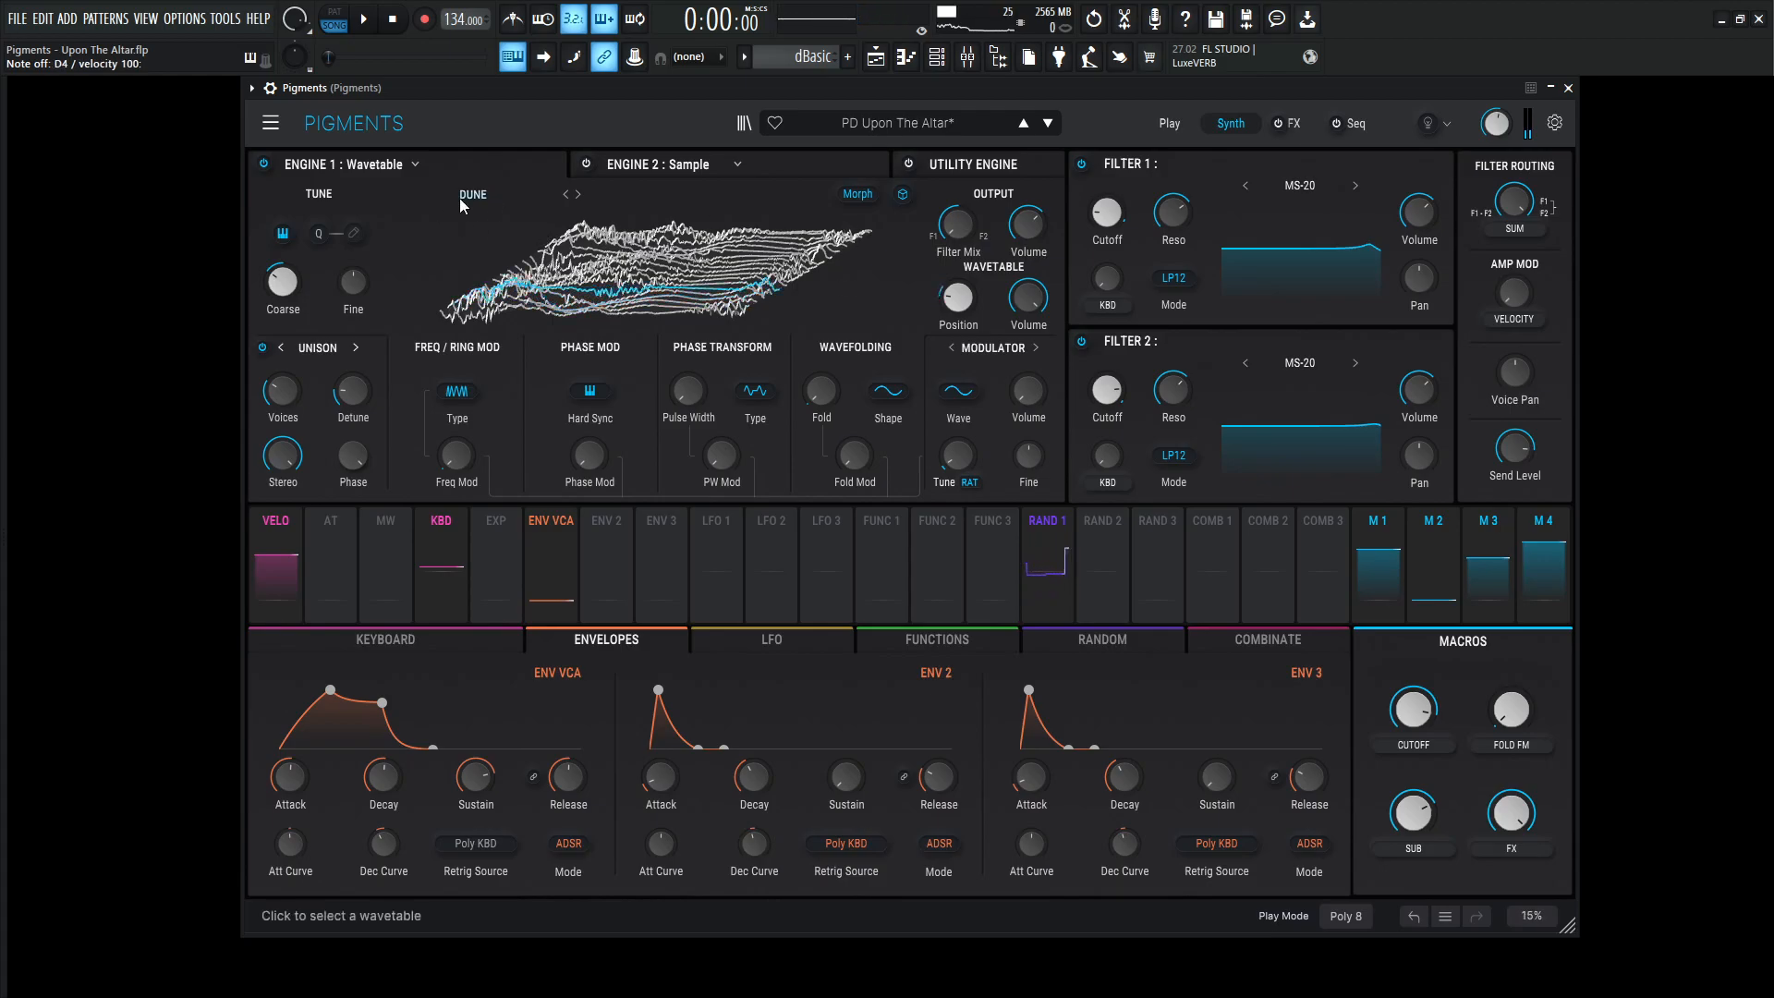
Browse the wavetable library, keep Dune from the Processed category, and nudge the wavetable position
click(473, 194)
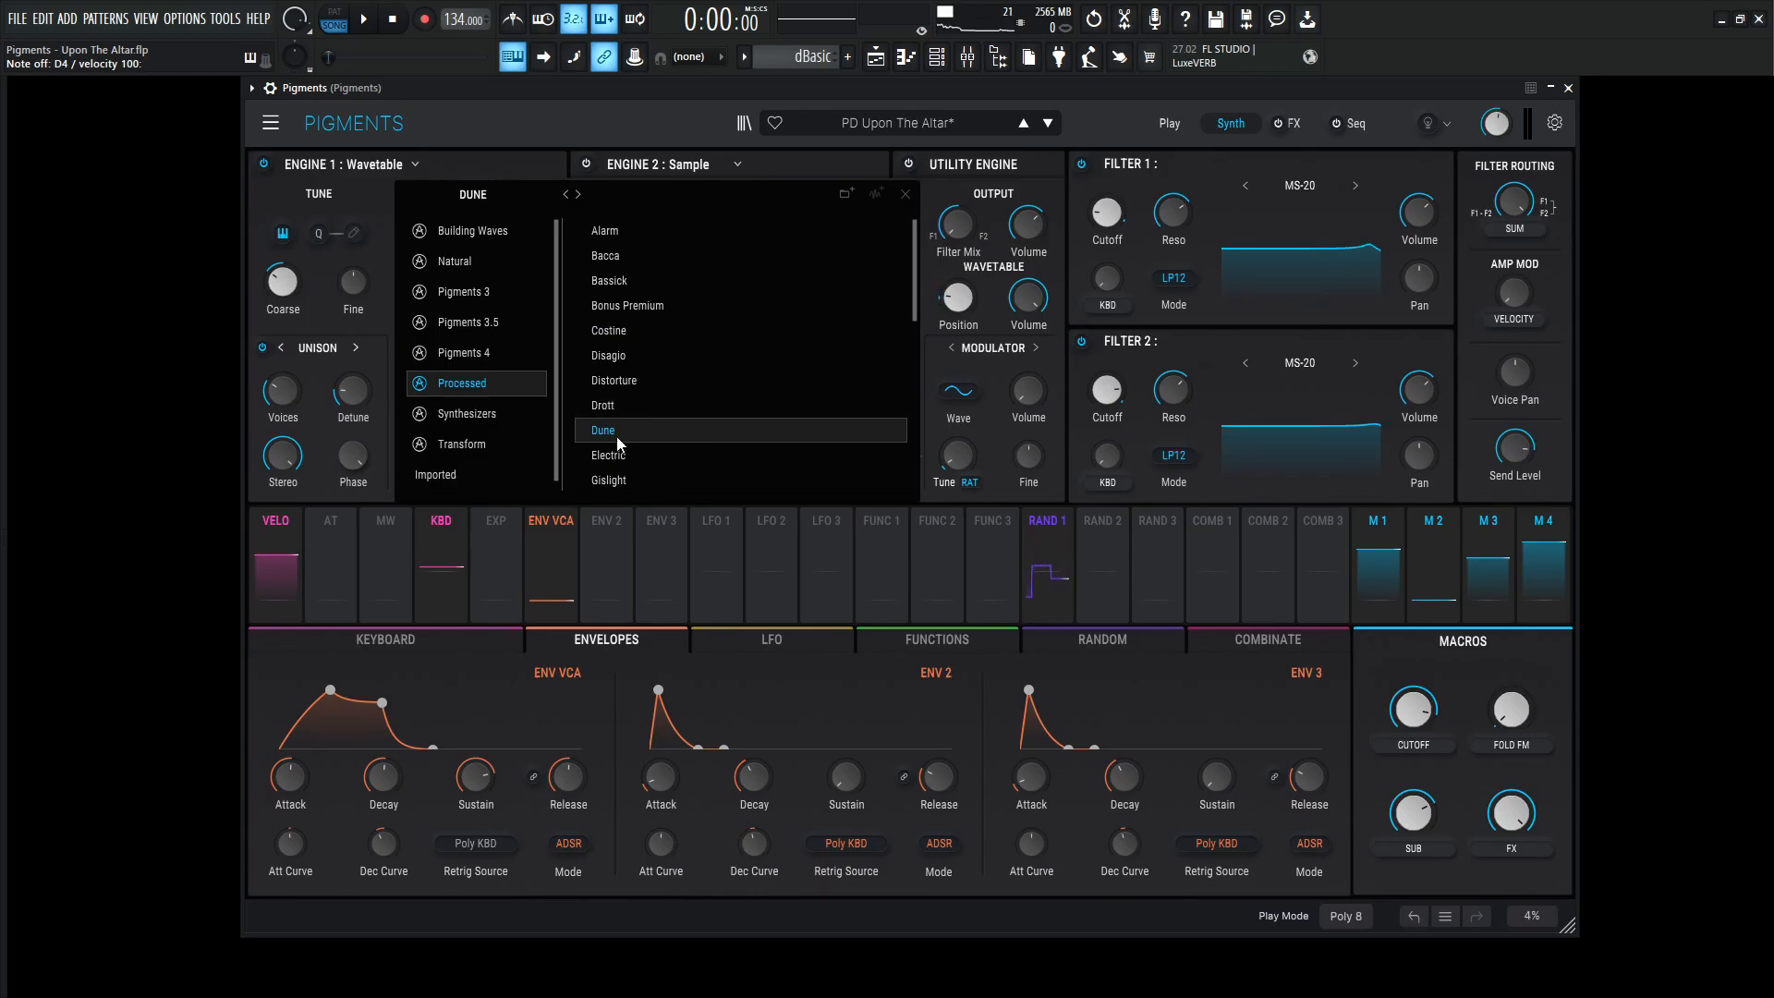
click(602, 430)
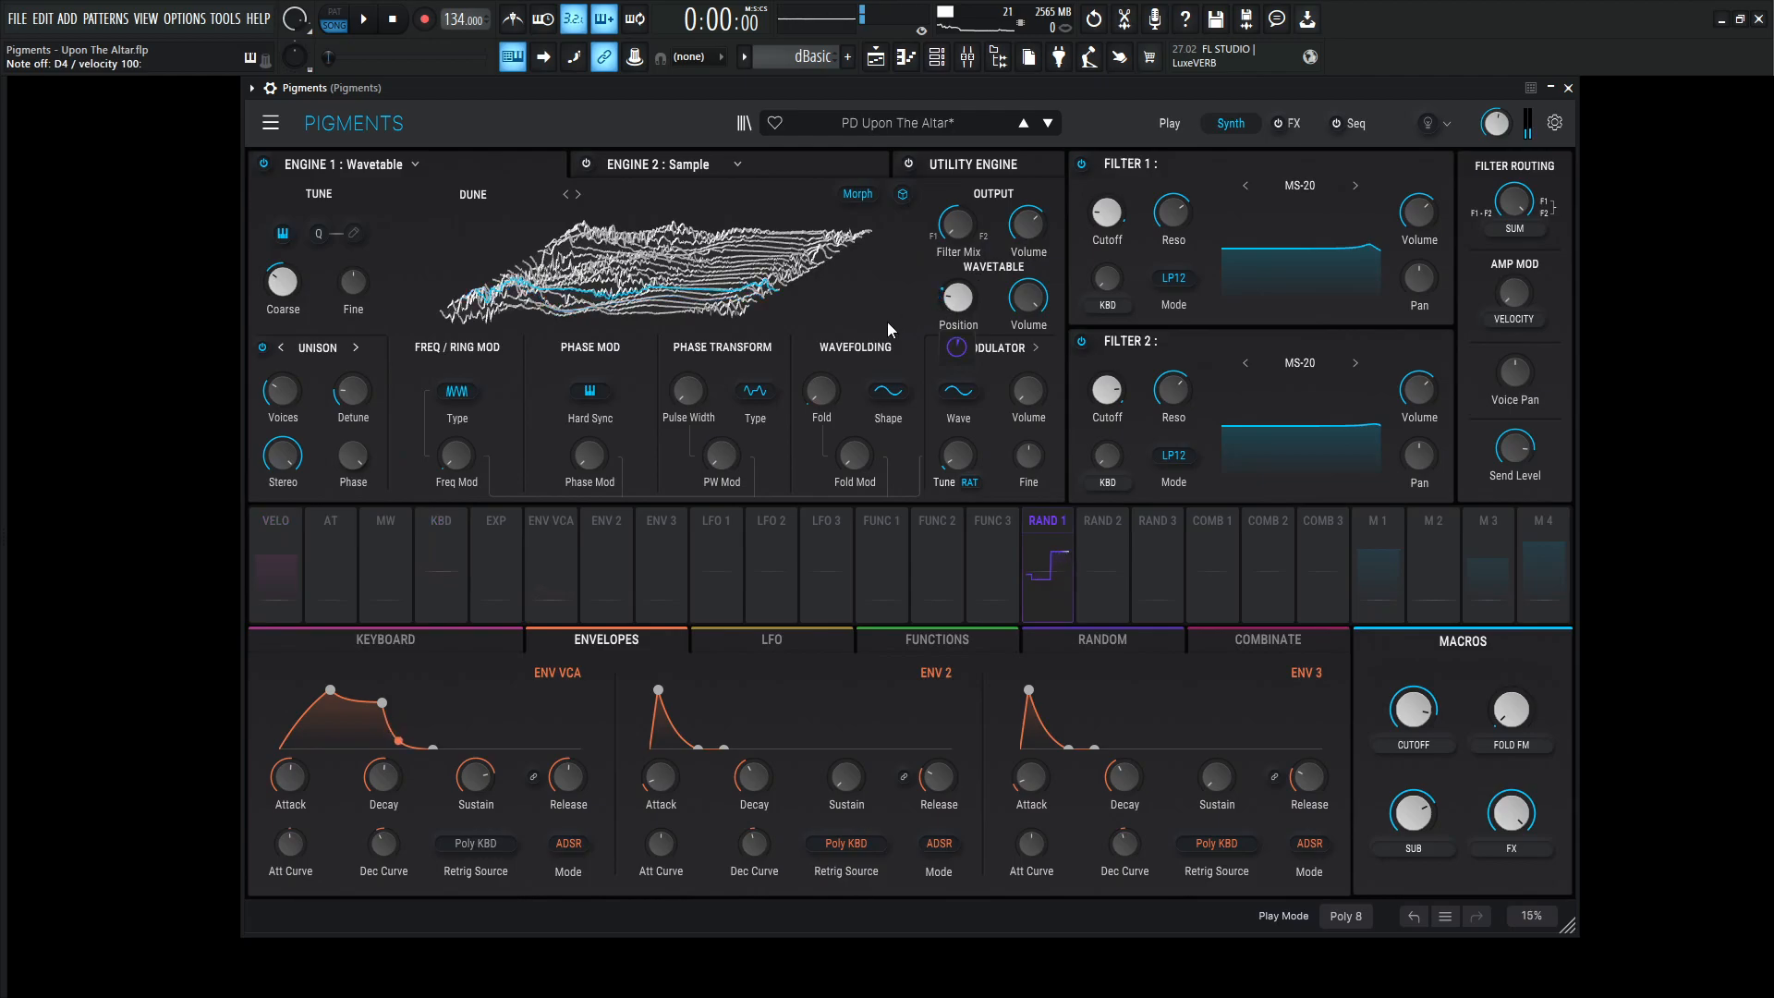
drag(956, 293, 955, 282)
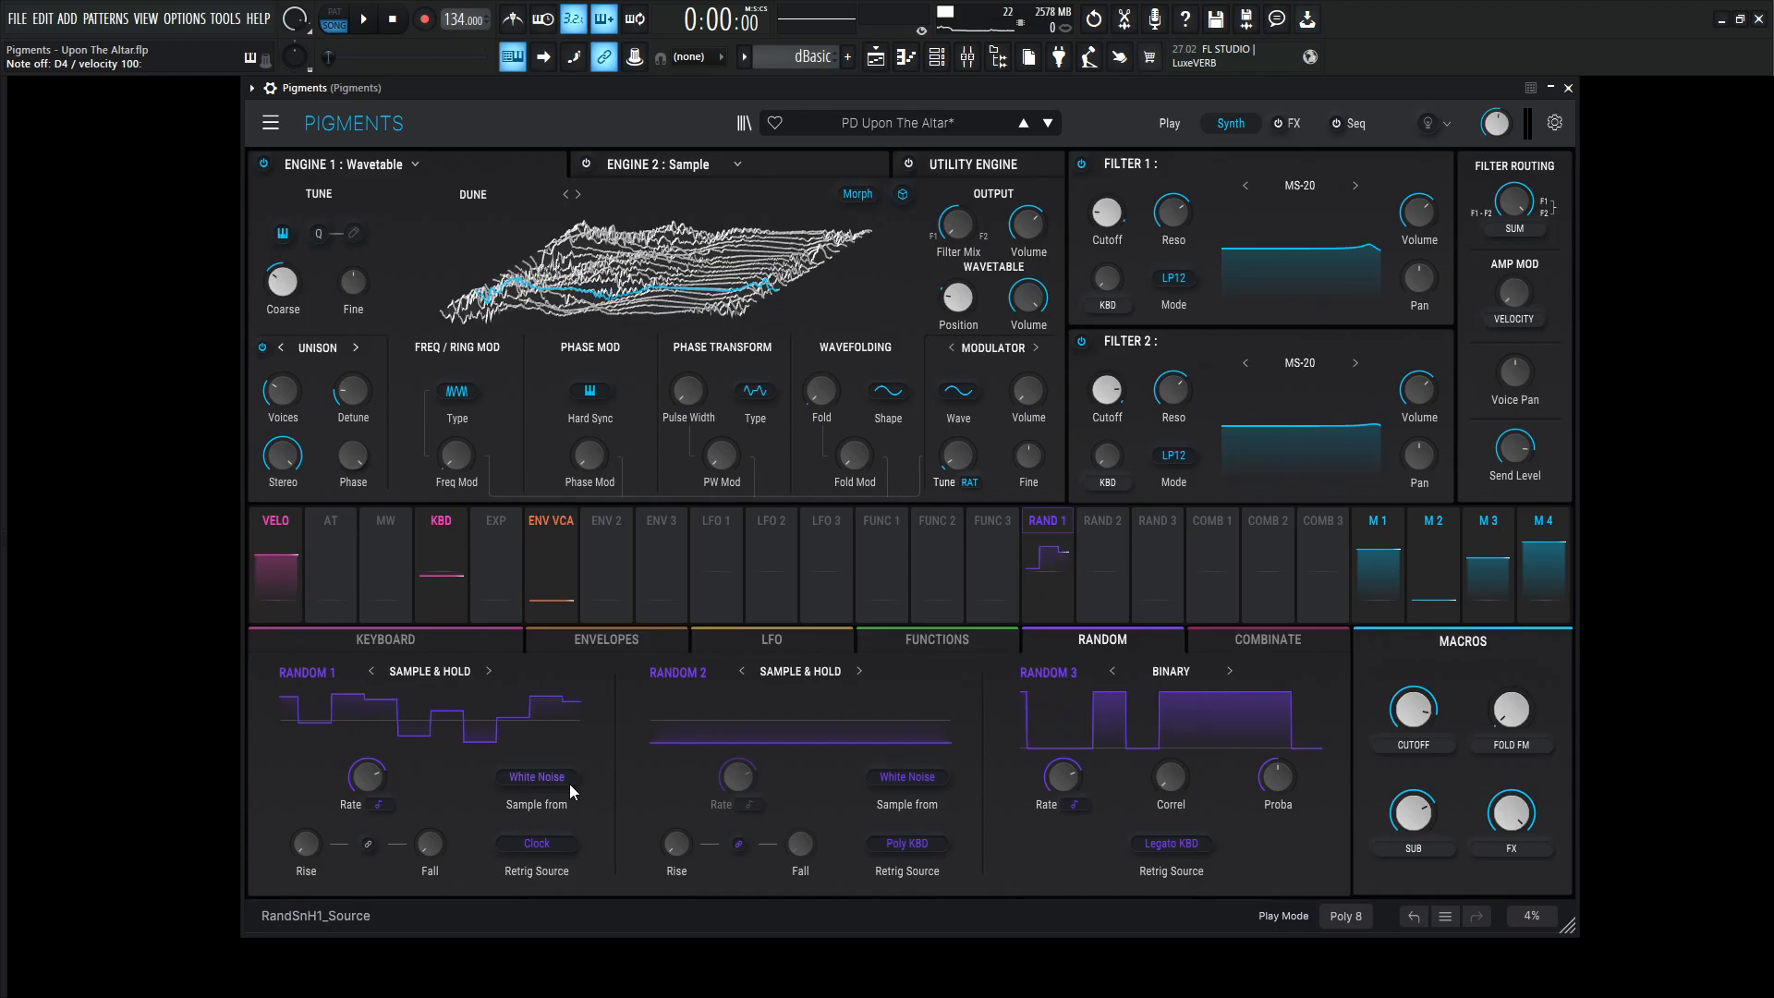
drag(366, 778, 366, 757)
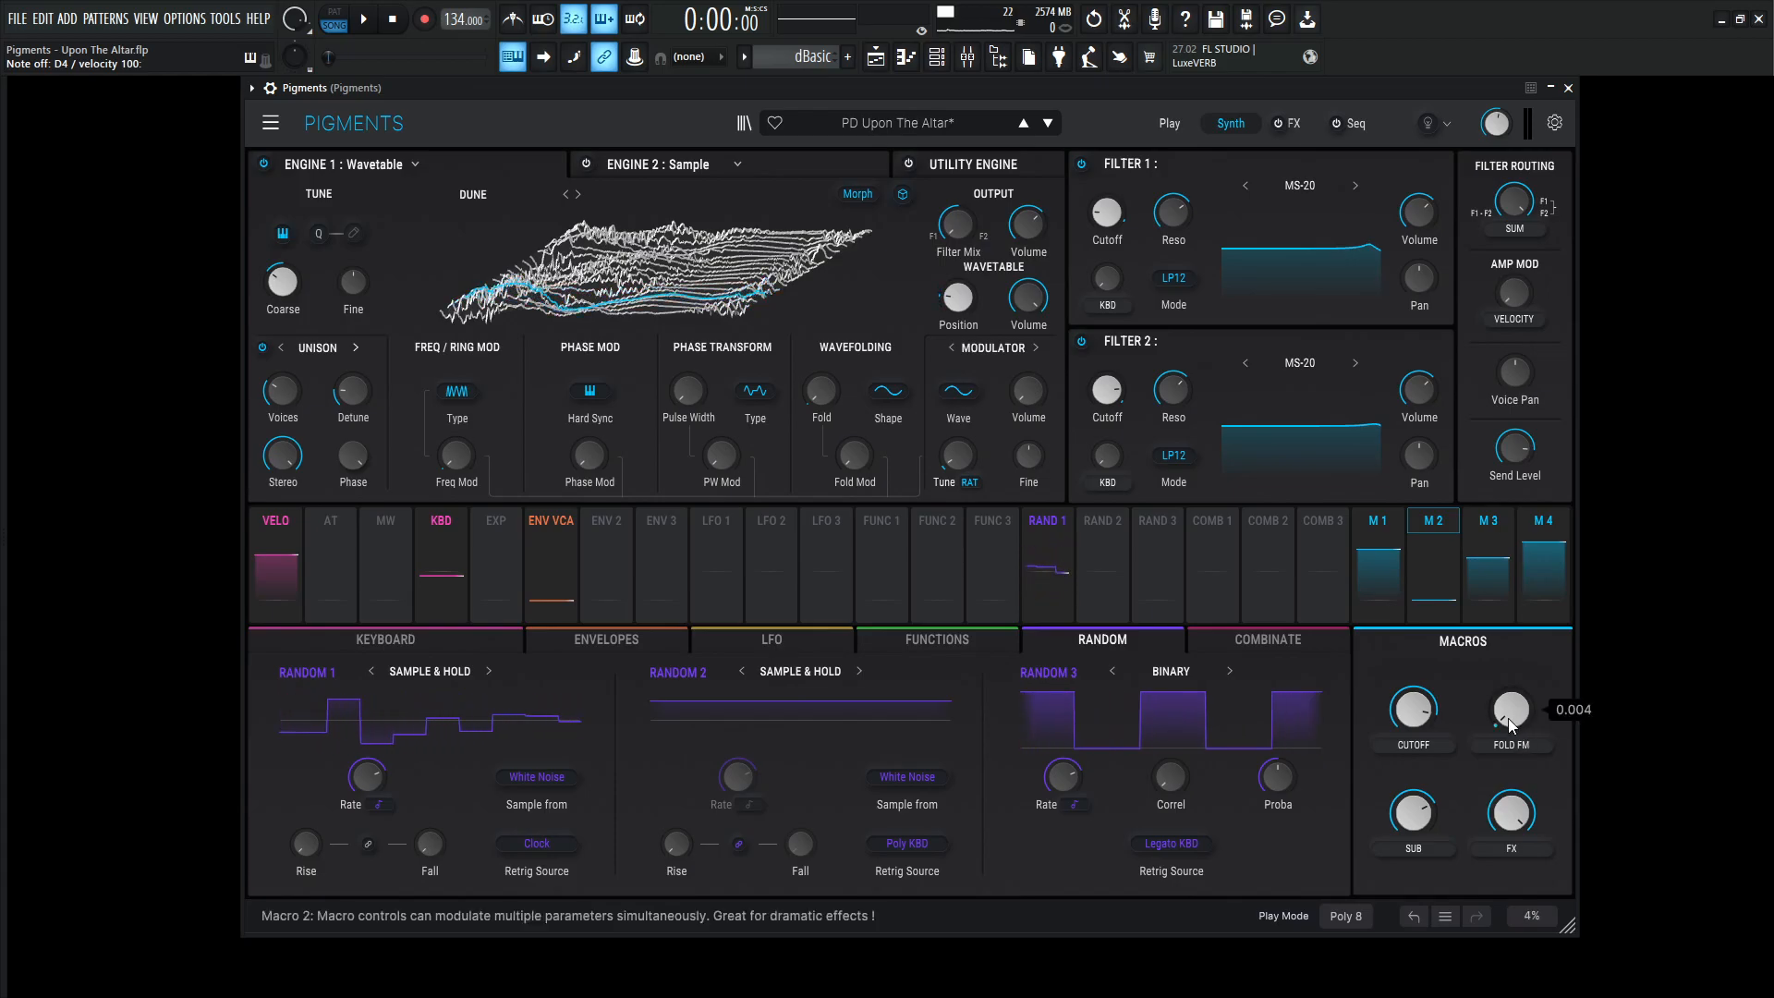
Raise the Fold FM macro in stages from 0 to hear it fold the Dune wavetable
drag(1510, 710, 1510, 656)
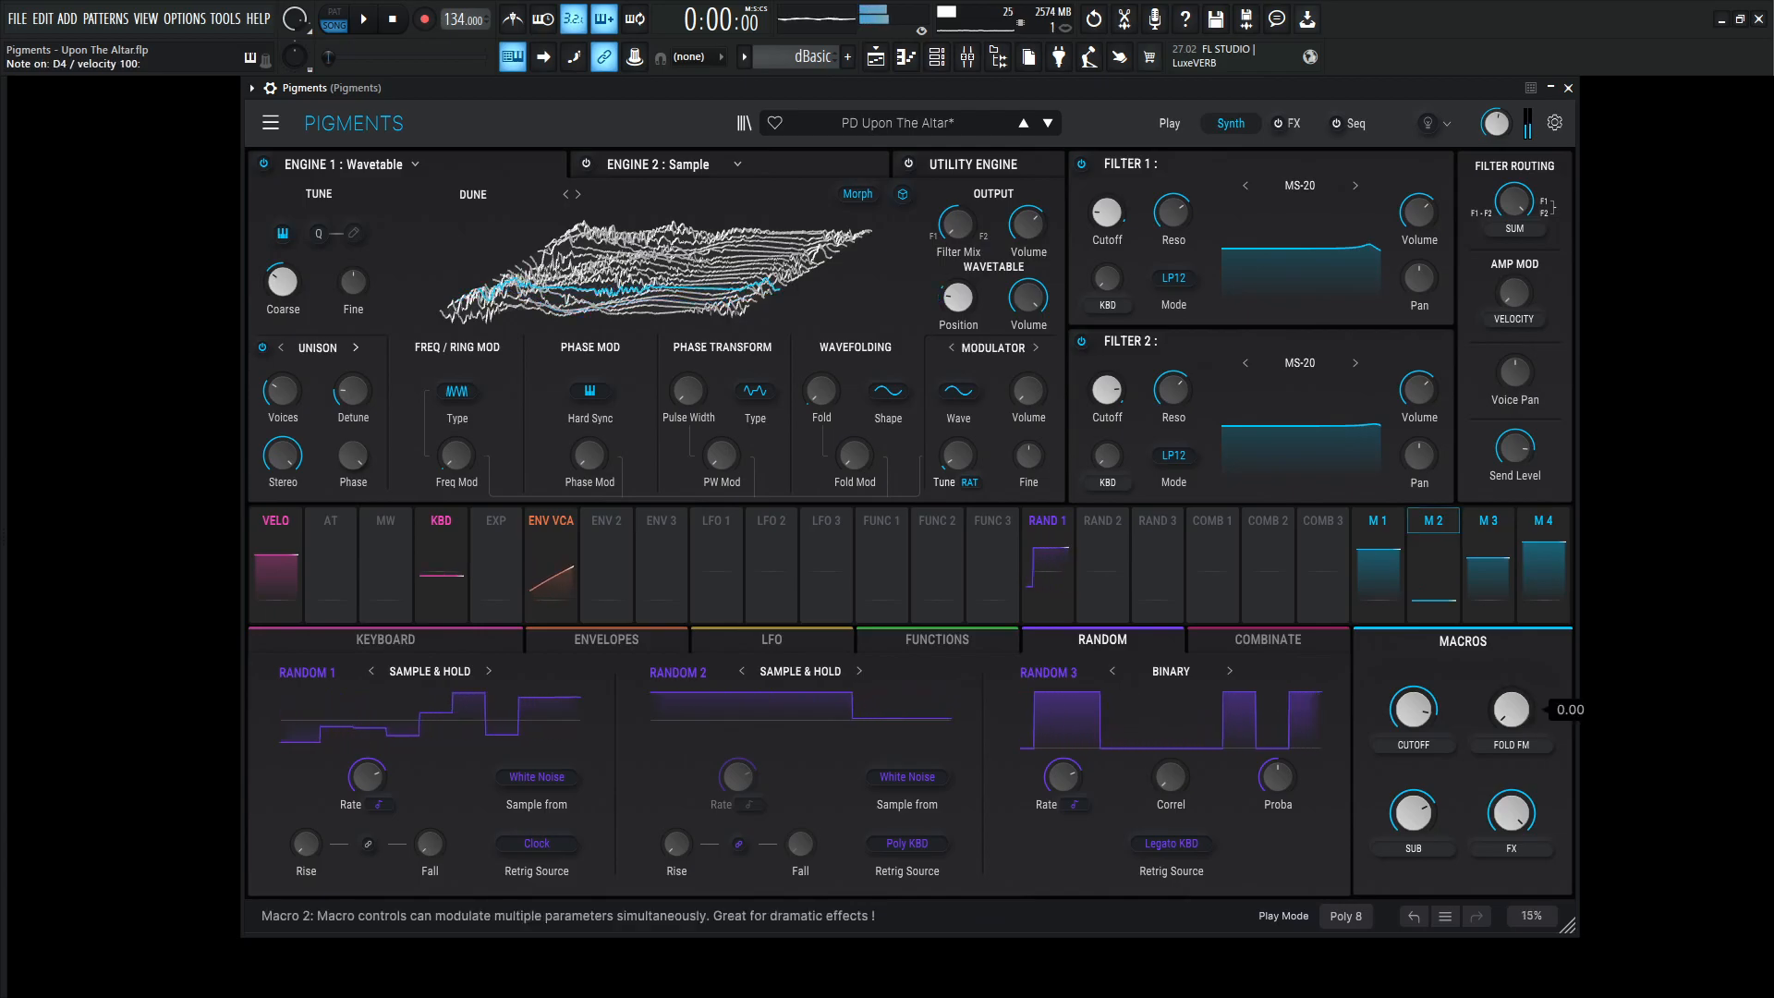
drag(1510, 710, 1510, 678)
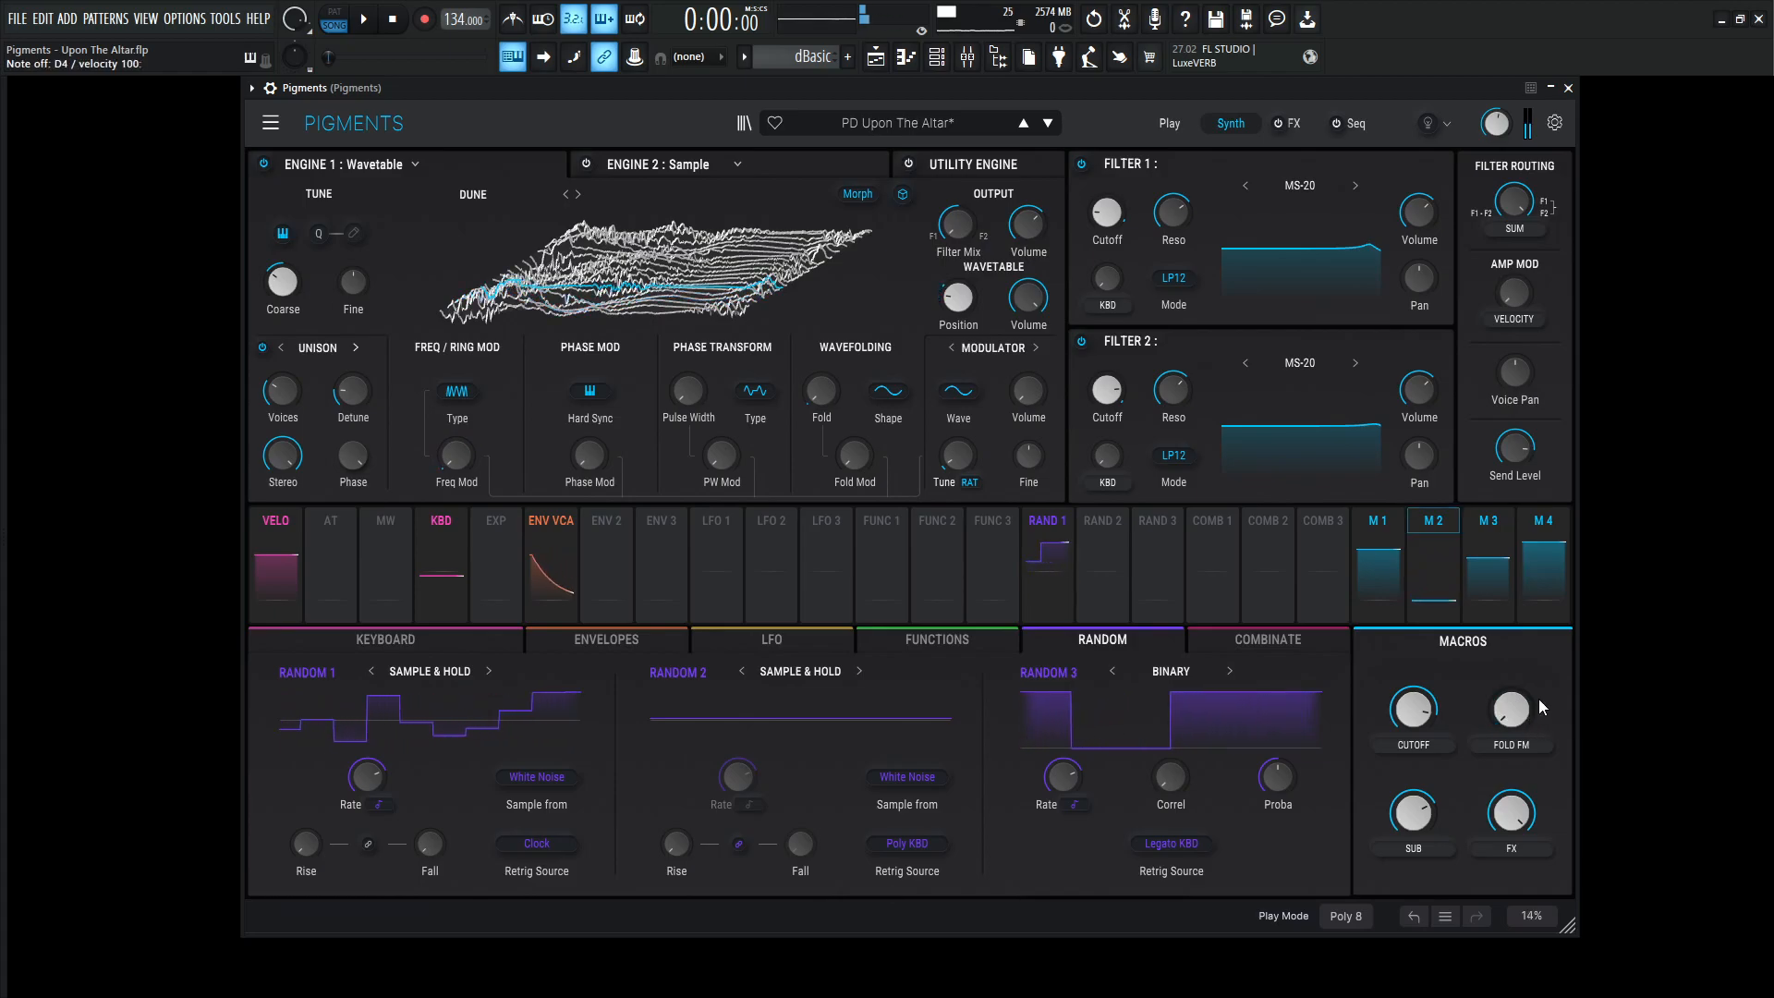
mouse_move(1510, 710)
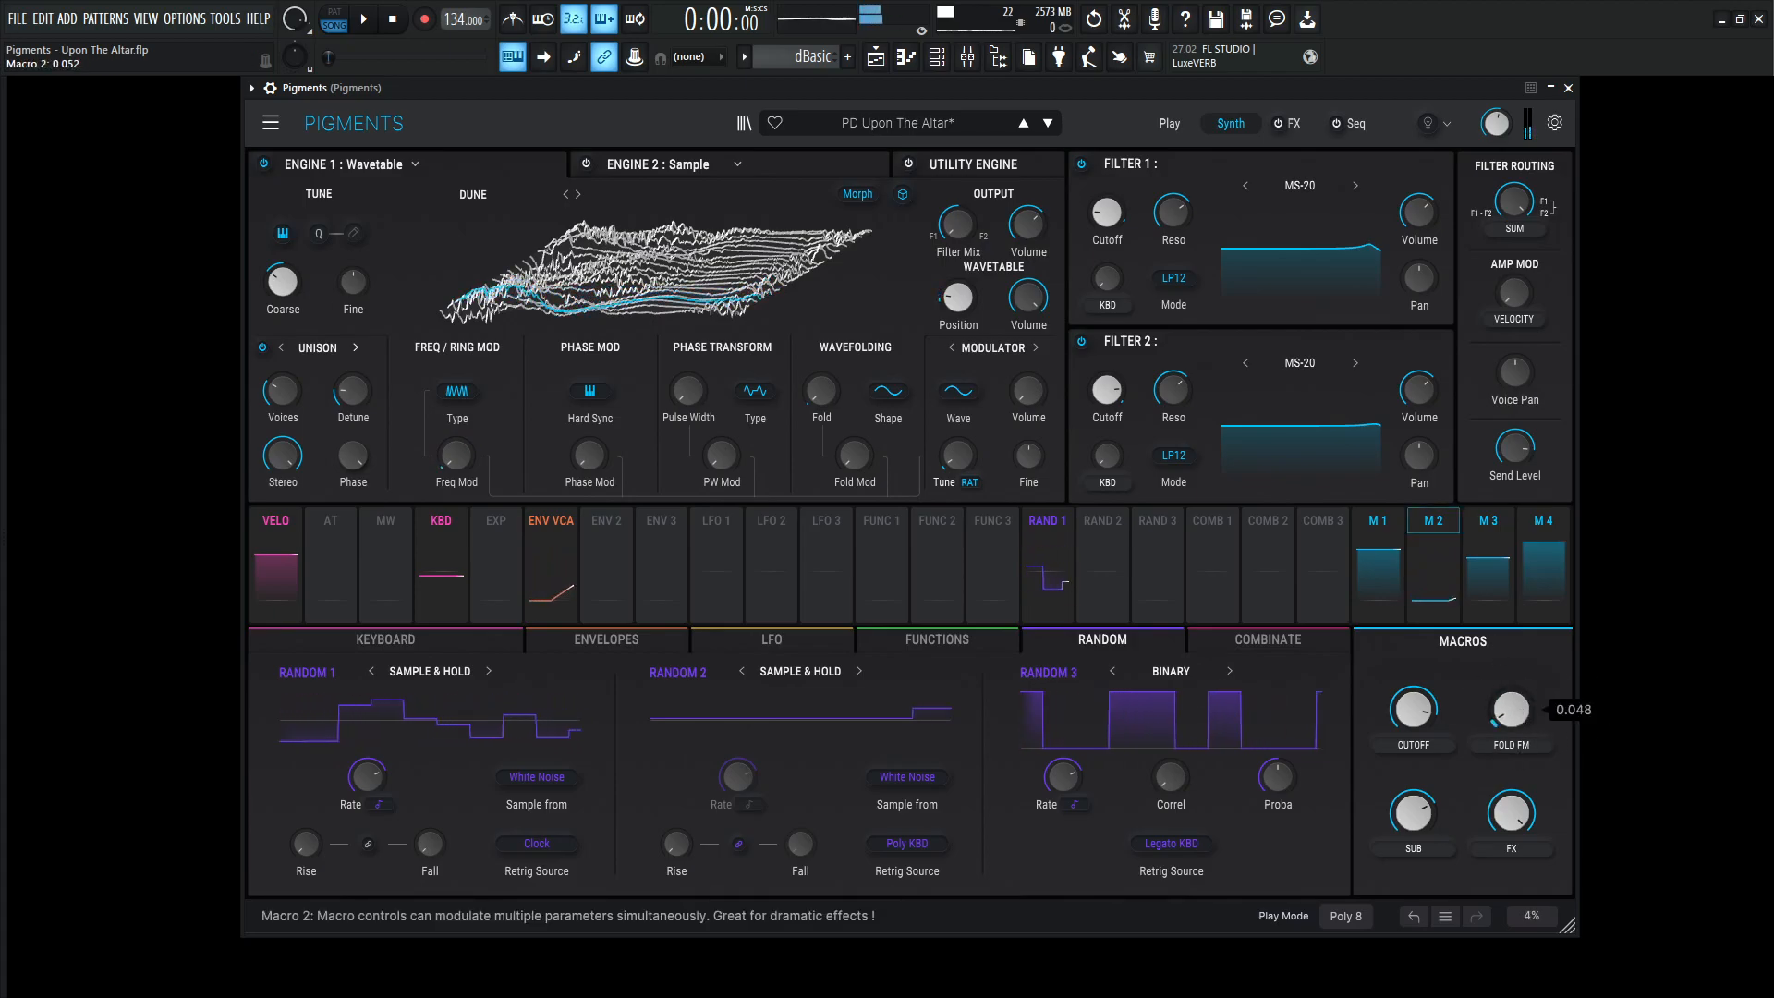
drag(1510, 719, 1510, 702)
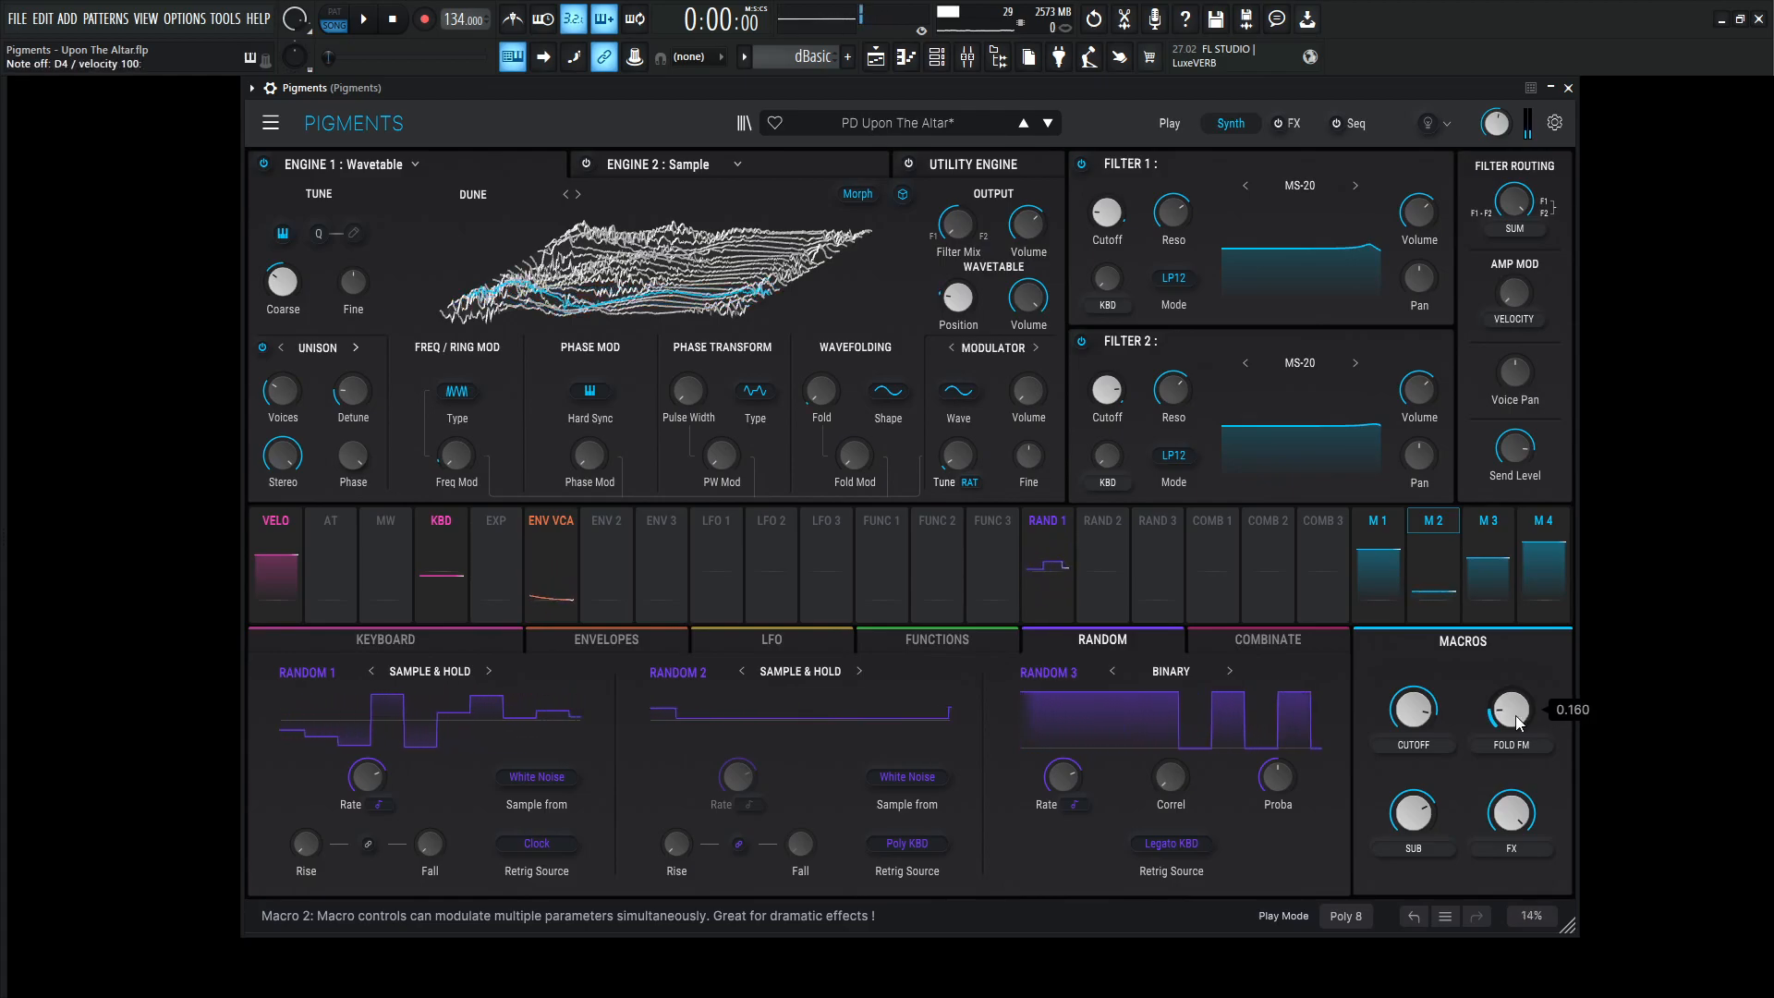
drag(1510, 710, 1510, 673)
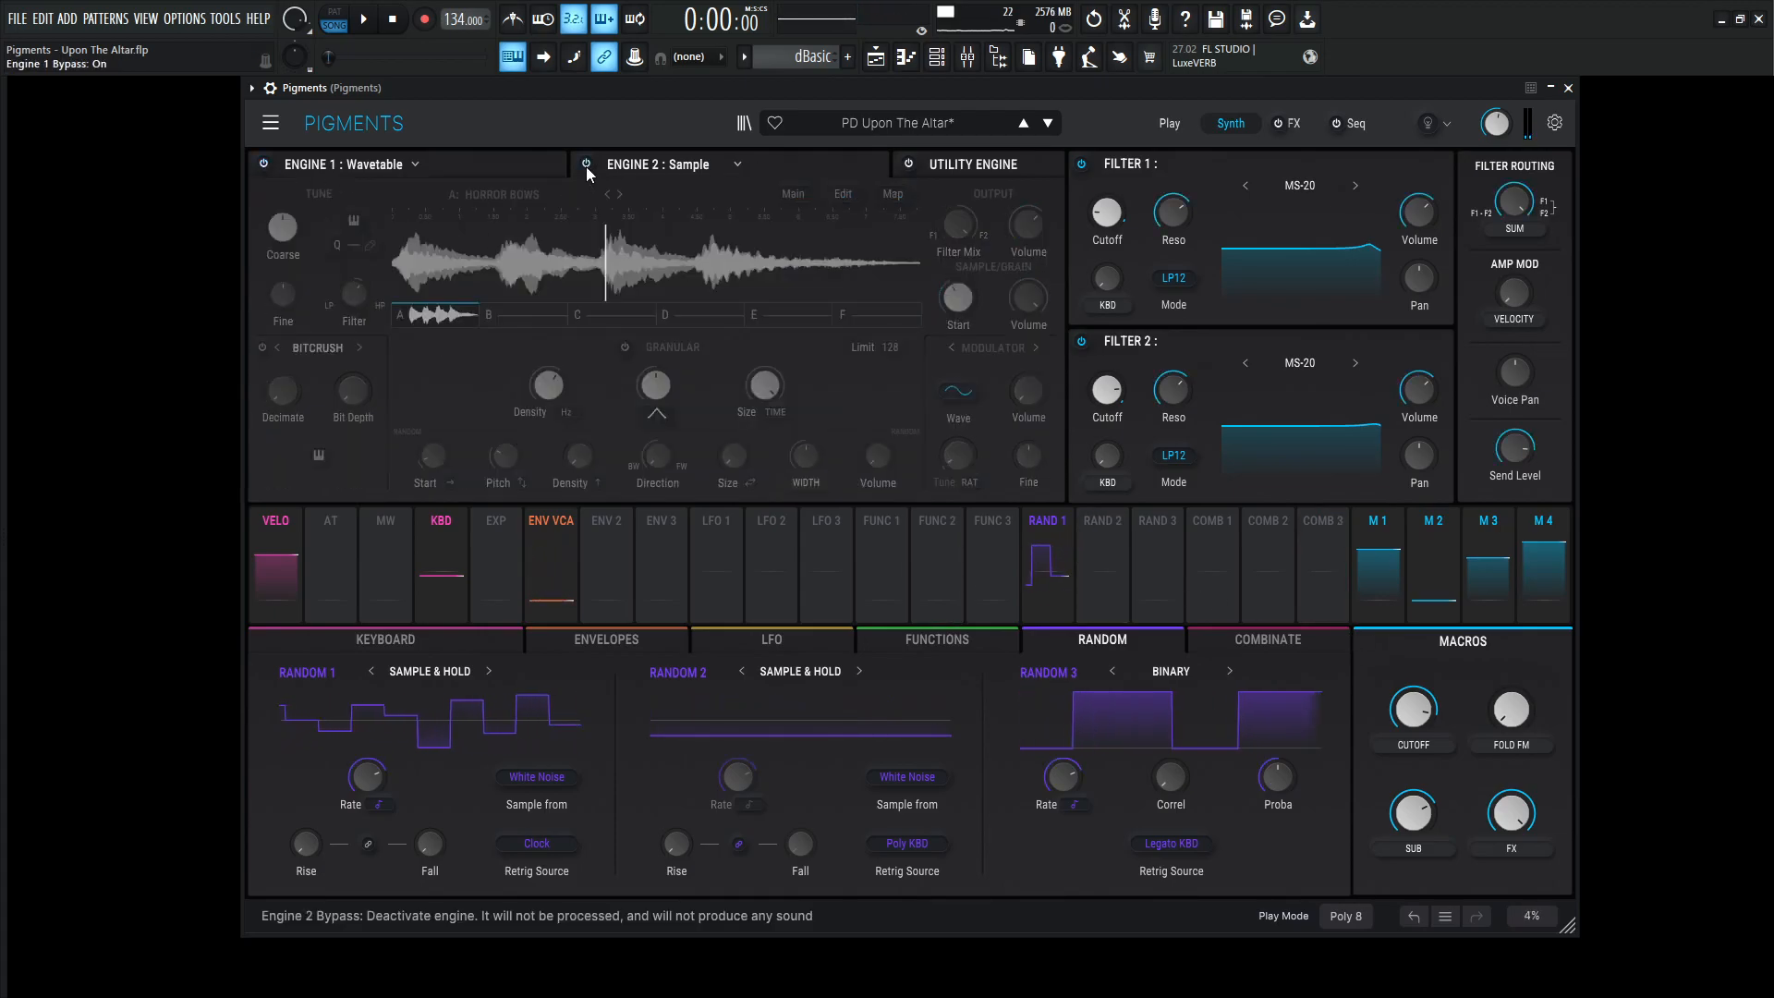
Enable the Horror Bows granular engine, shift its grain playback position and change the random pitch direction
click(586, 165)
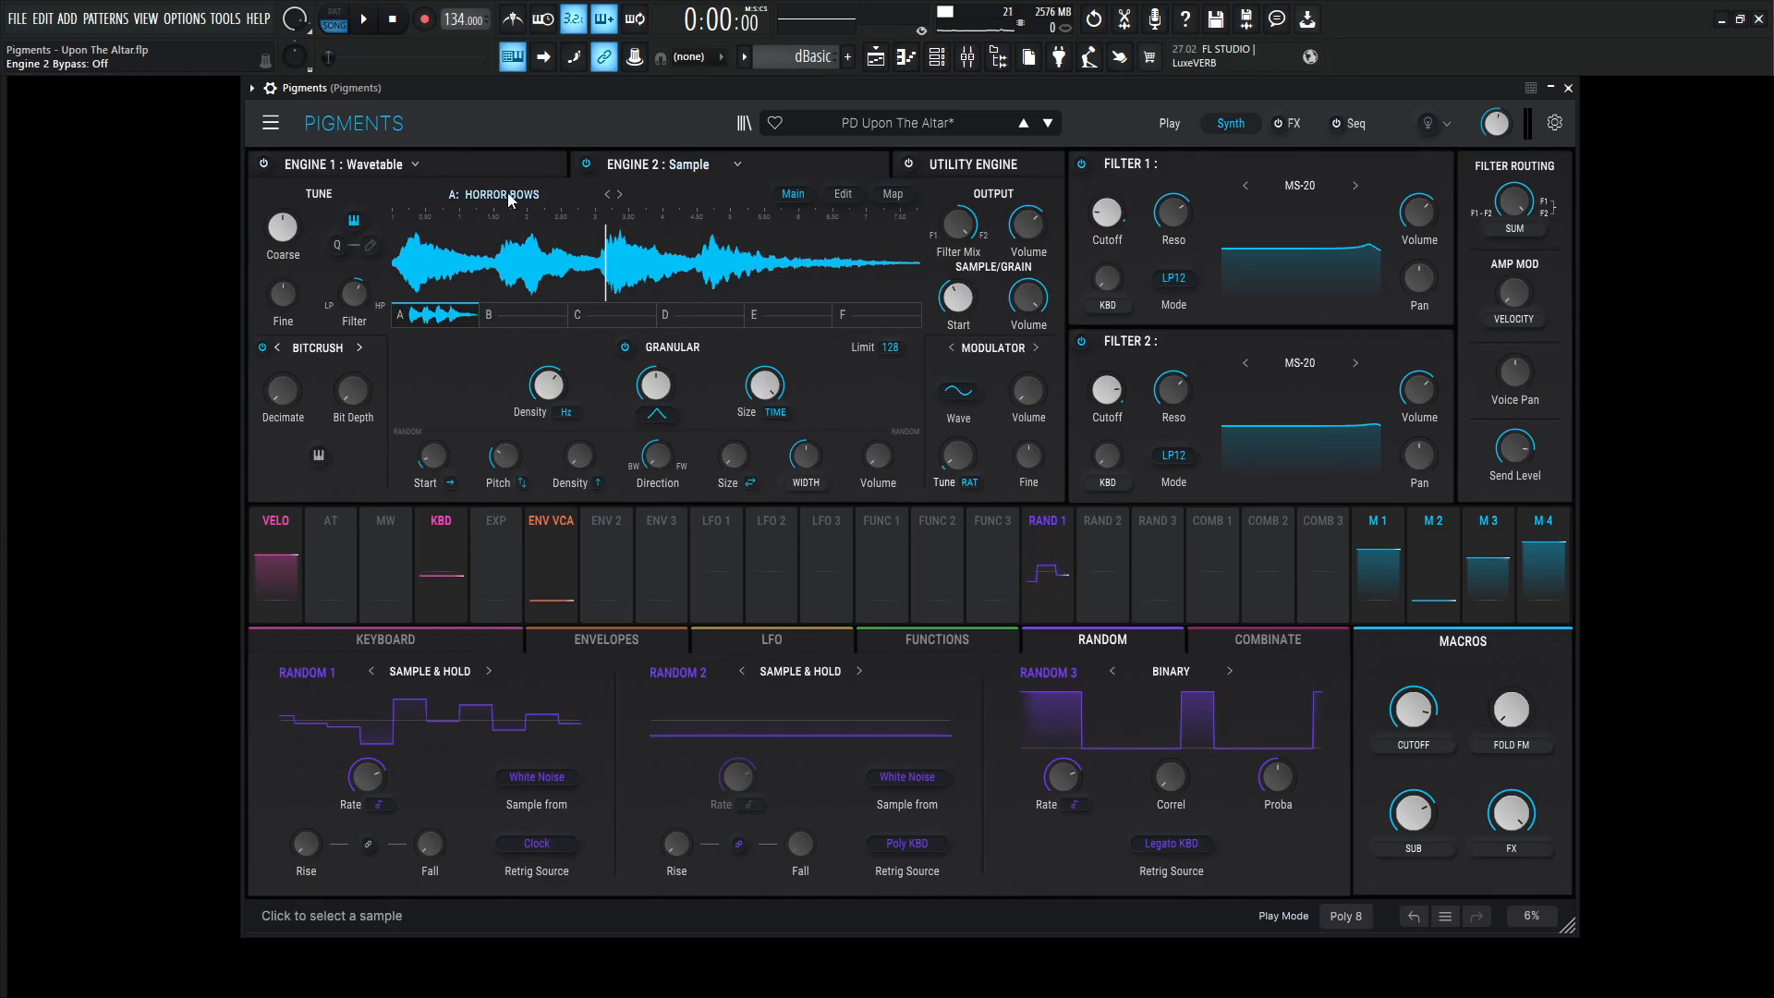
click(501, 194)
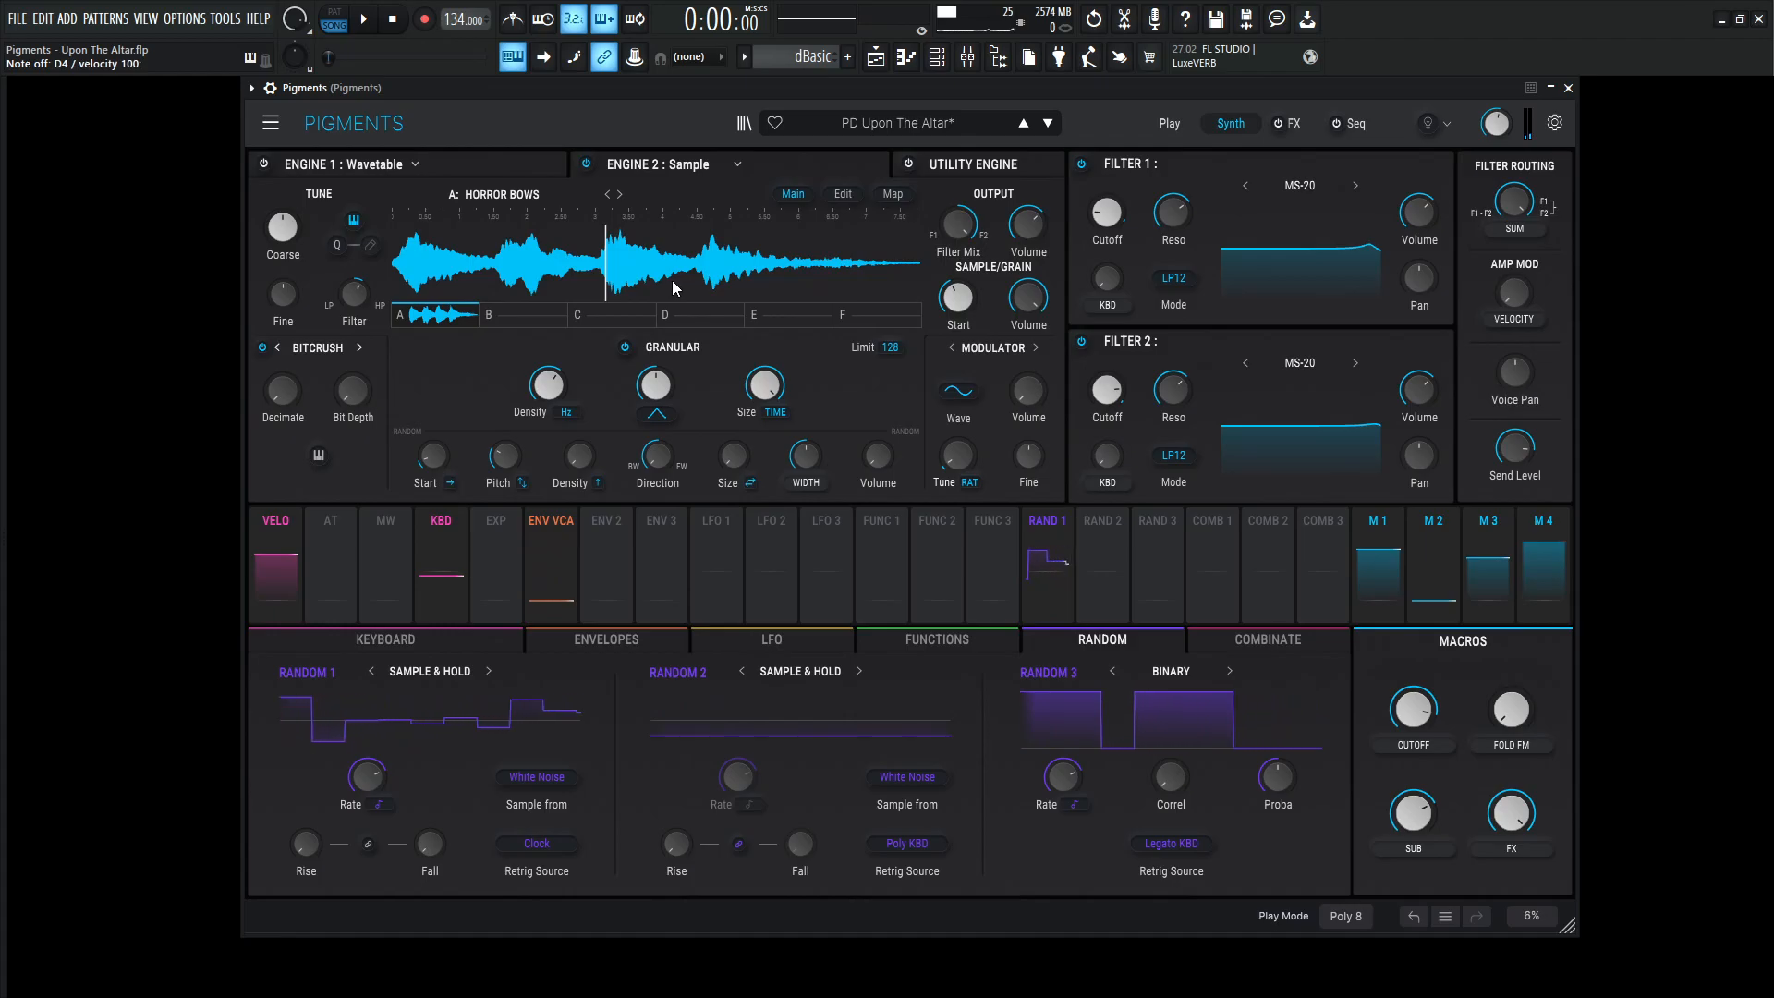
drag(955, 296, 956, 283)
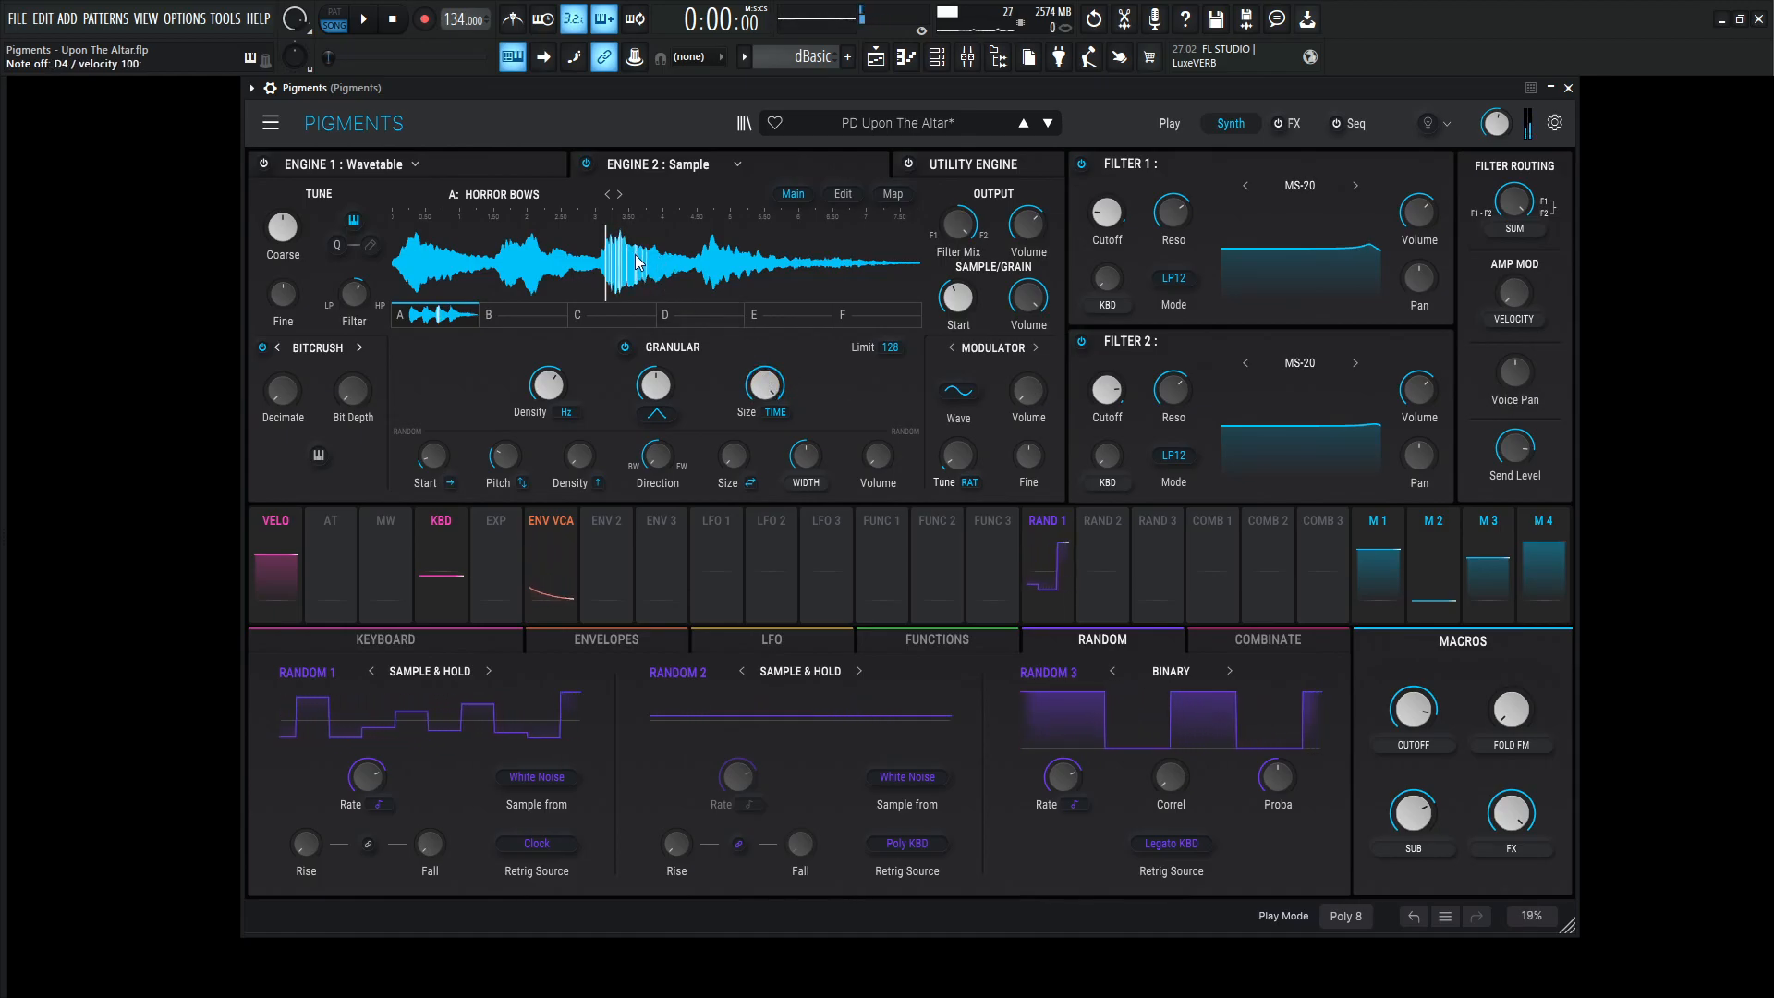
mouse_move(656, 454)
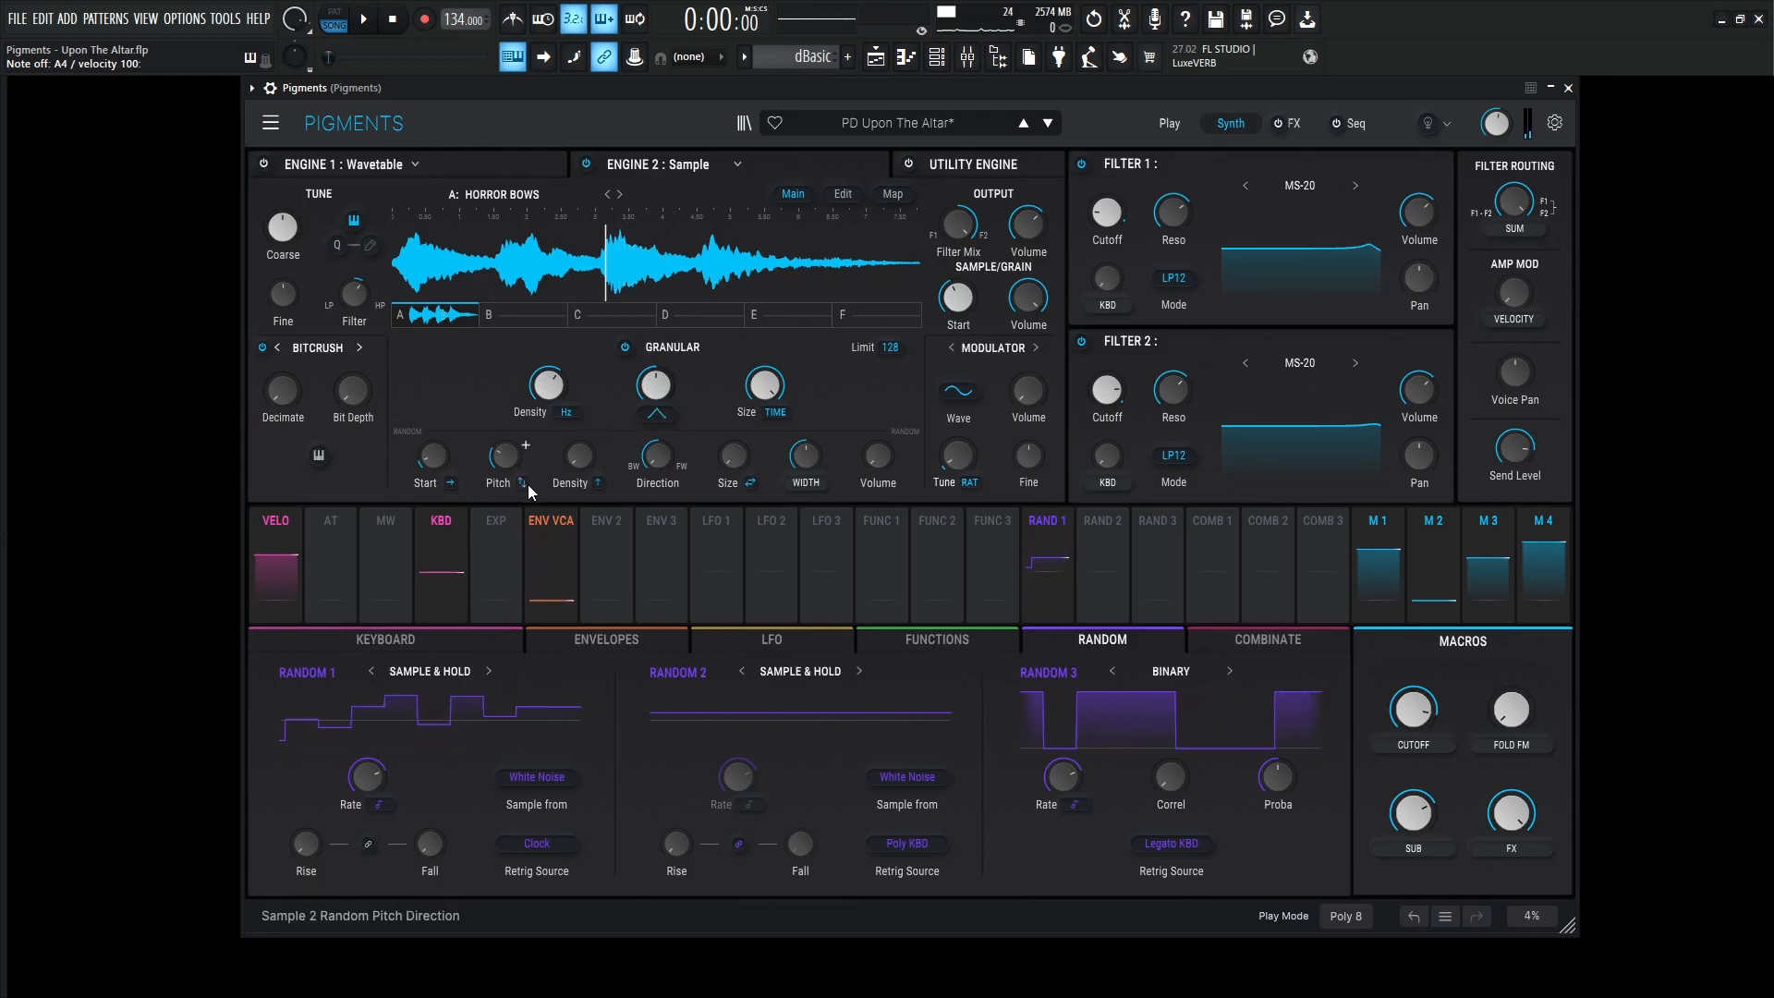
click(521, 482)
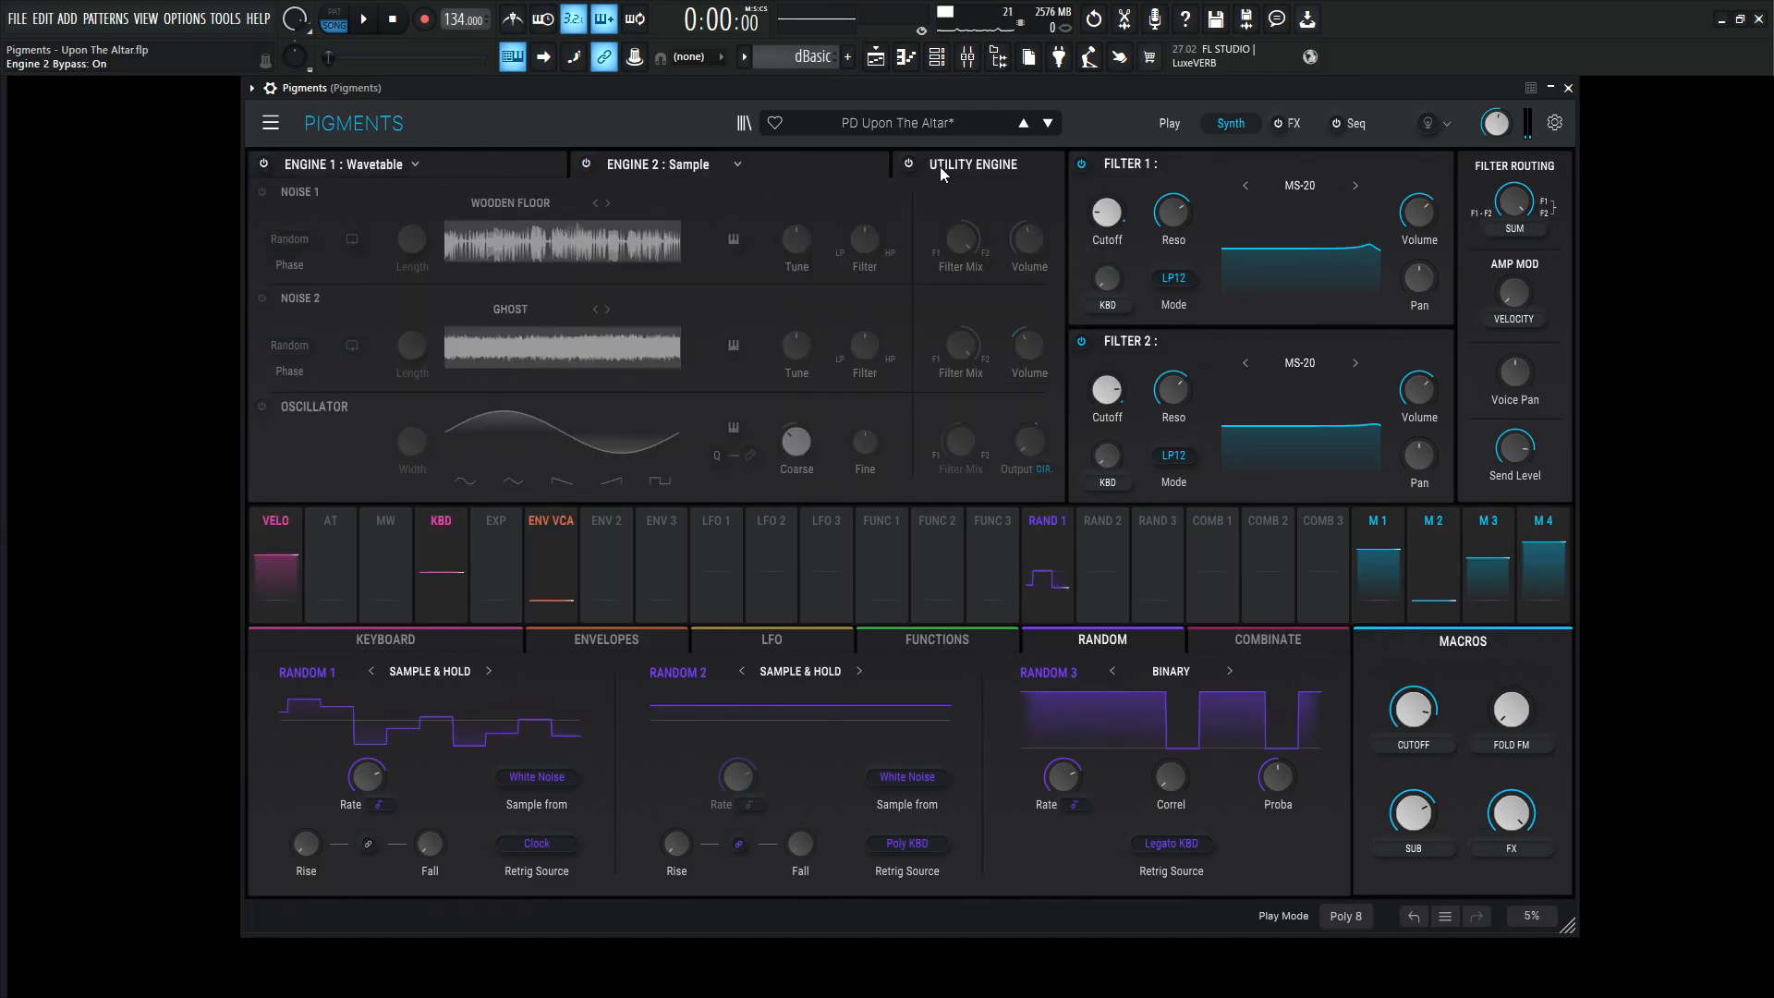
Turn on the noise layers, solo Wooden Floor, set its Filter Mix routing, then switch to the Ghost layer
click(909, 164)
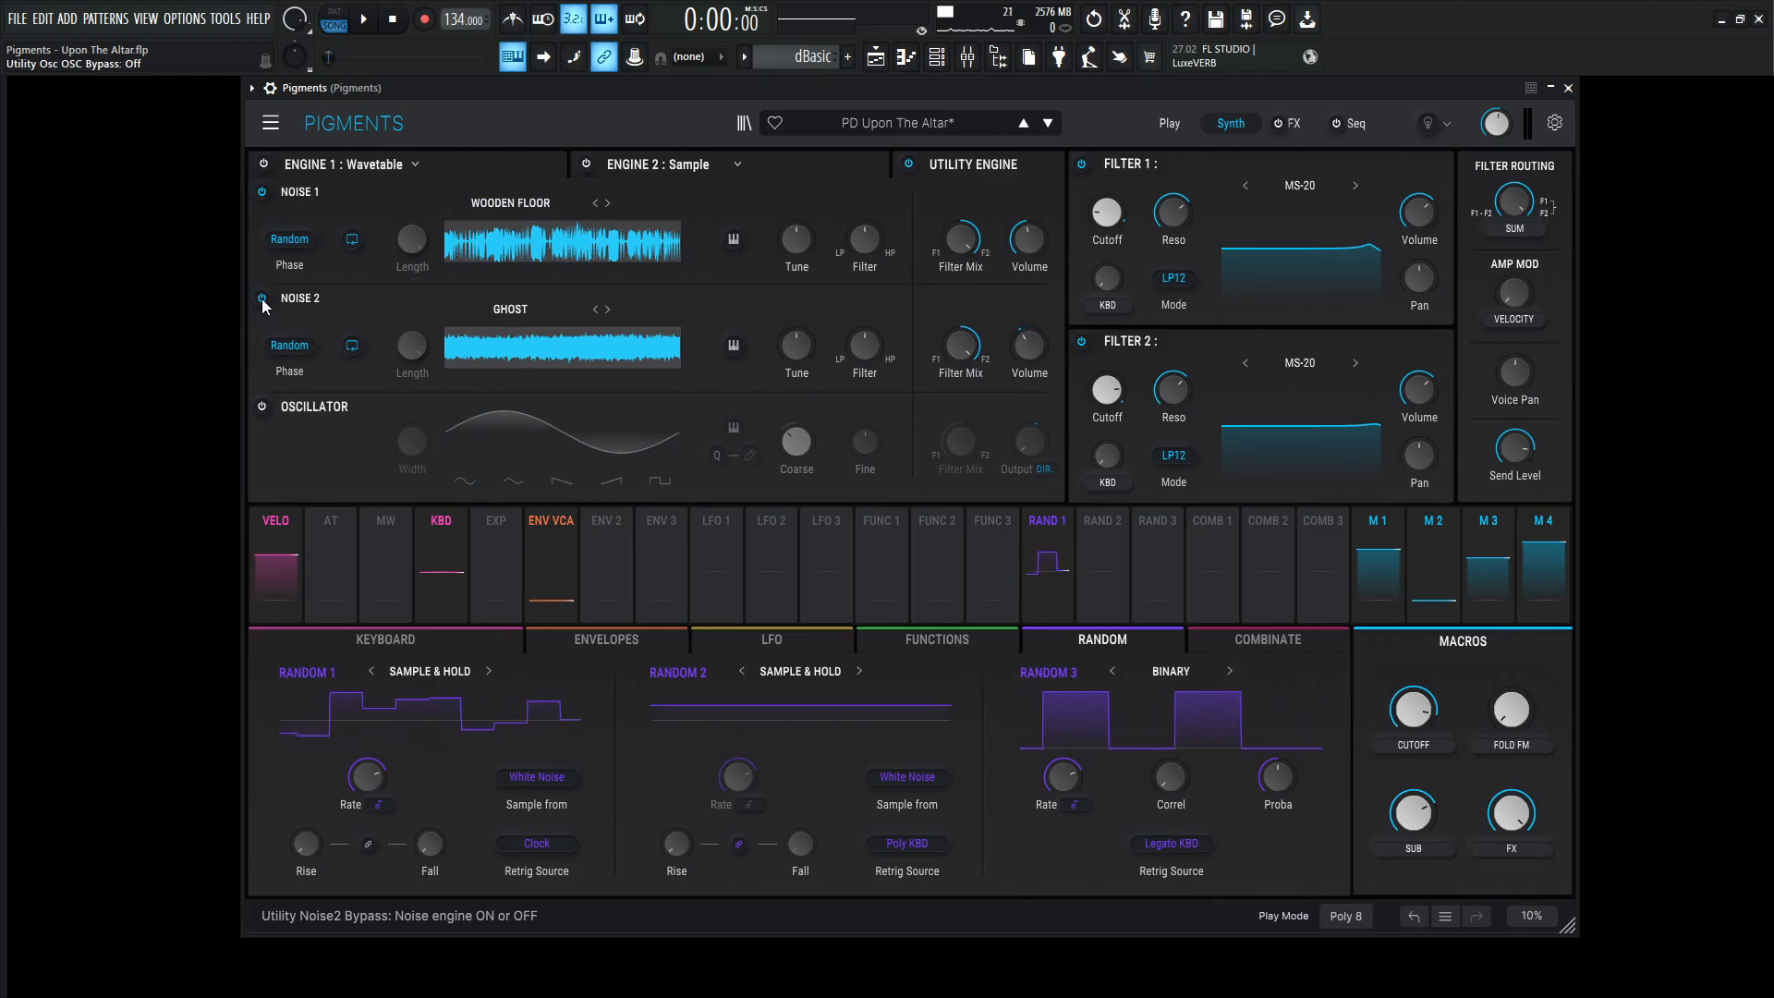
click(262, 302)
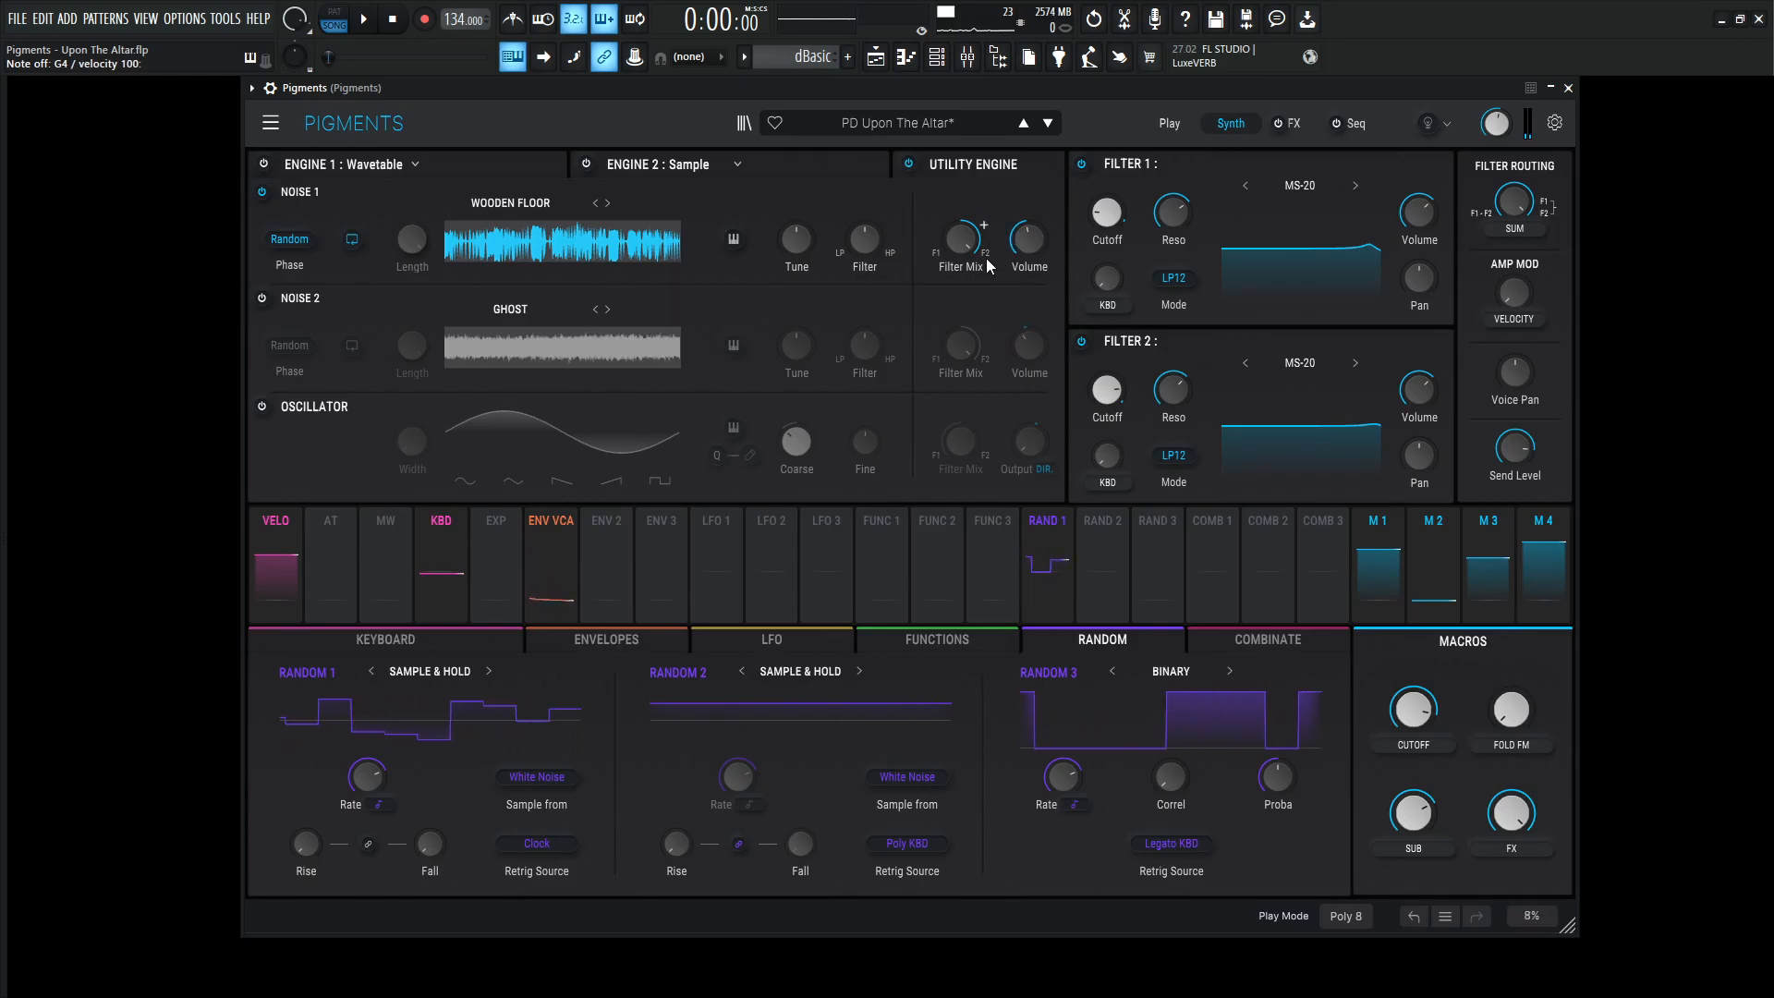
drag(1029, 238, 1035, 246)
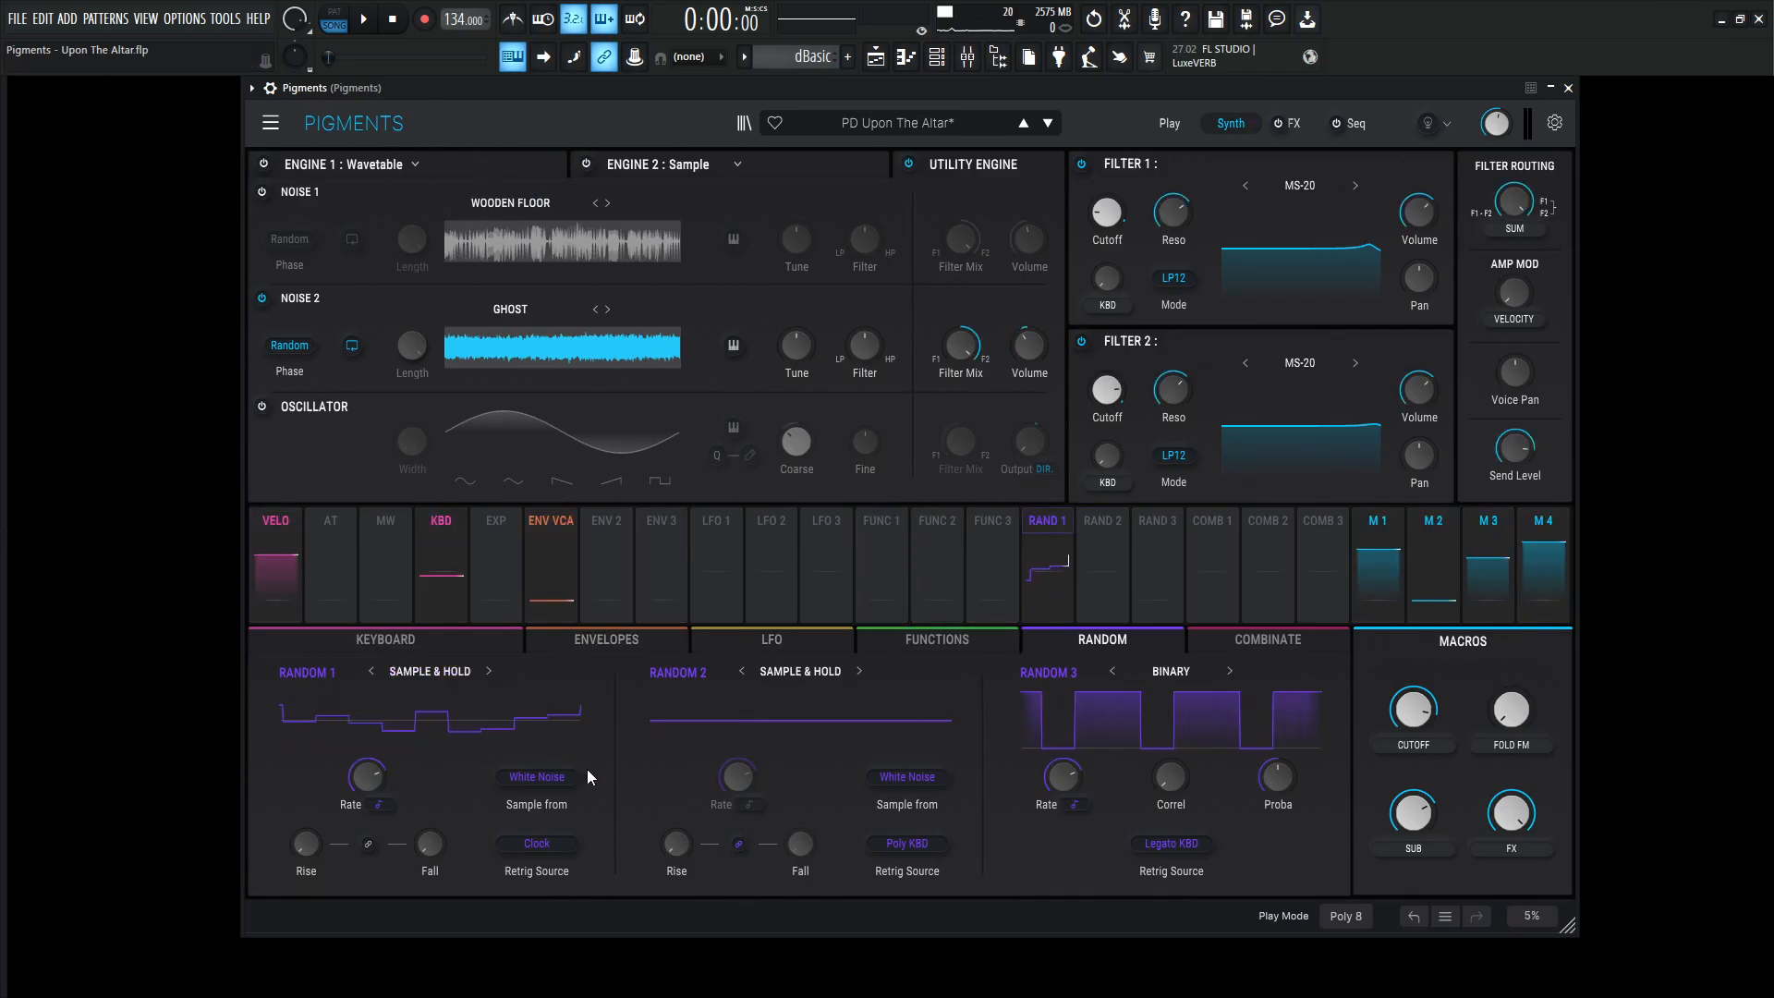
drag(364, 778, 379, 769)
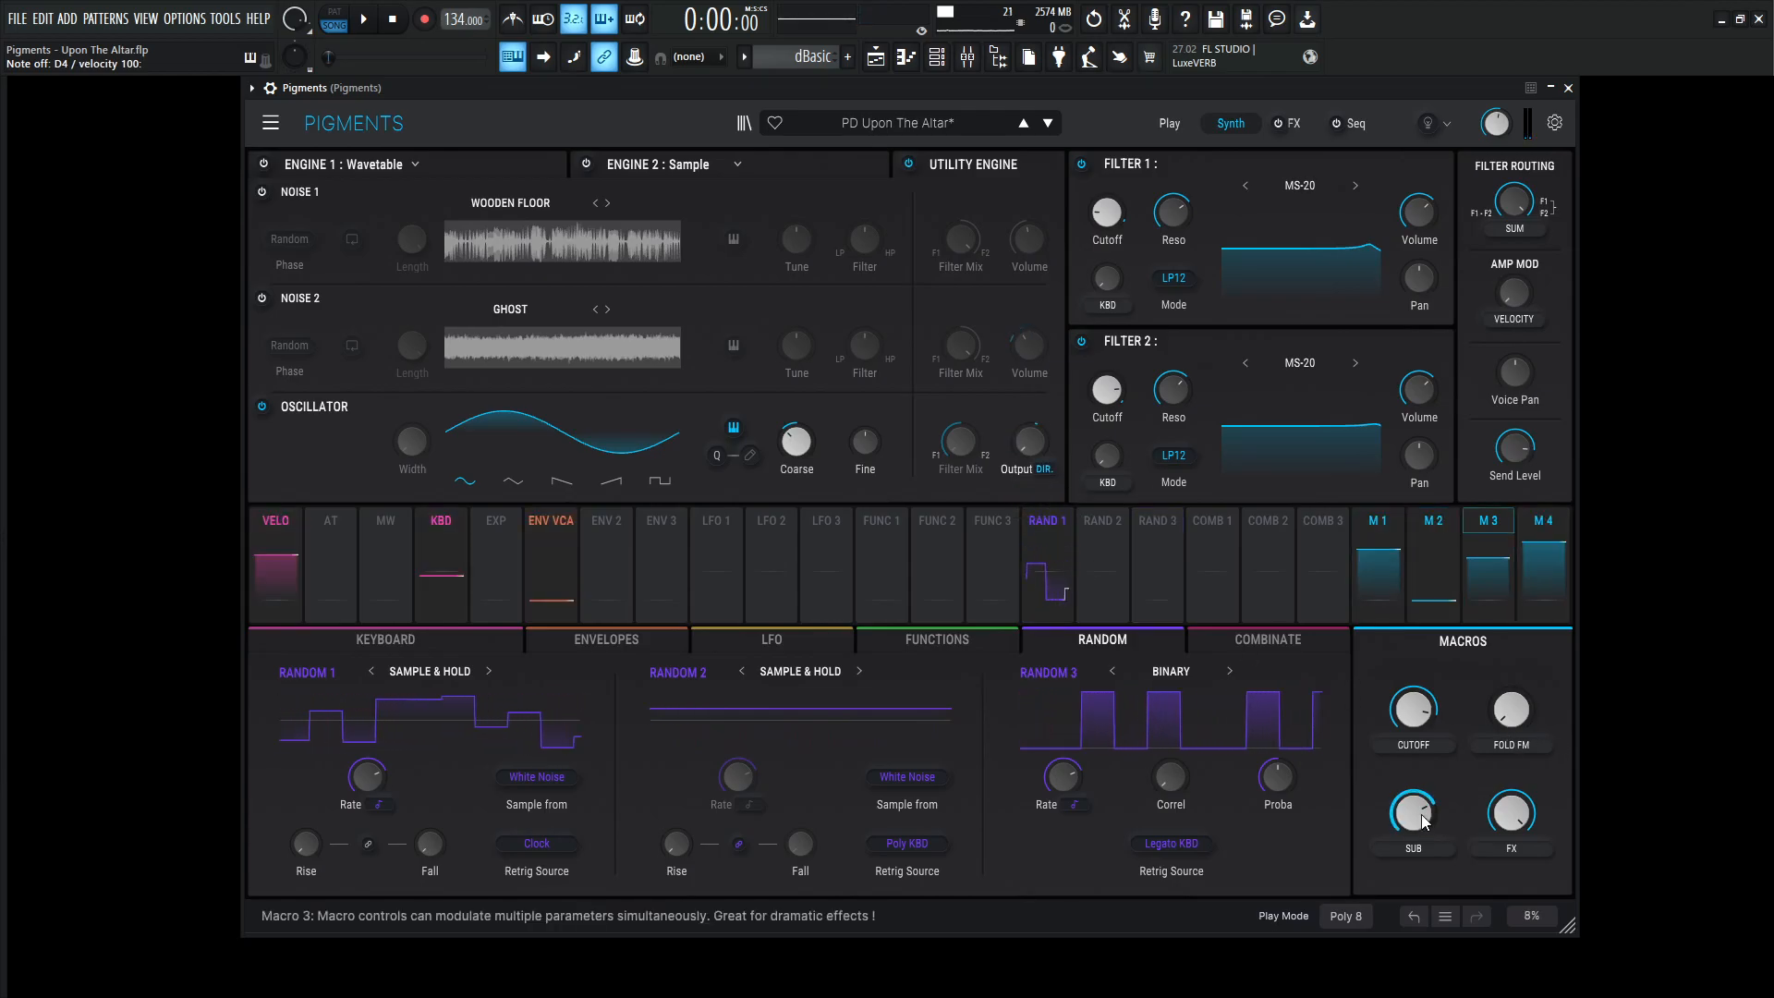
Sweep the Sub macro to bring the utility sine oscillator in and out
drag(1412, 813, 1412, 813)
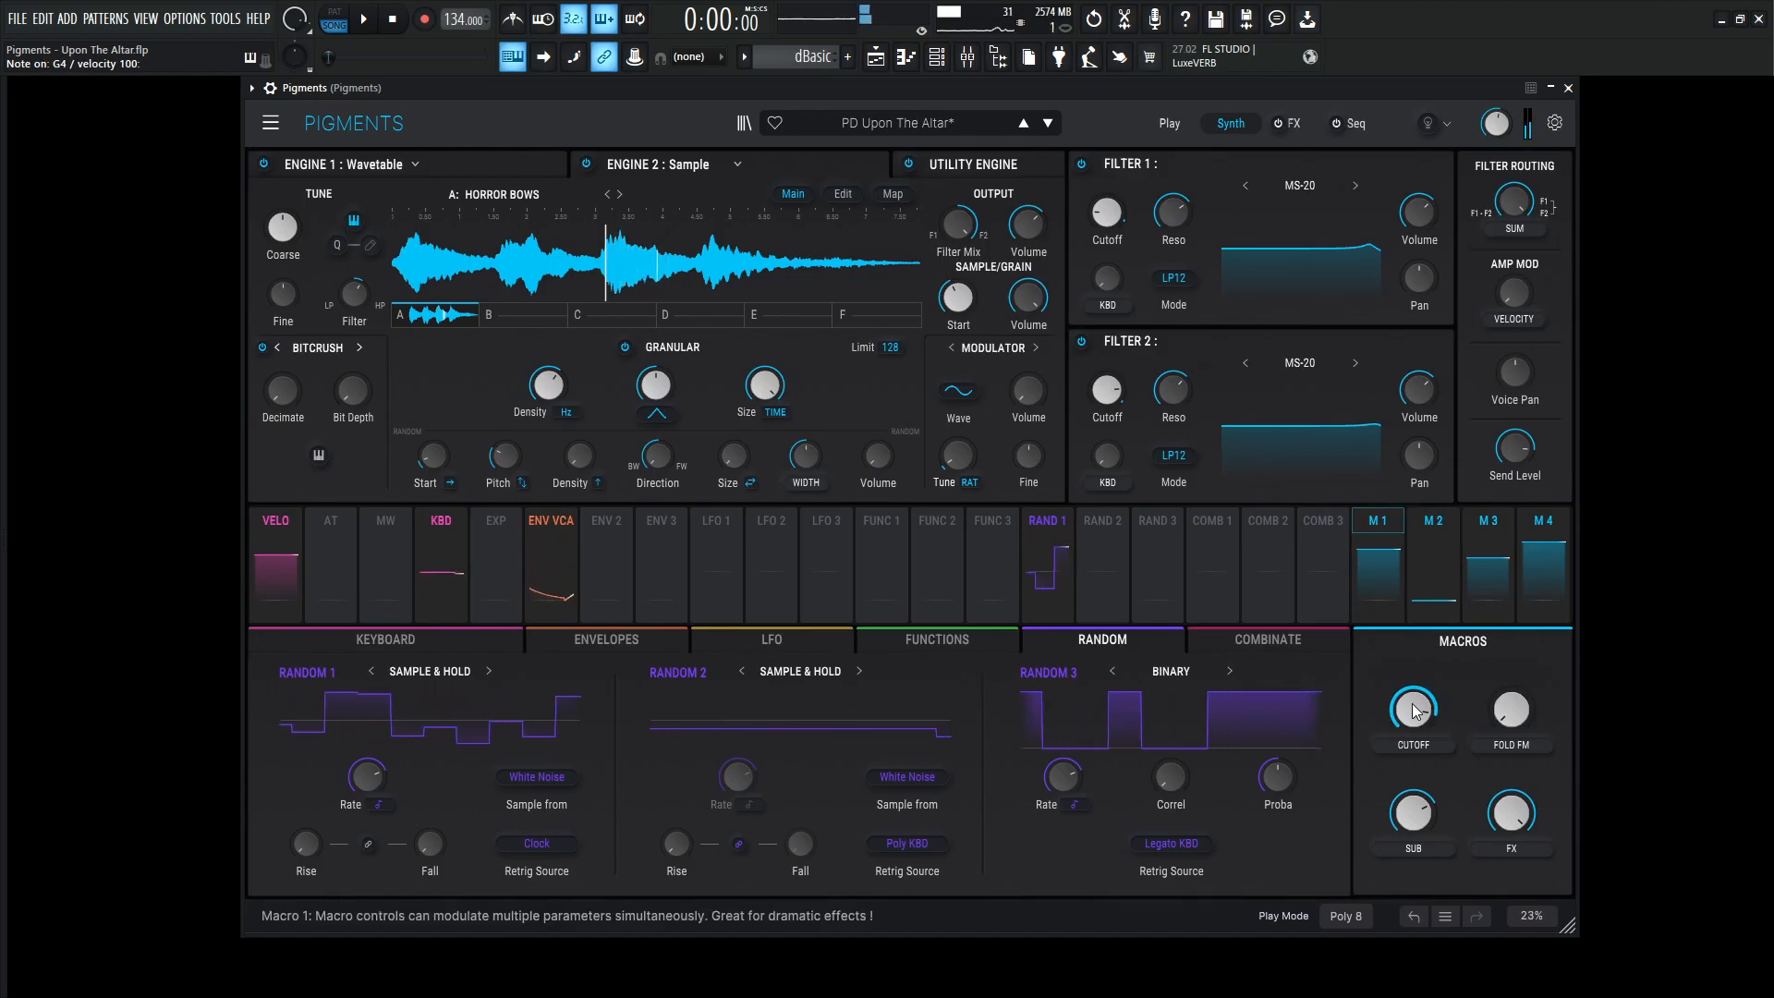
Sweep the Cutoff macro across both filters and set Filter 1 resonance to about 0.700
drag(1412, 710, 1412, 710)
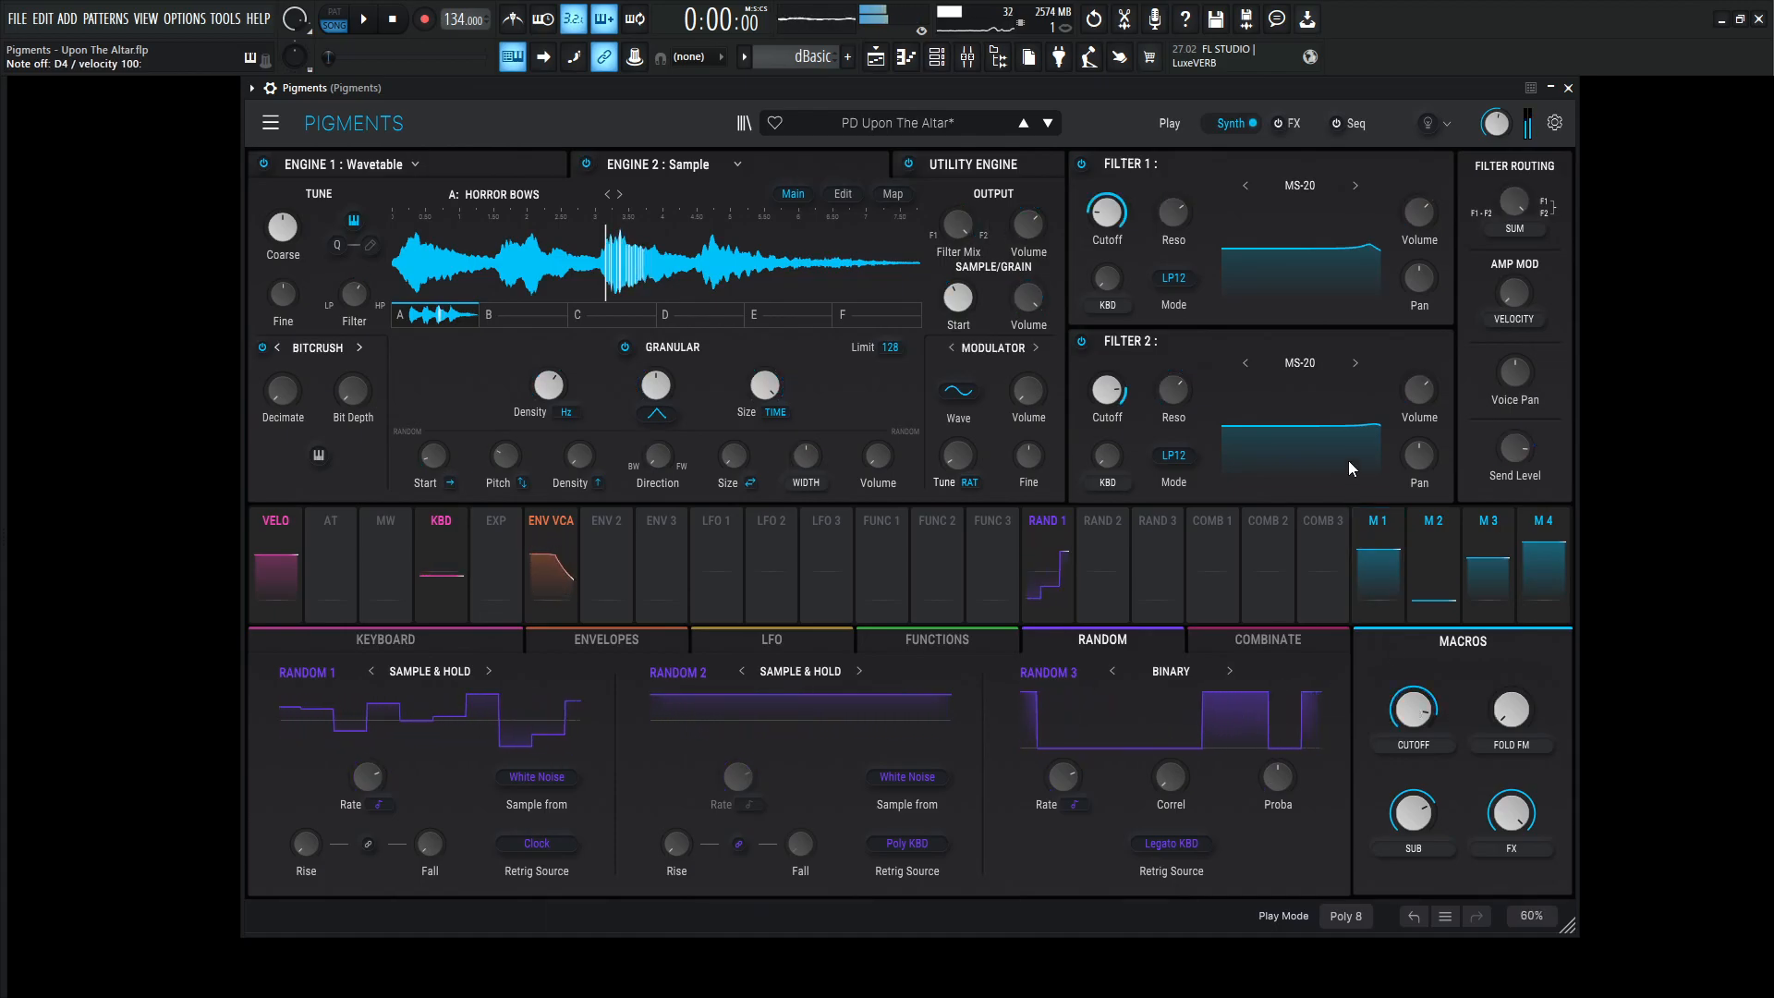
drag(1174, 213, 1174, 214)
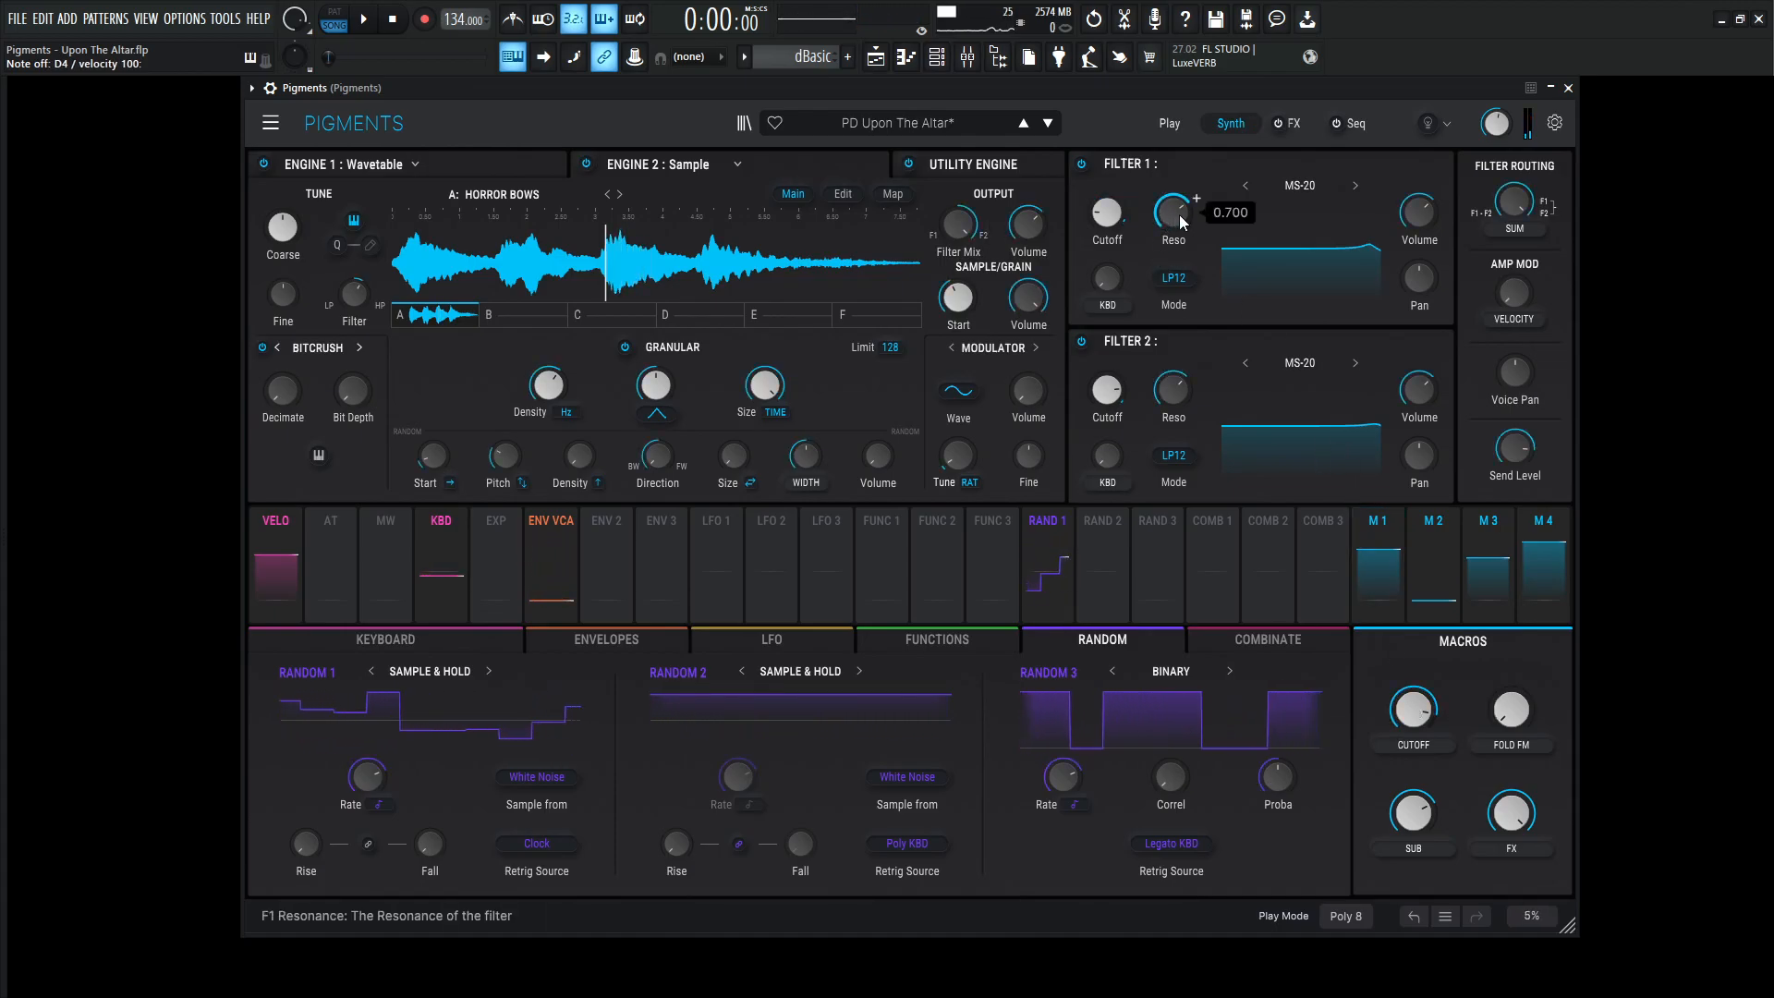
mouse_move(1377, 588)
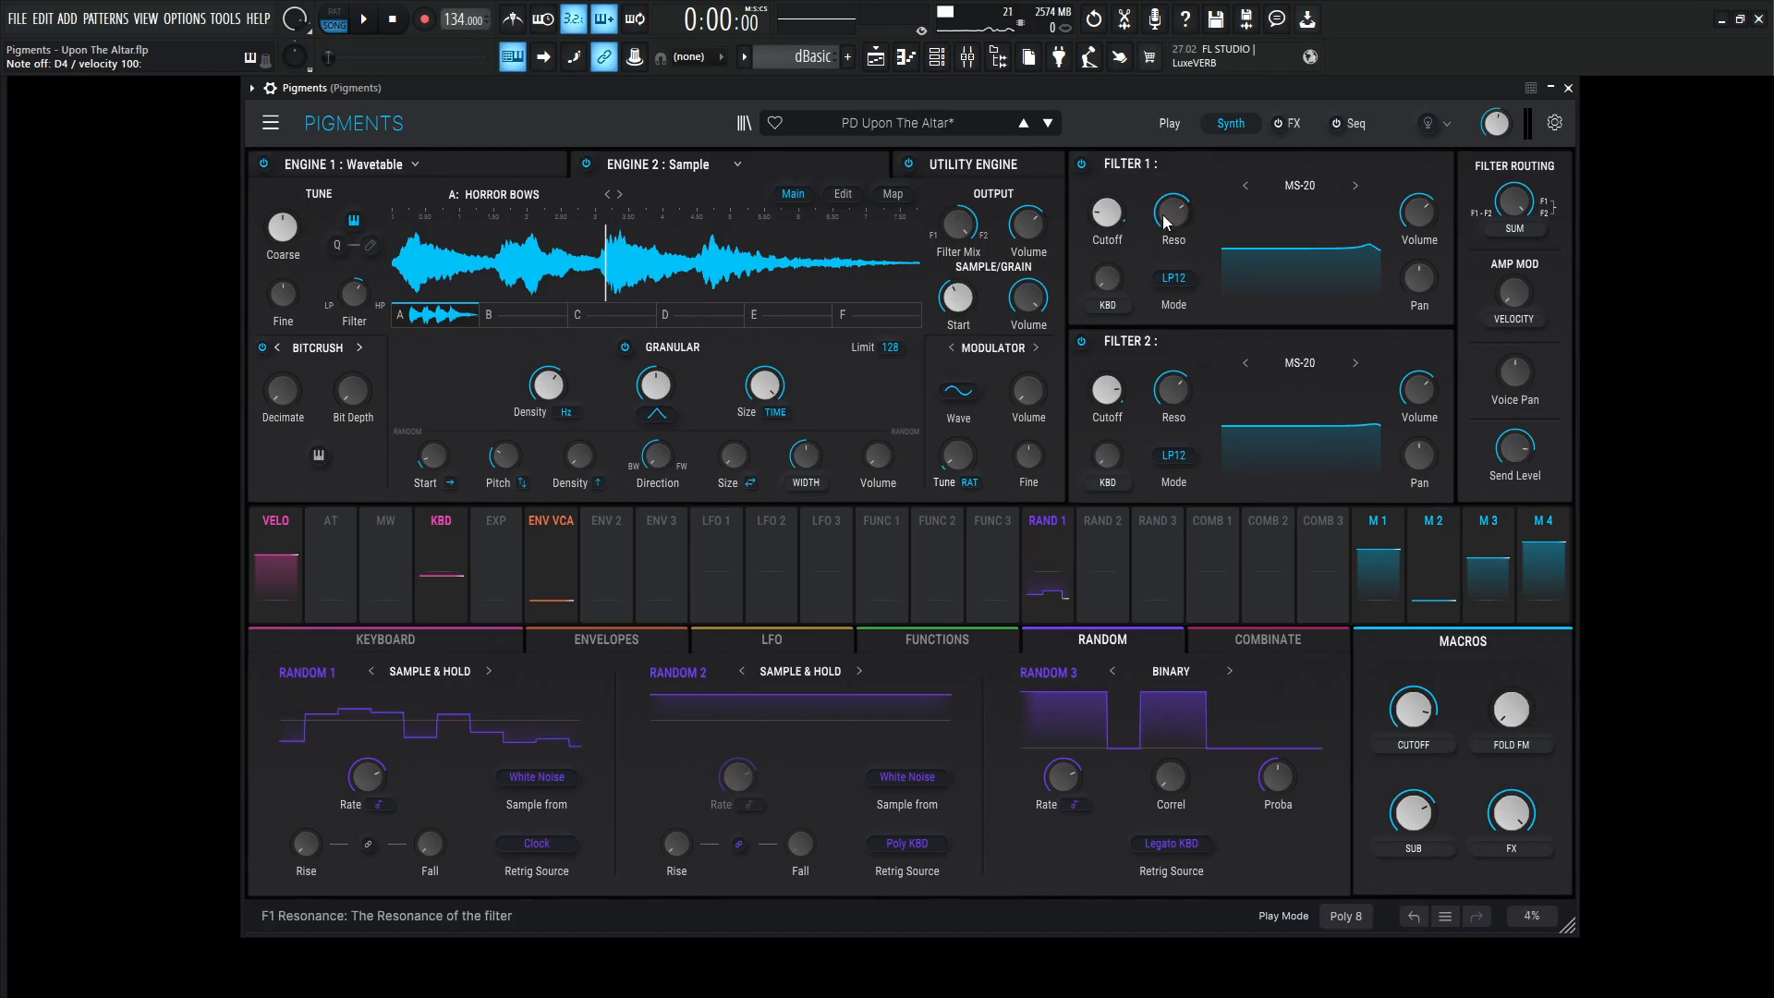
drag(1174, 212, 1173, 203)
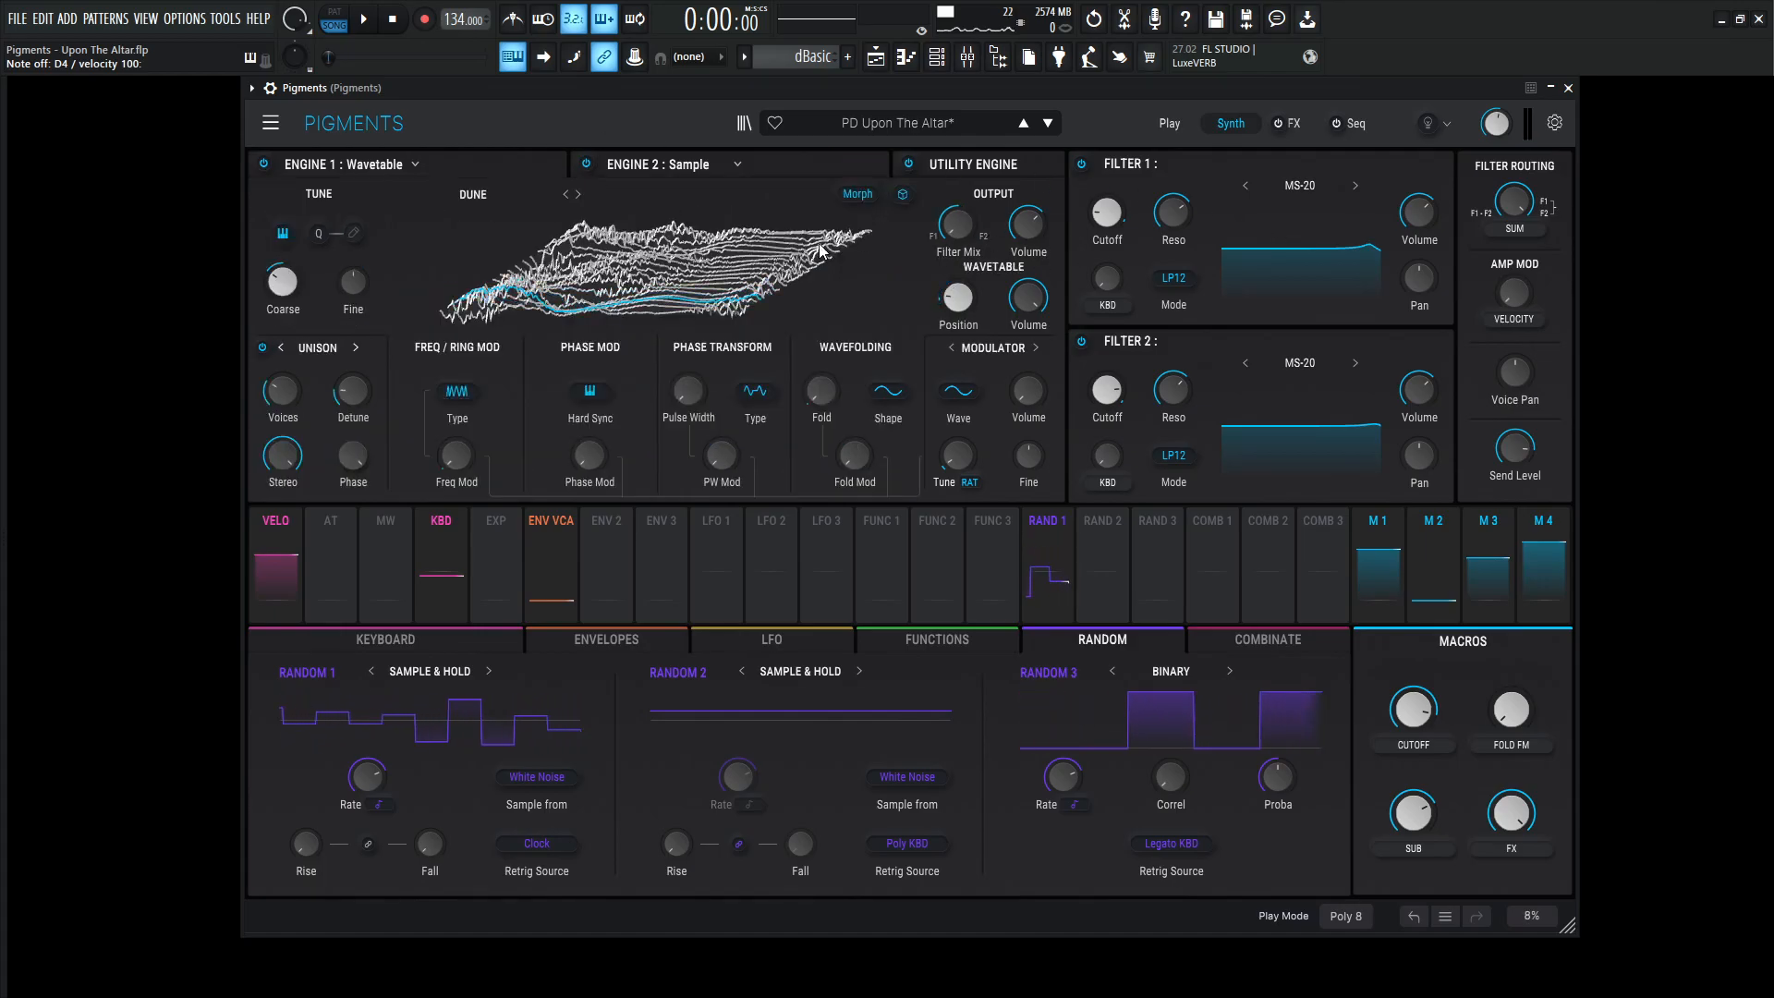
mouse_move(956, 224)
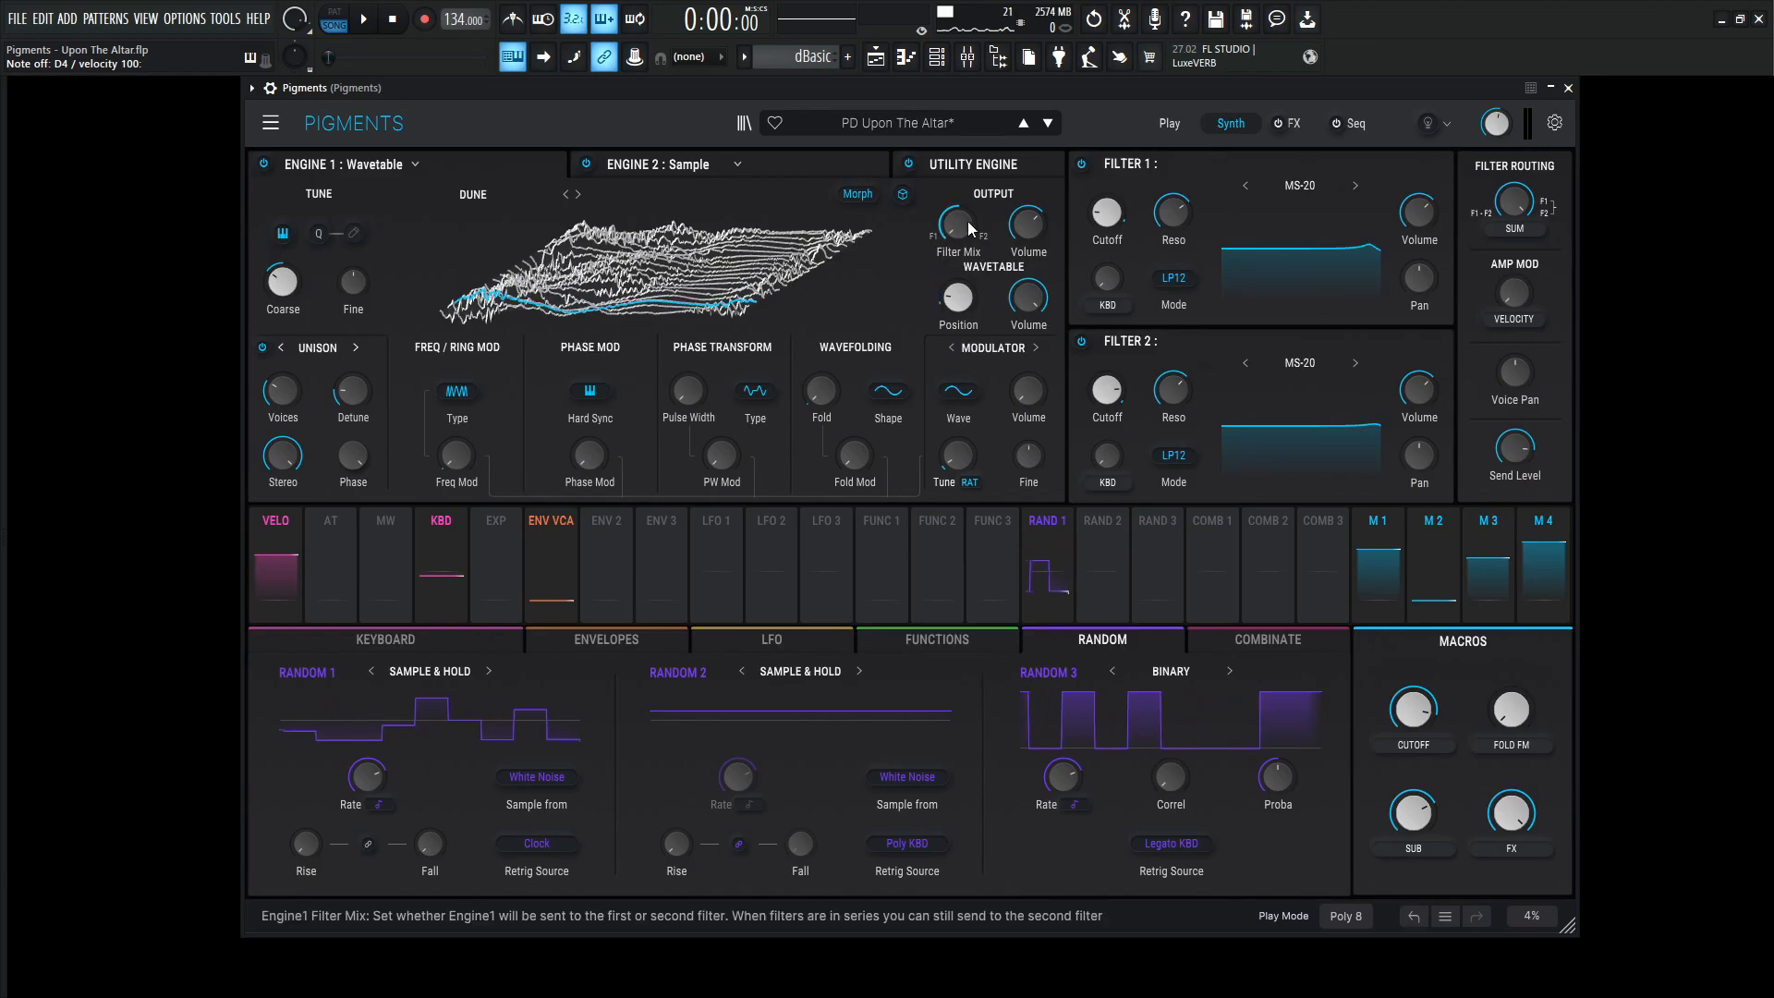
Switch engines and sweep the Cutoff macro down, back up to about 0.7, then around 0.5
click(662, 165)
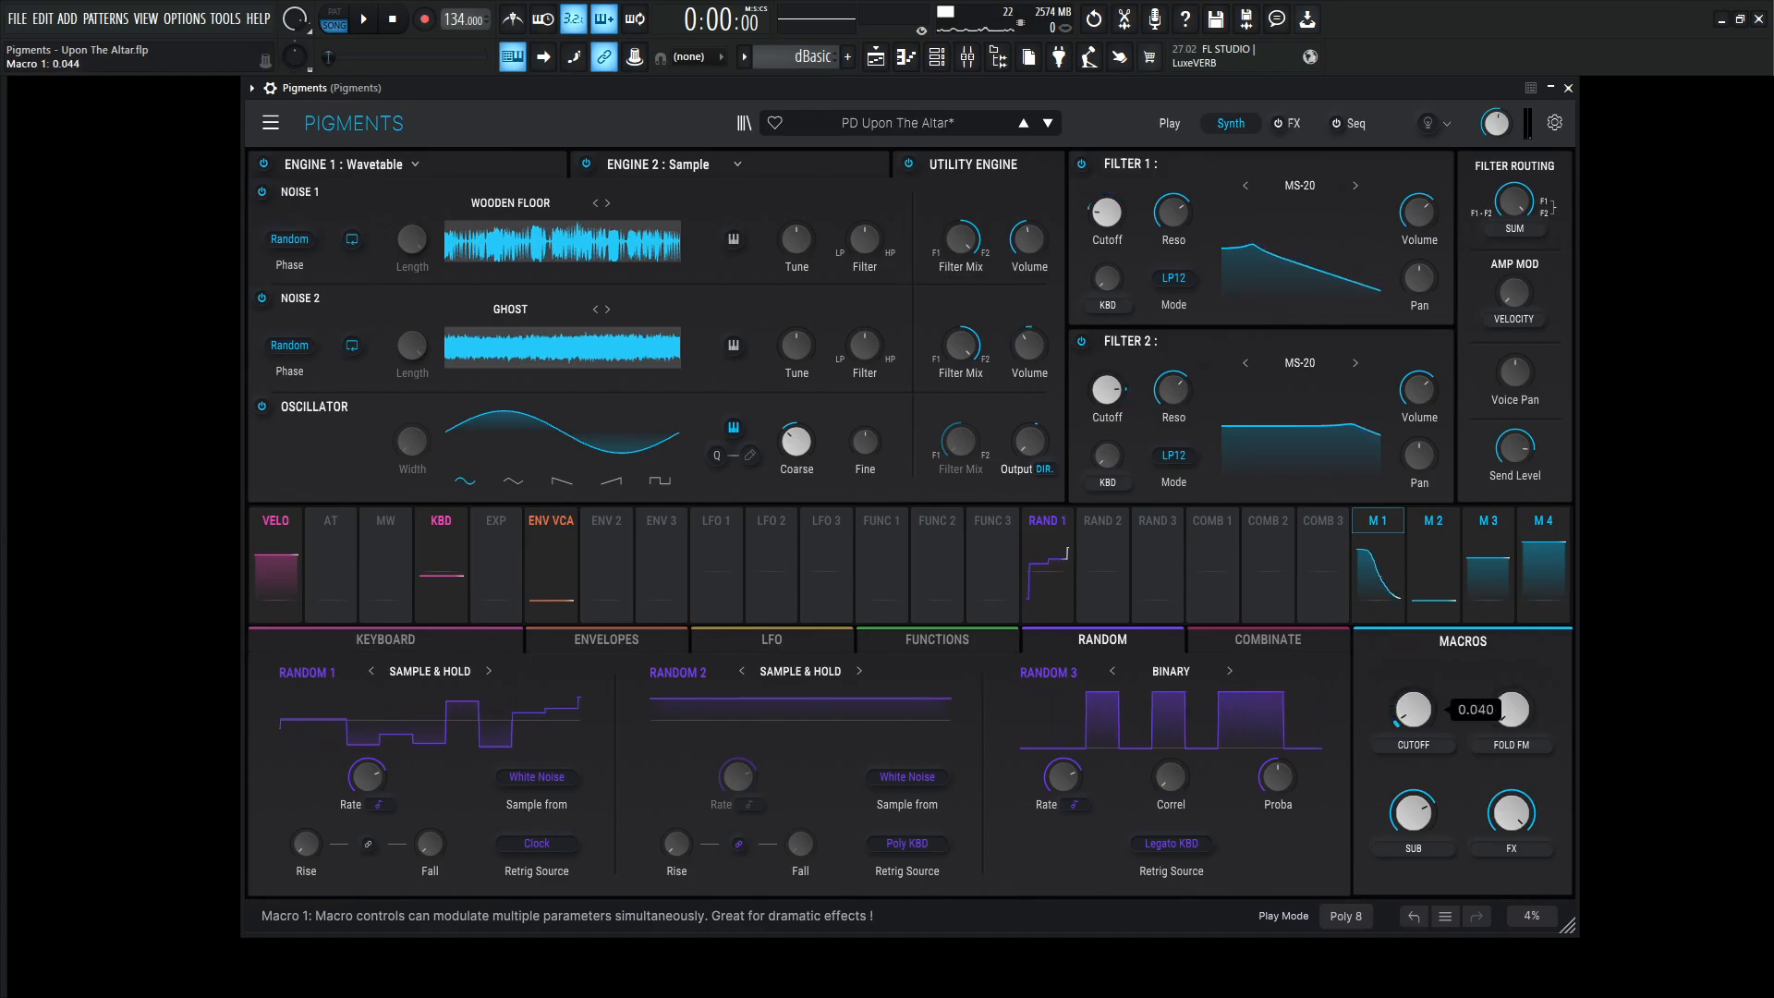
drag(1414, 710, 1414, 667)
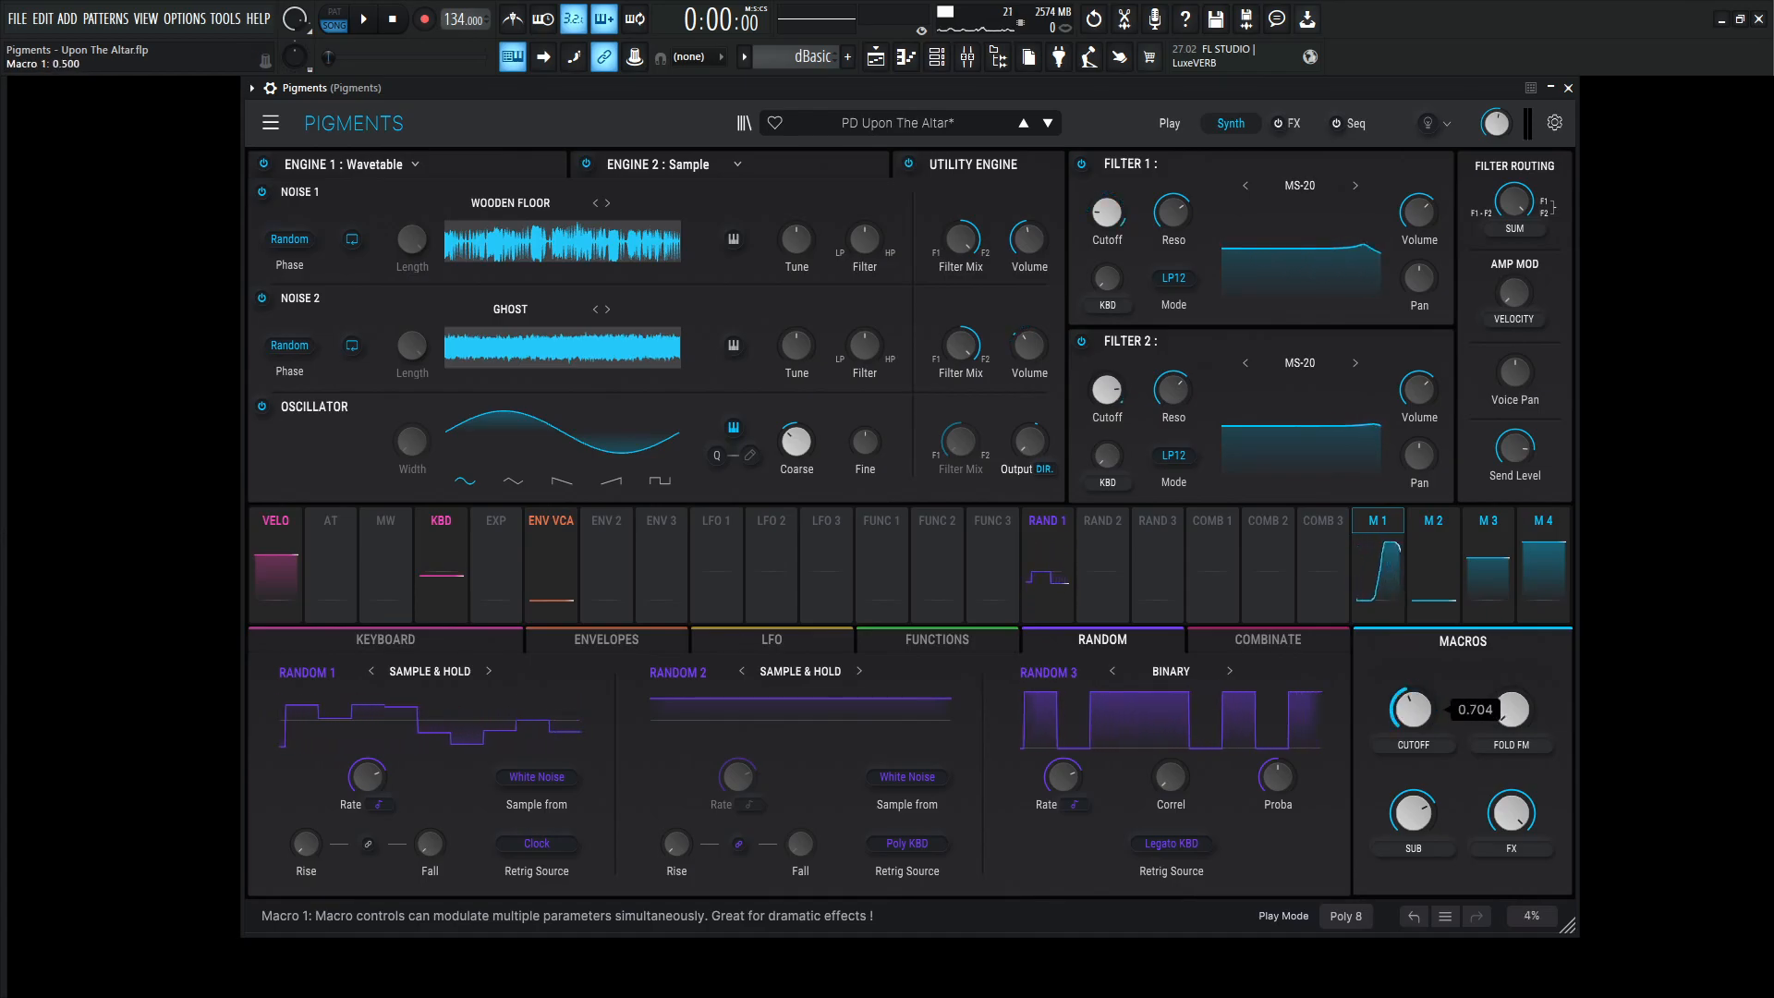
drag(1413, 710, 1413, 747)
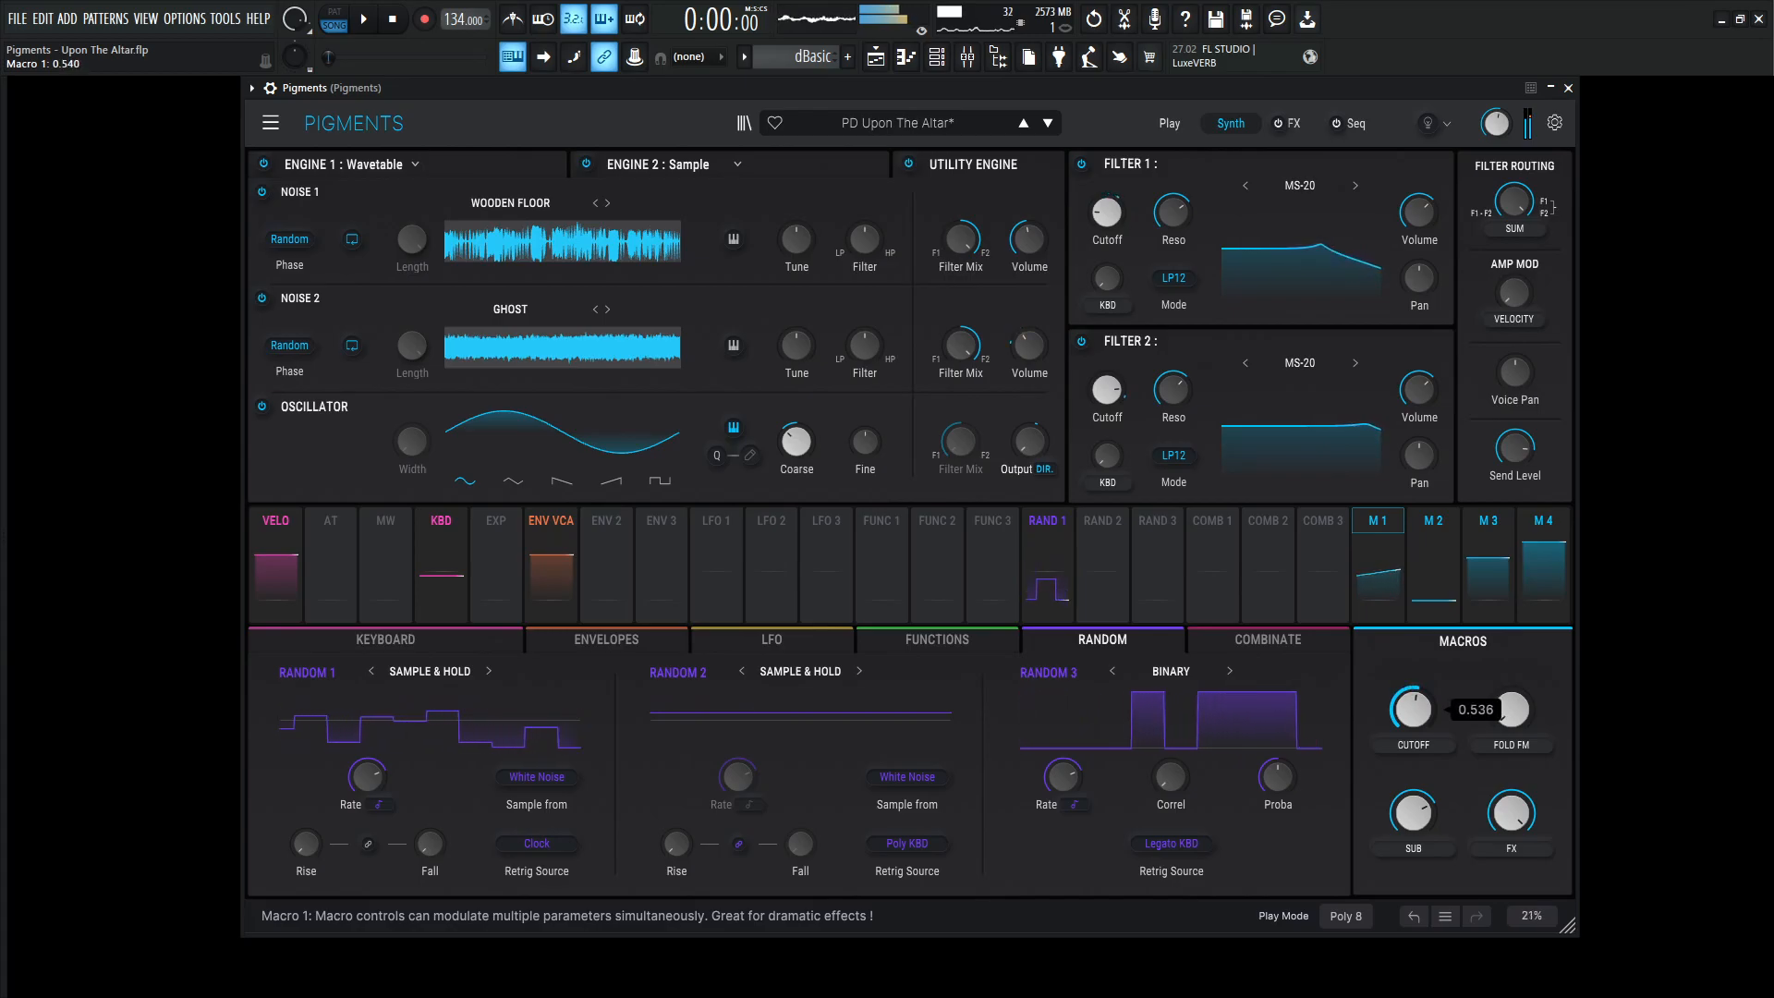
drag(1410, 710, 1410, 678)
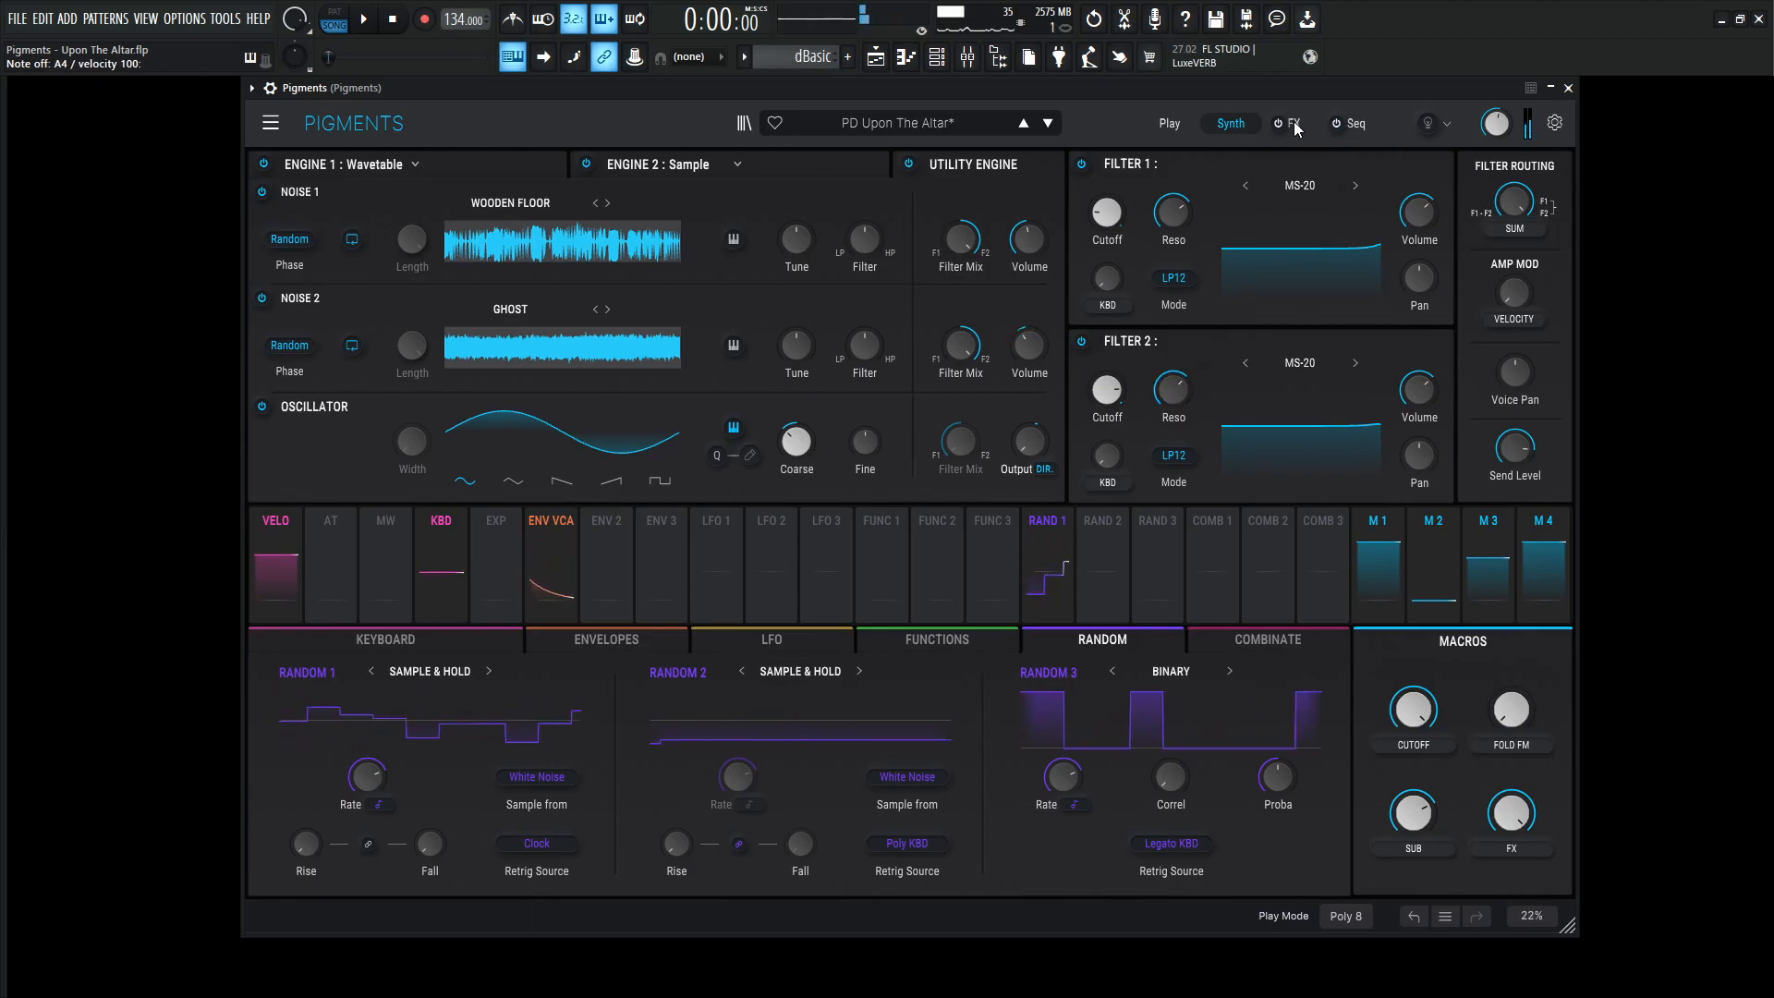
Show the FX chains and adjust the first FX A delay's Feedback amount
click(1288, 123)
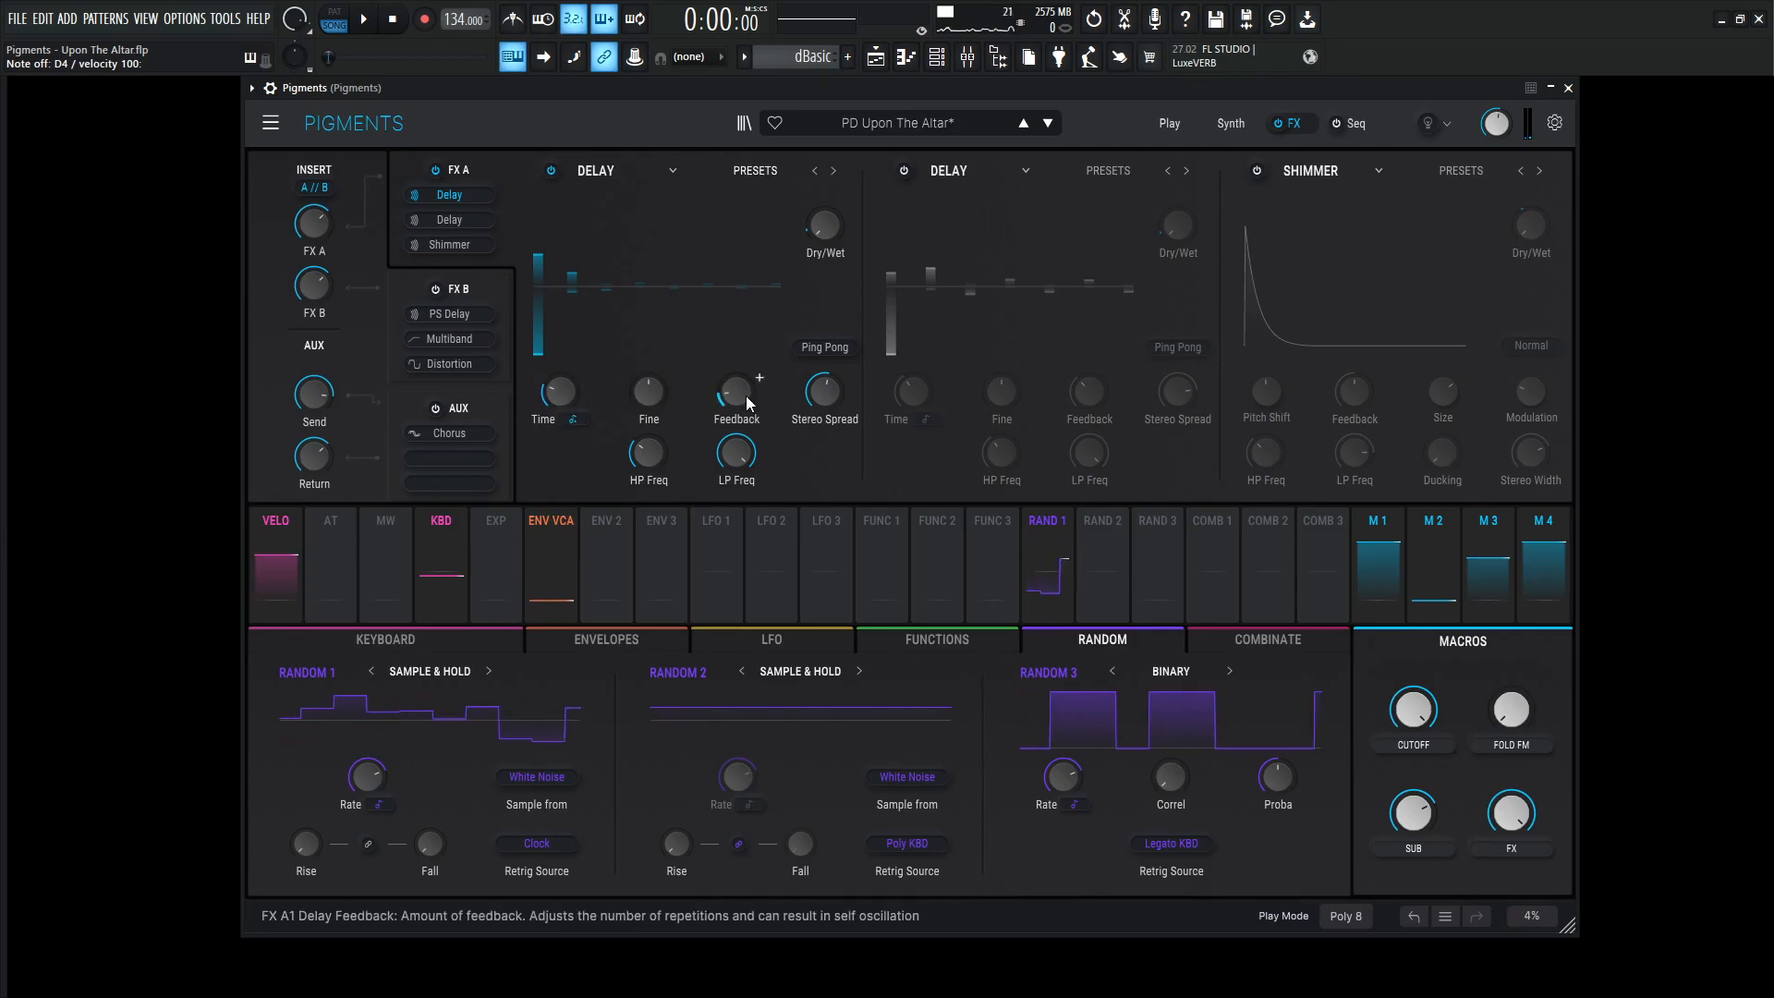
drag(824, 396, 824, 390)
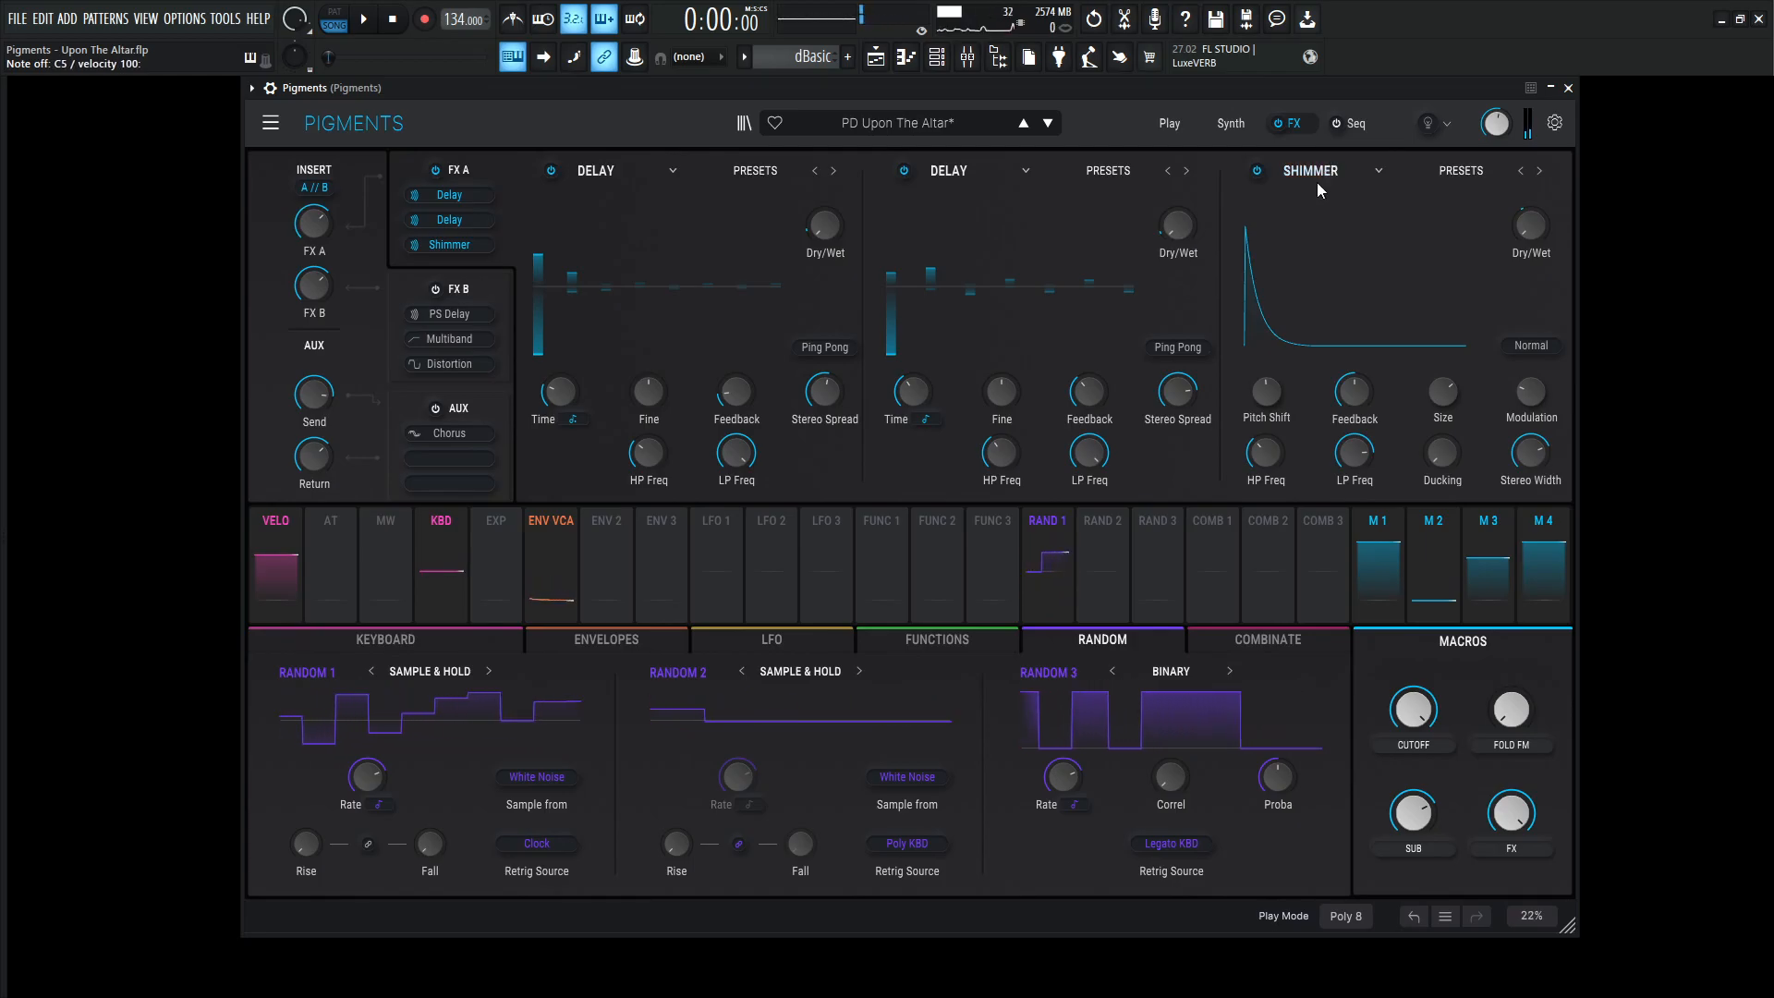
Adjust a knob on the second delay and set the Shimmer effect's Feedback in FX A
drag(1265, 390, 1264, 401)
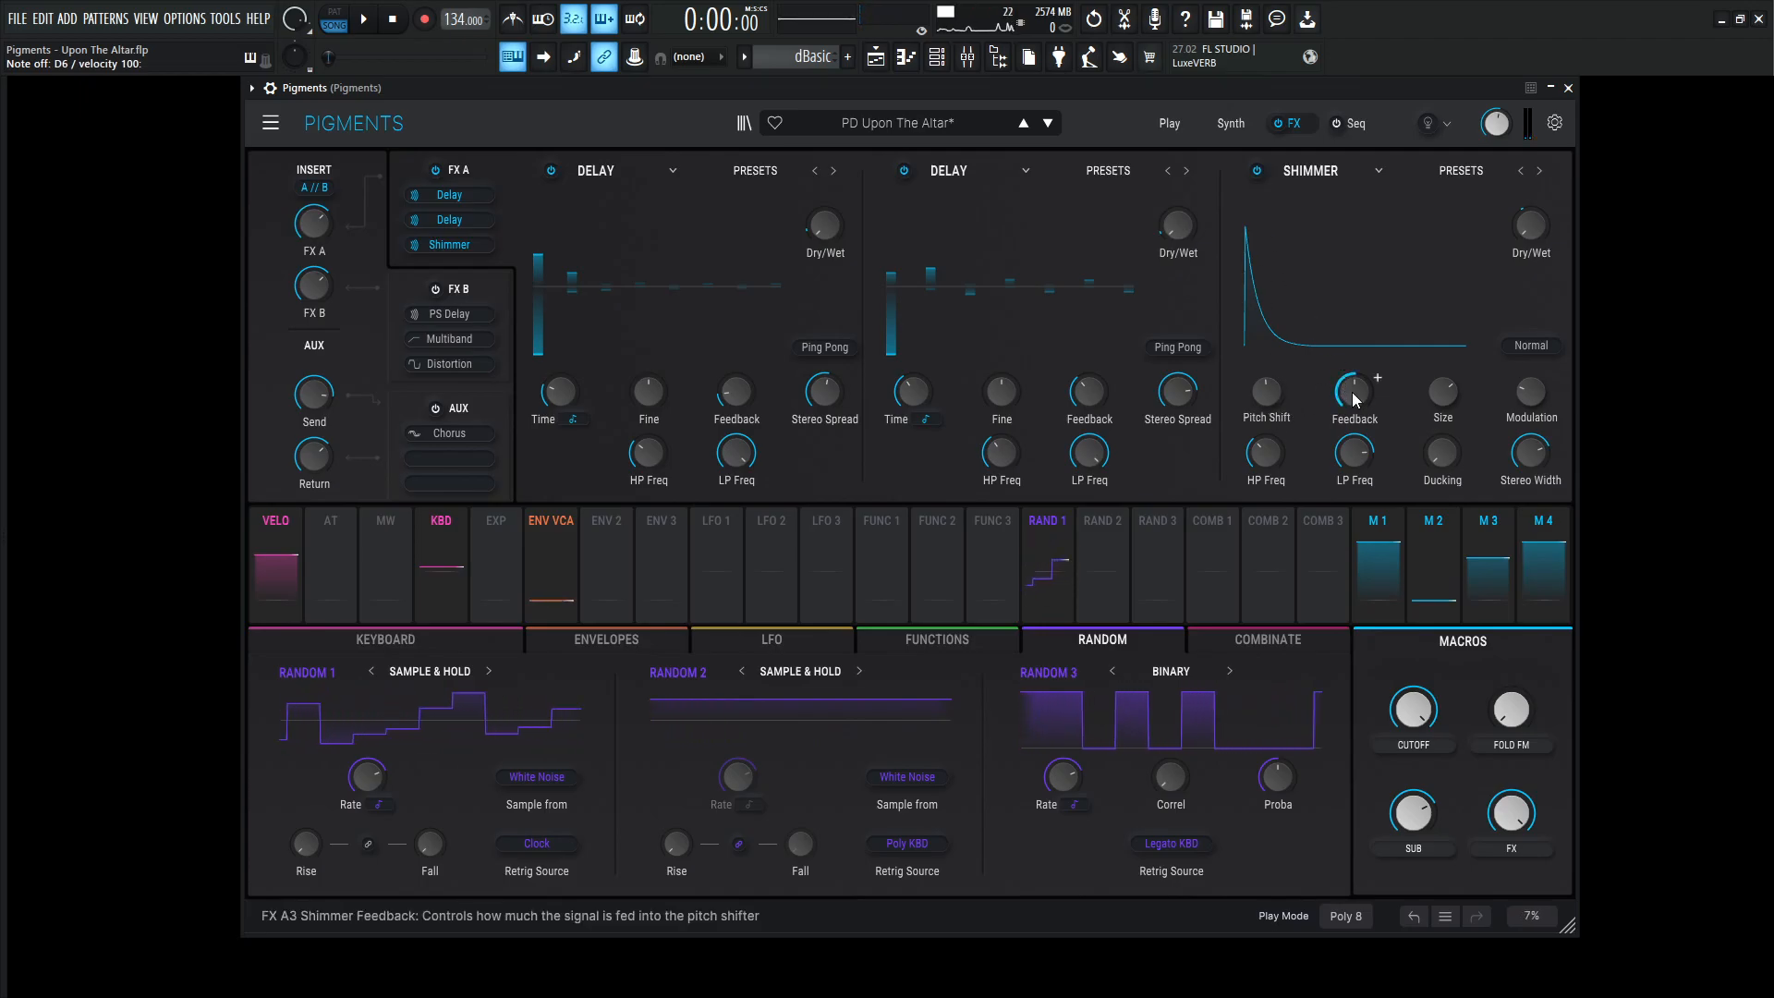
drag(1443, 396, 1443, 374)
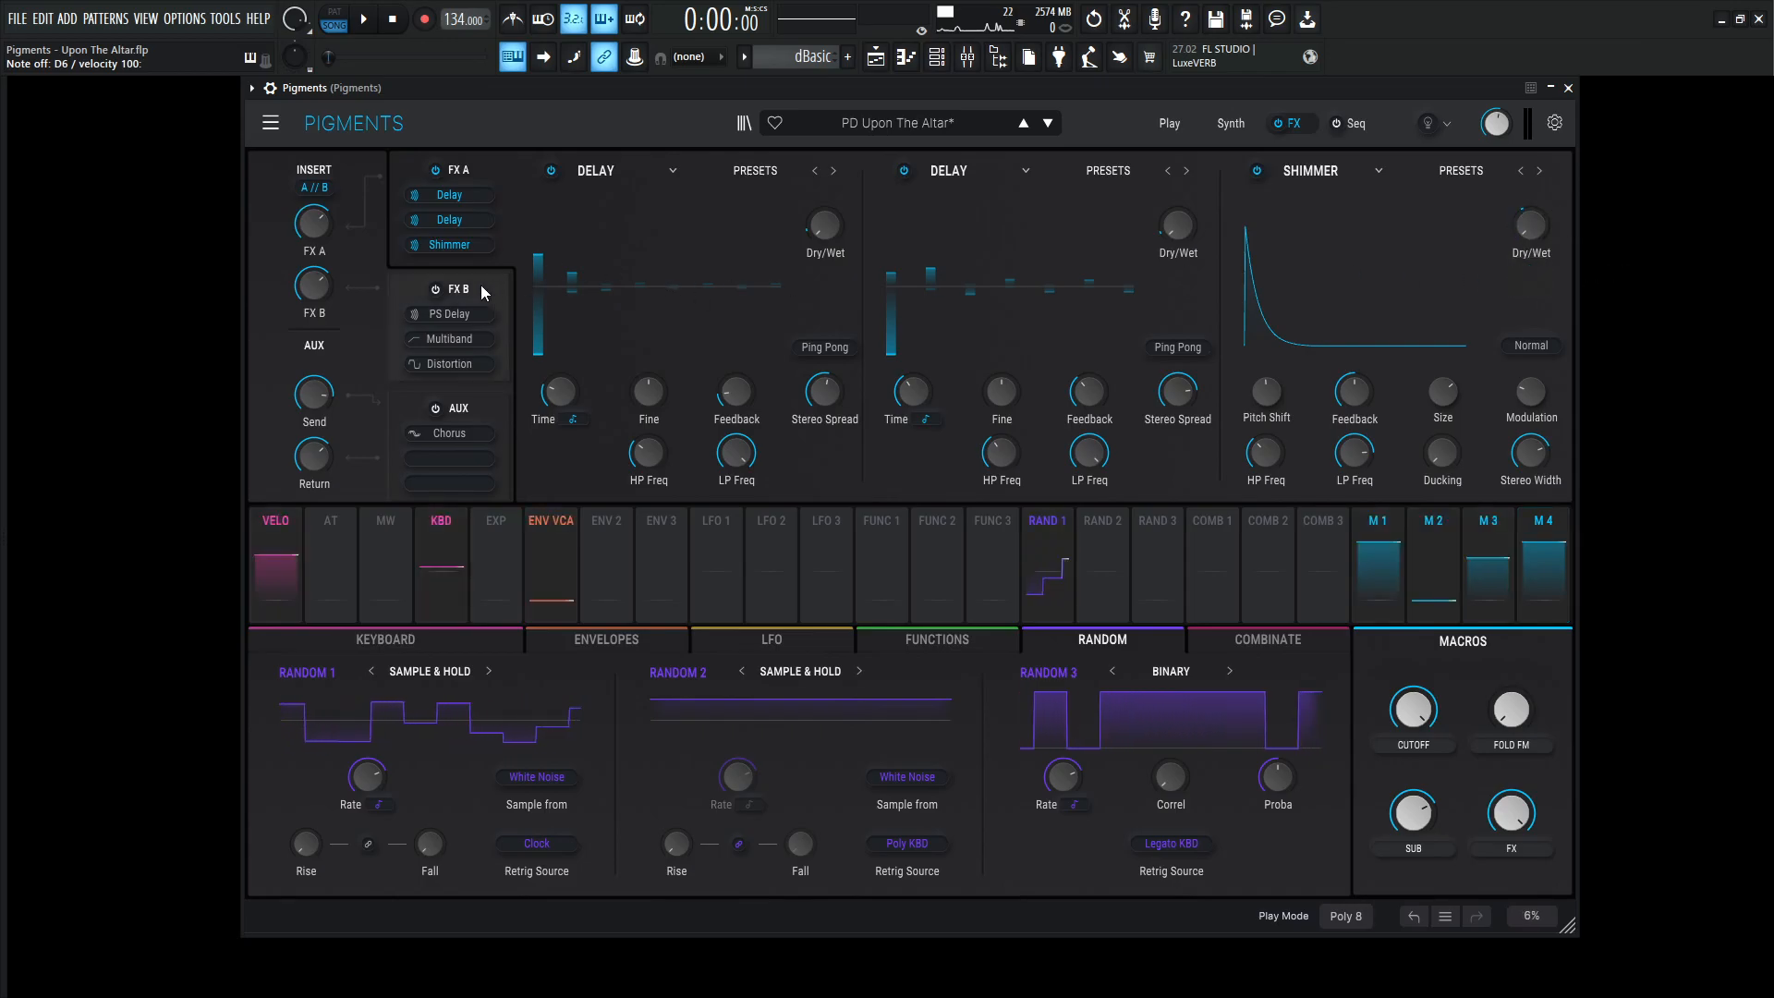
Show the FX B chain and adjust its Multiband compressor settings
click(460, 289)
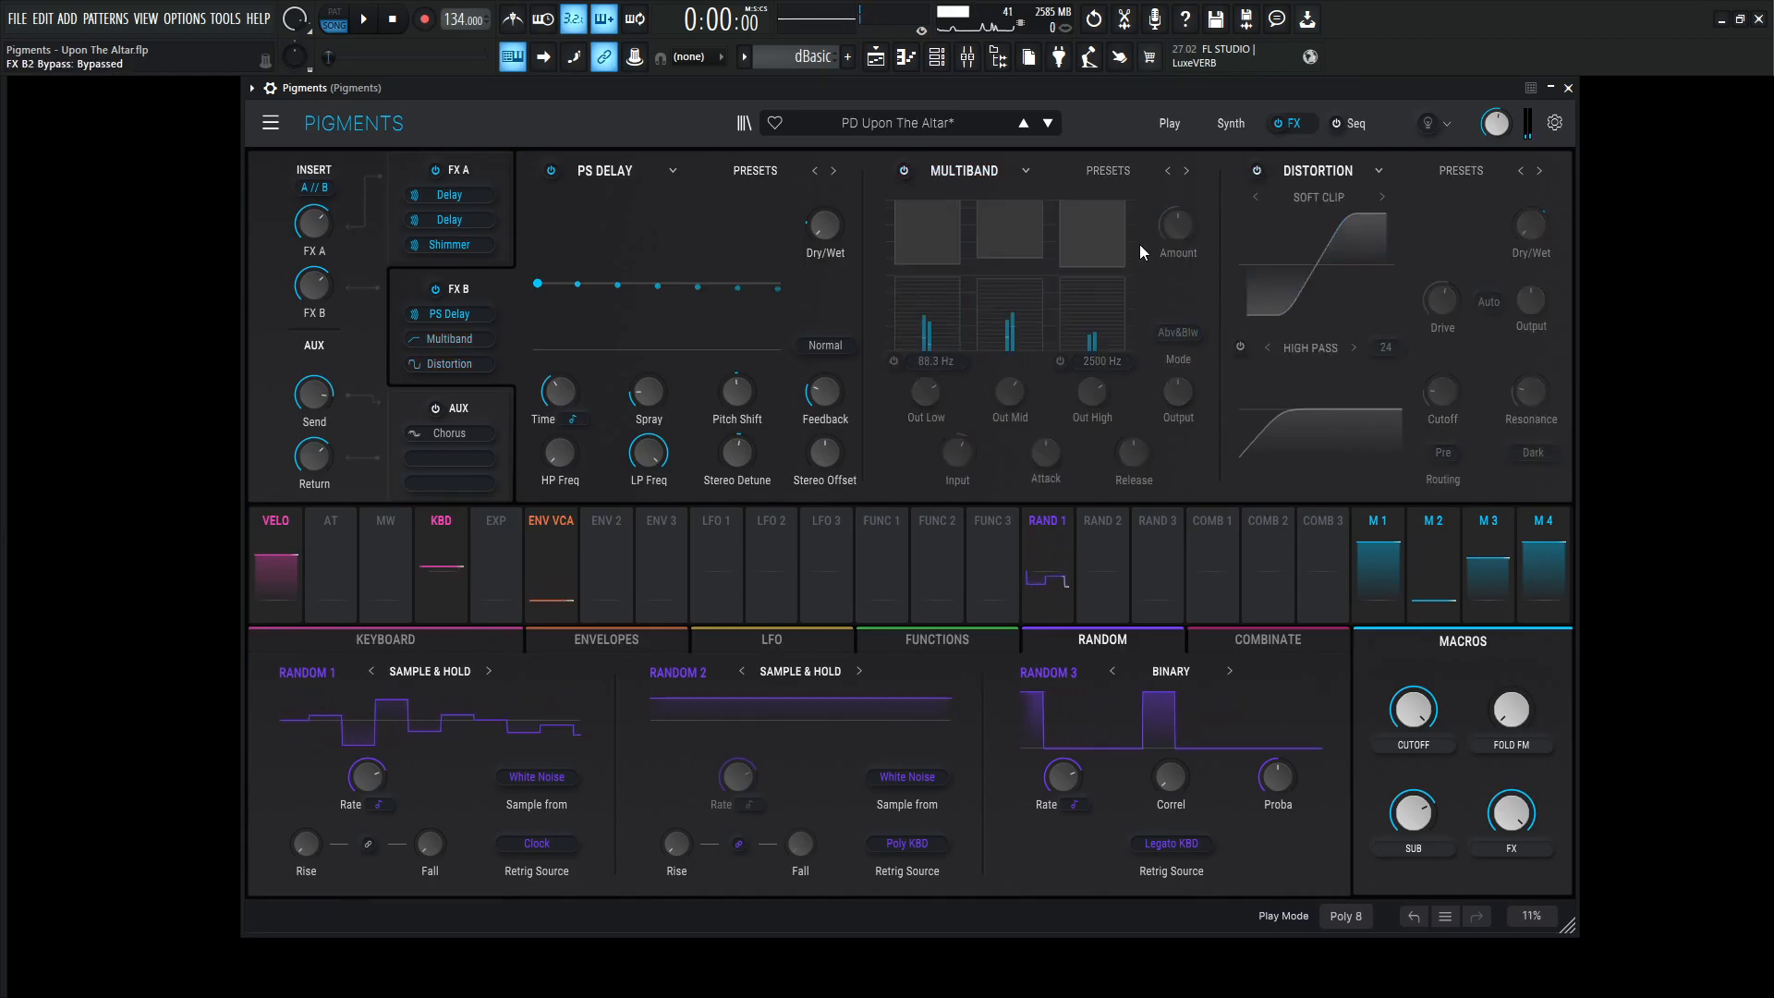
drag(736, 390, 736, 406)
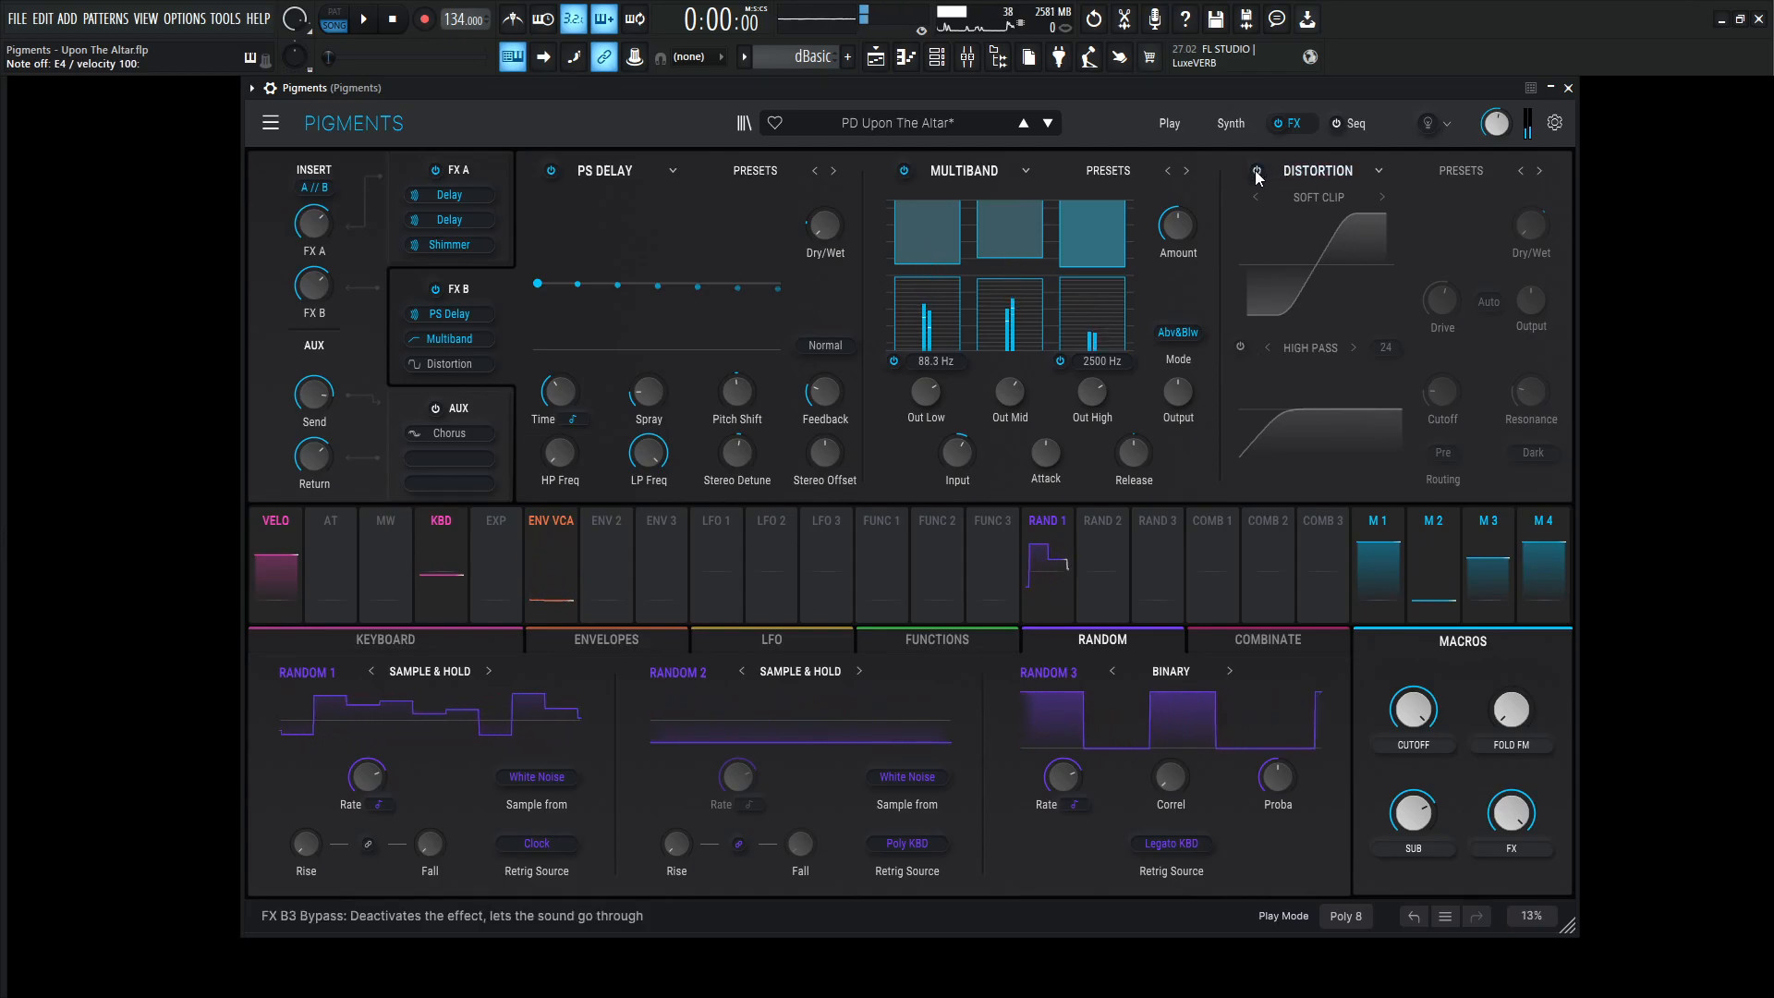
Enable FX B Distortion with drive around 26.6 dB and Auto volume compensation, then sweep the FX macro
click(1256, 170)
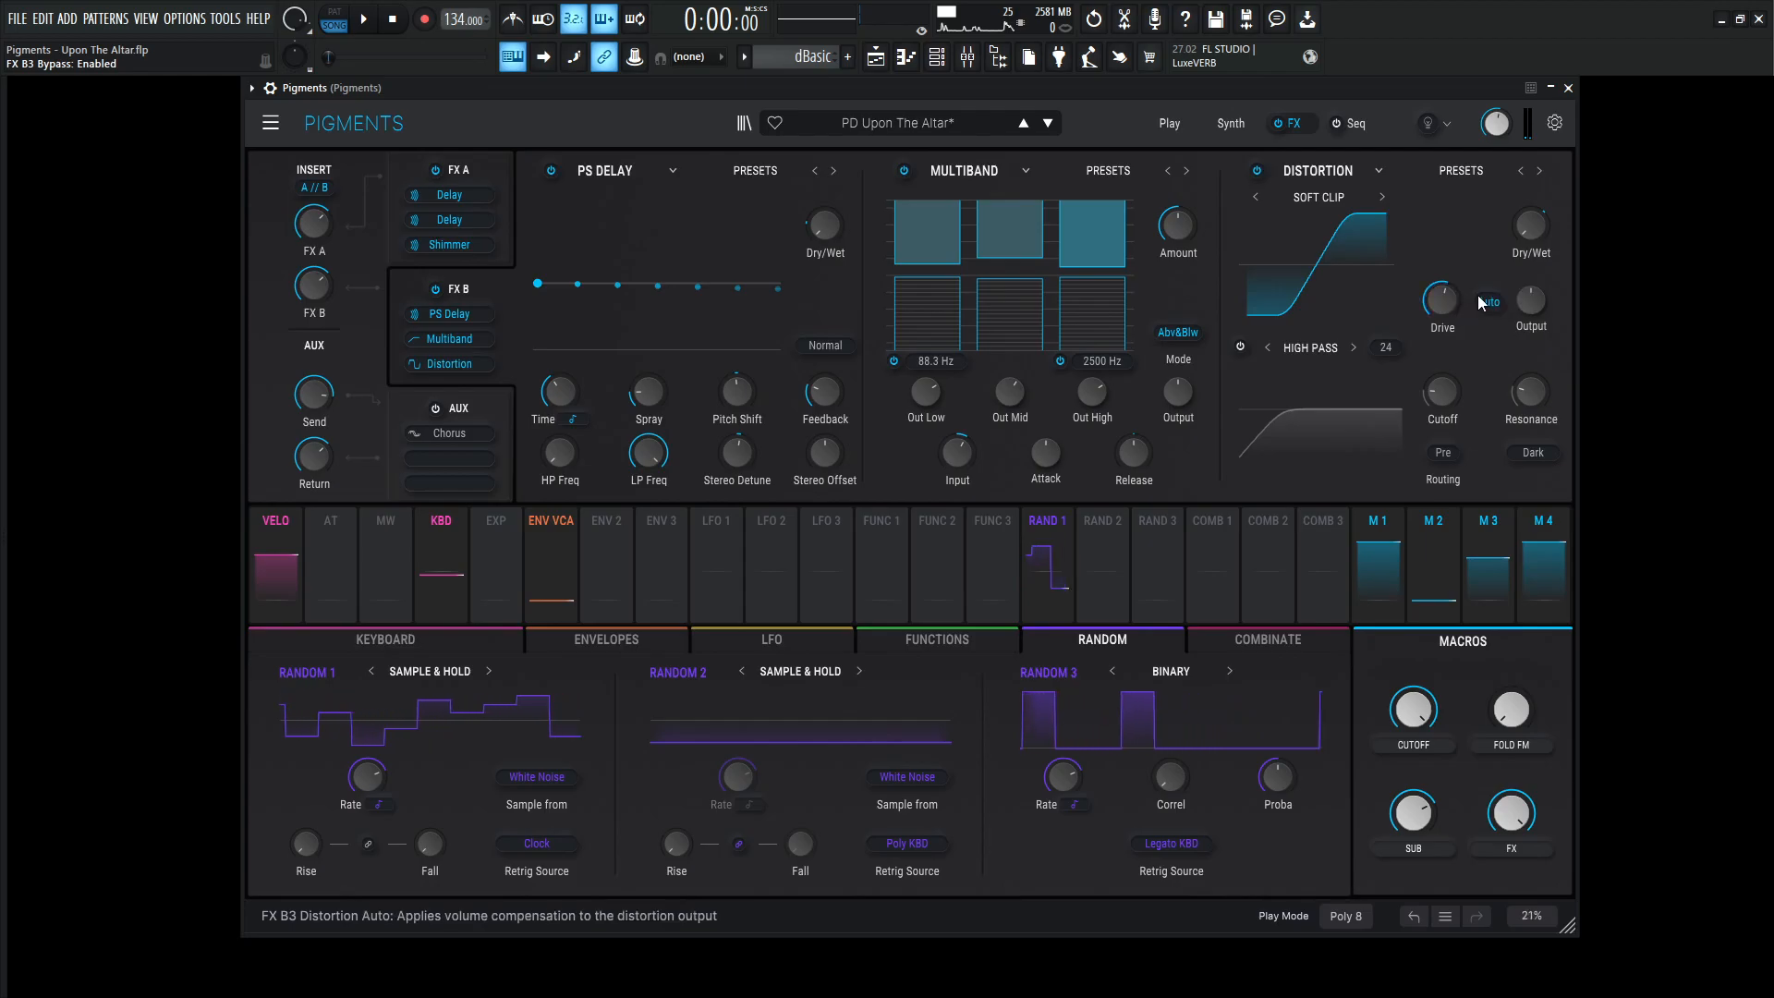
drag(1442, 299, 1441, 289)
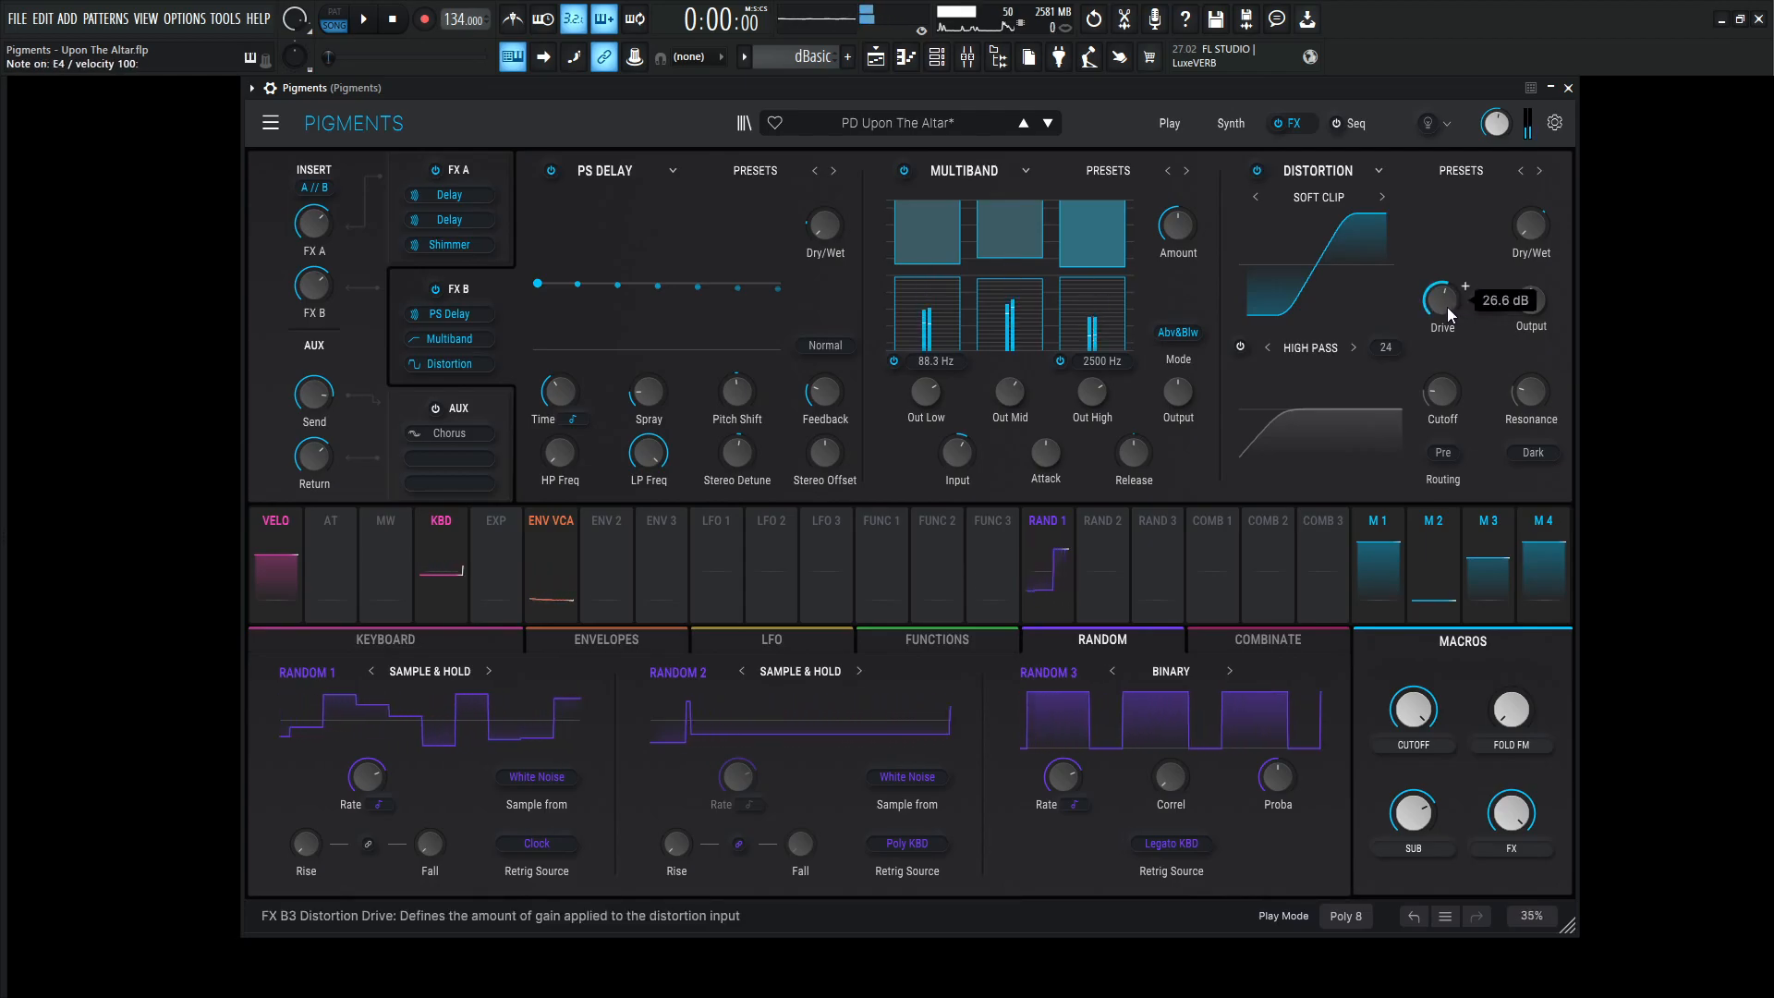
click(1255, 170)
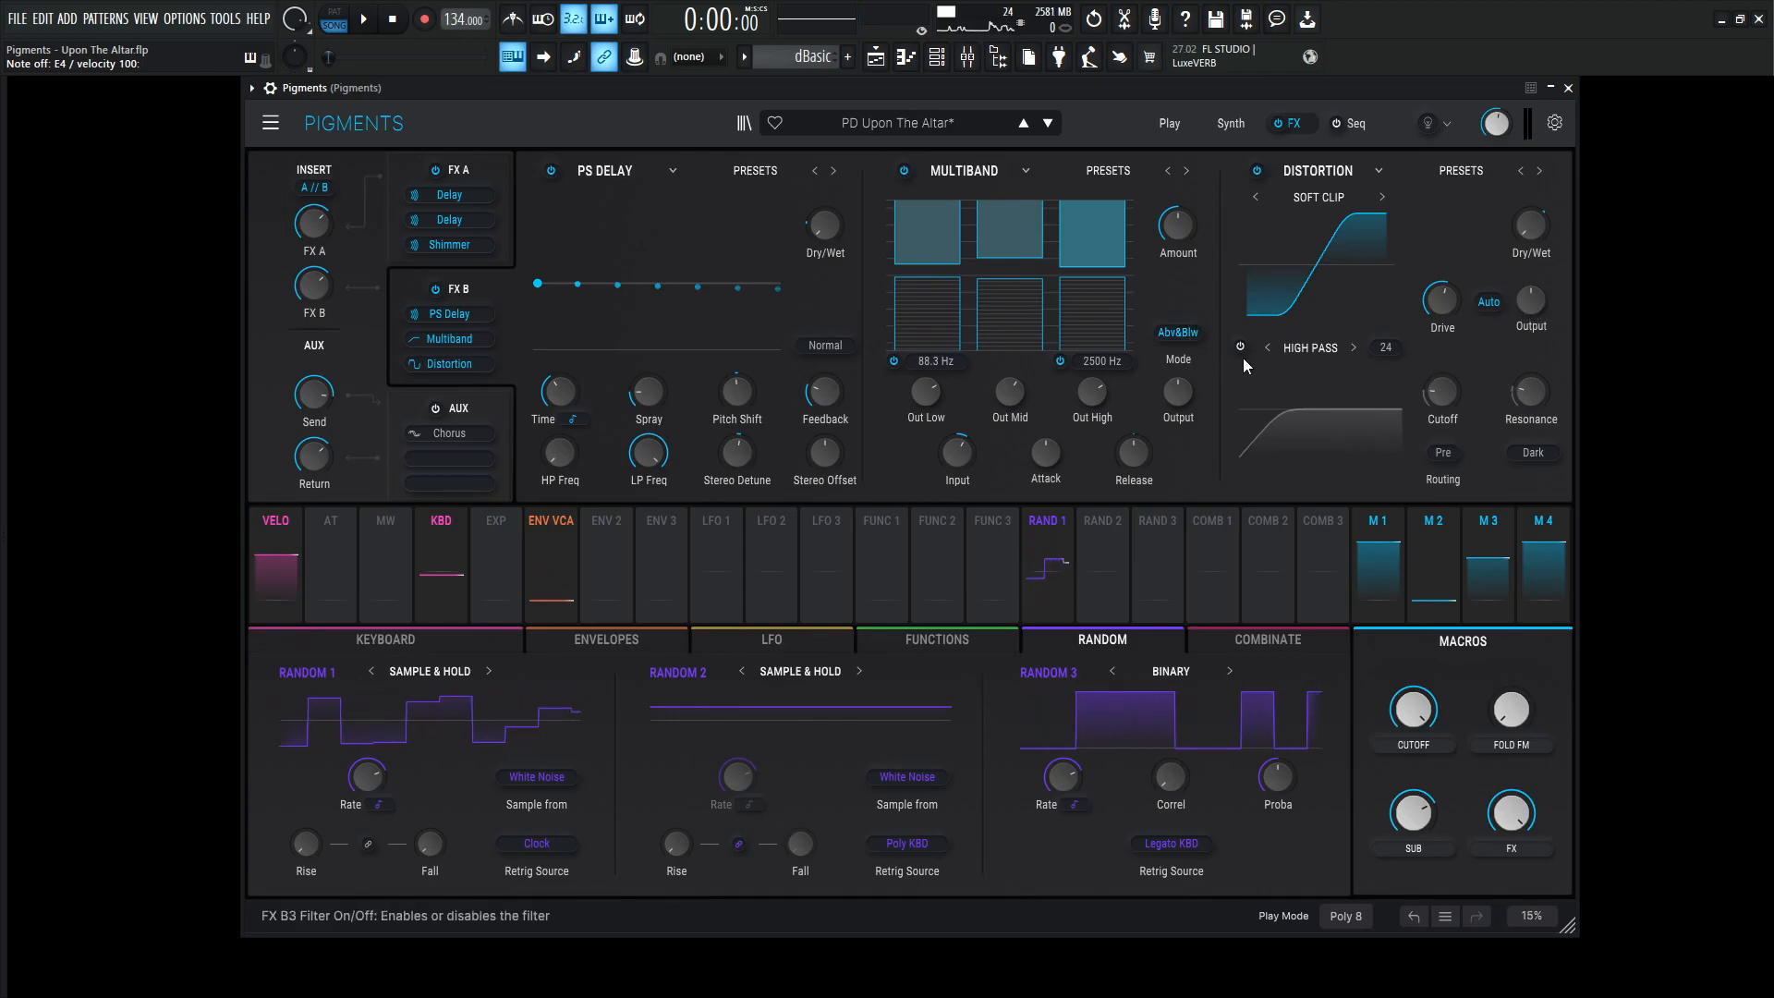
drag(1005, 316, 1005, 340)
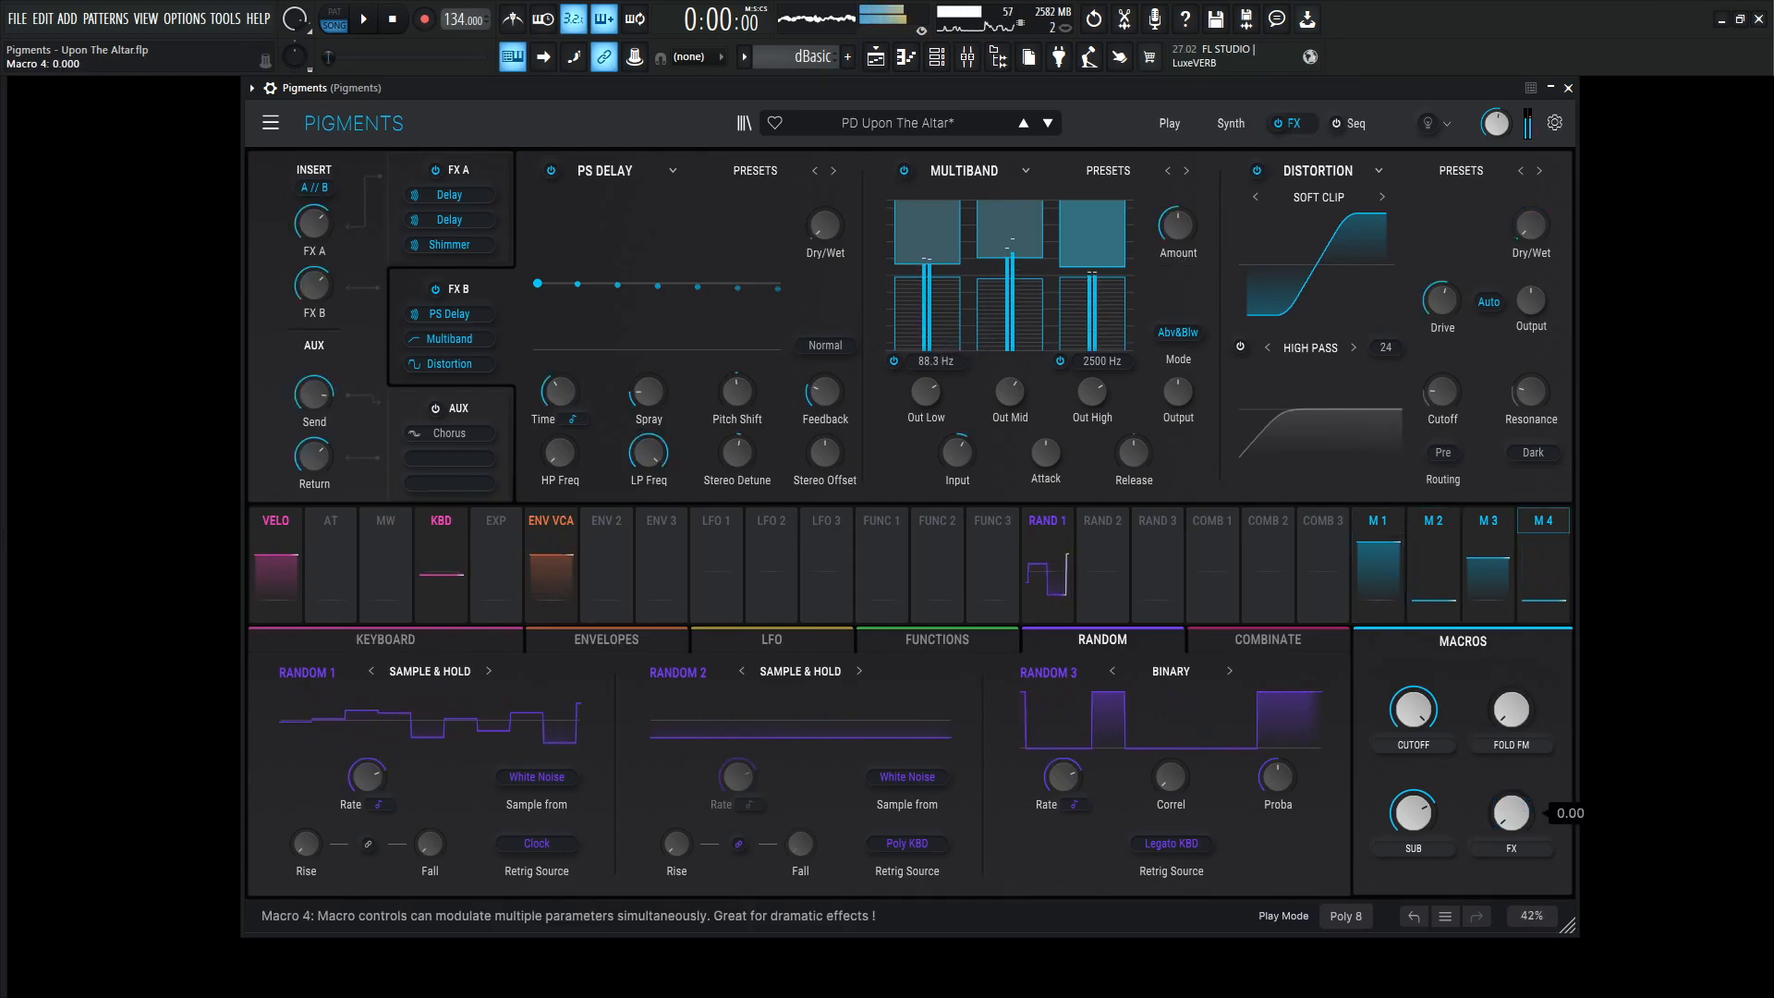
Return to the Play page showing engines, filters, FX summary and keyboard
click(990, 521)
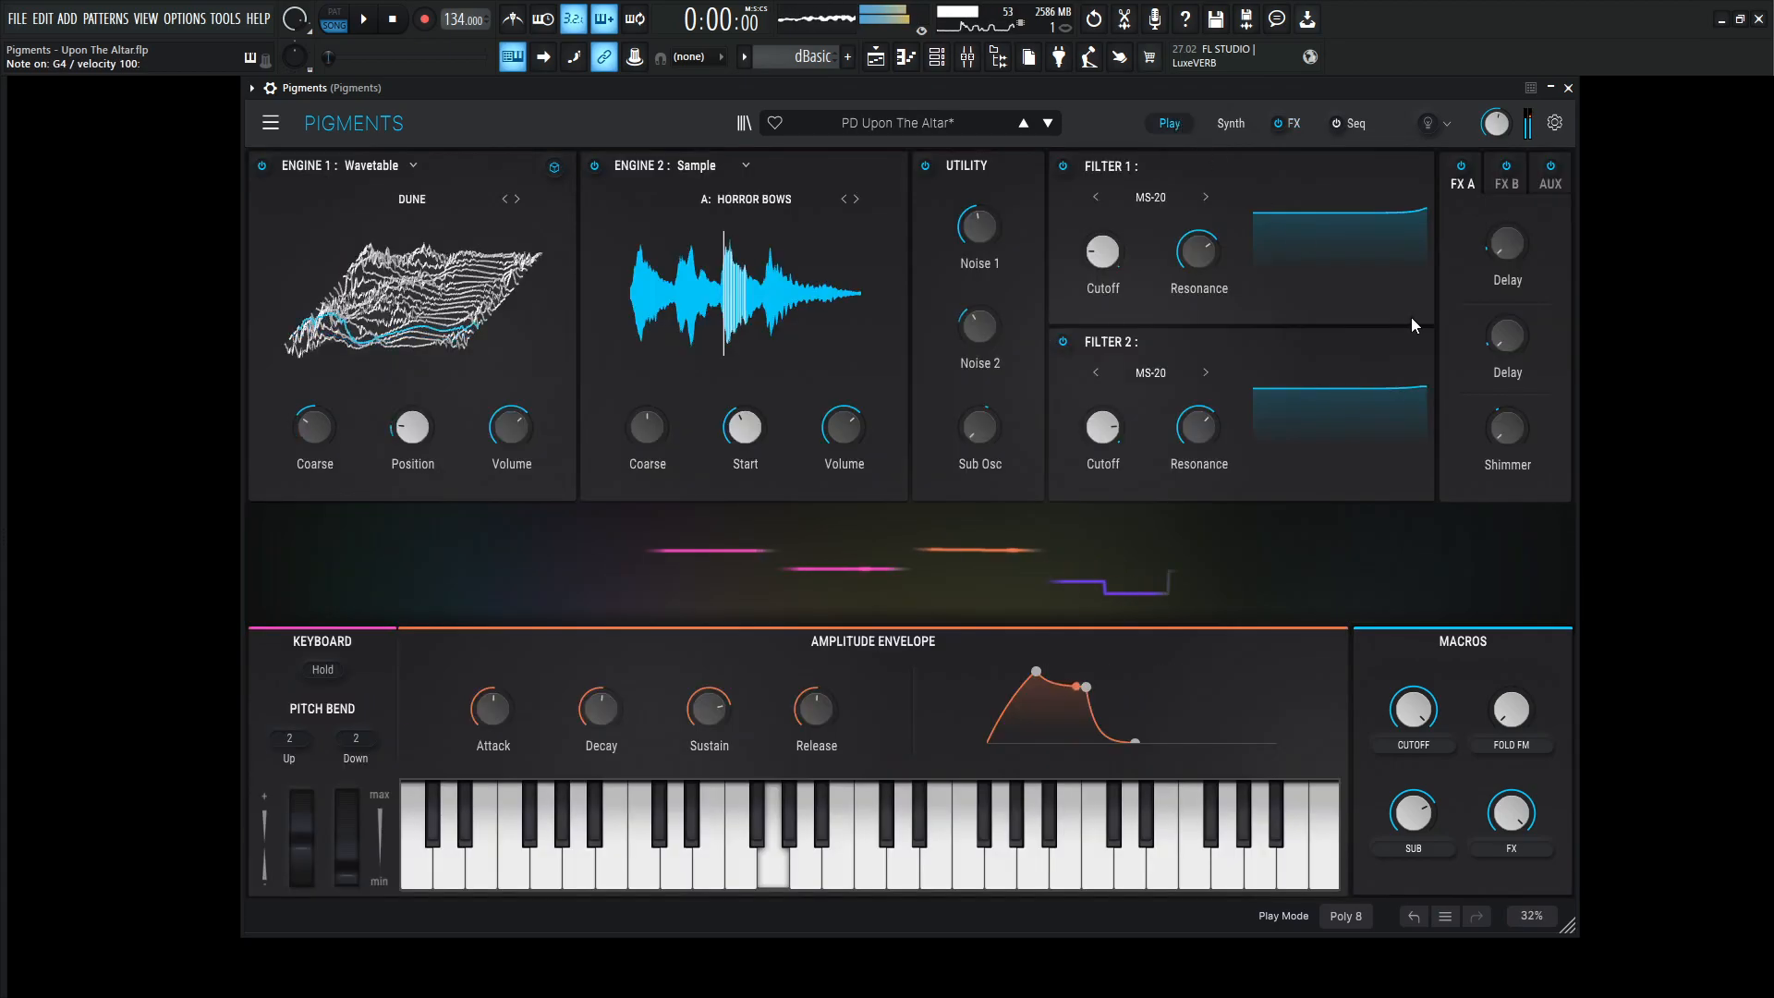
Sweep the Cutoff macro up and down to brighten and darken the pad
drag(1412, 710, 1413, 703)
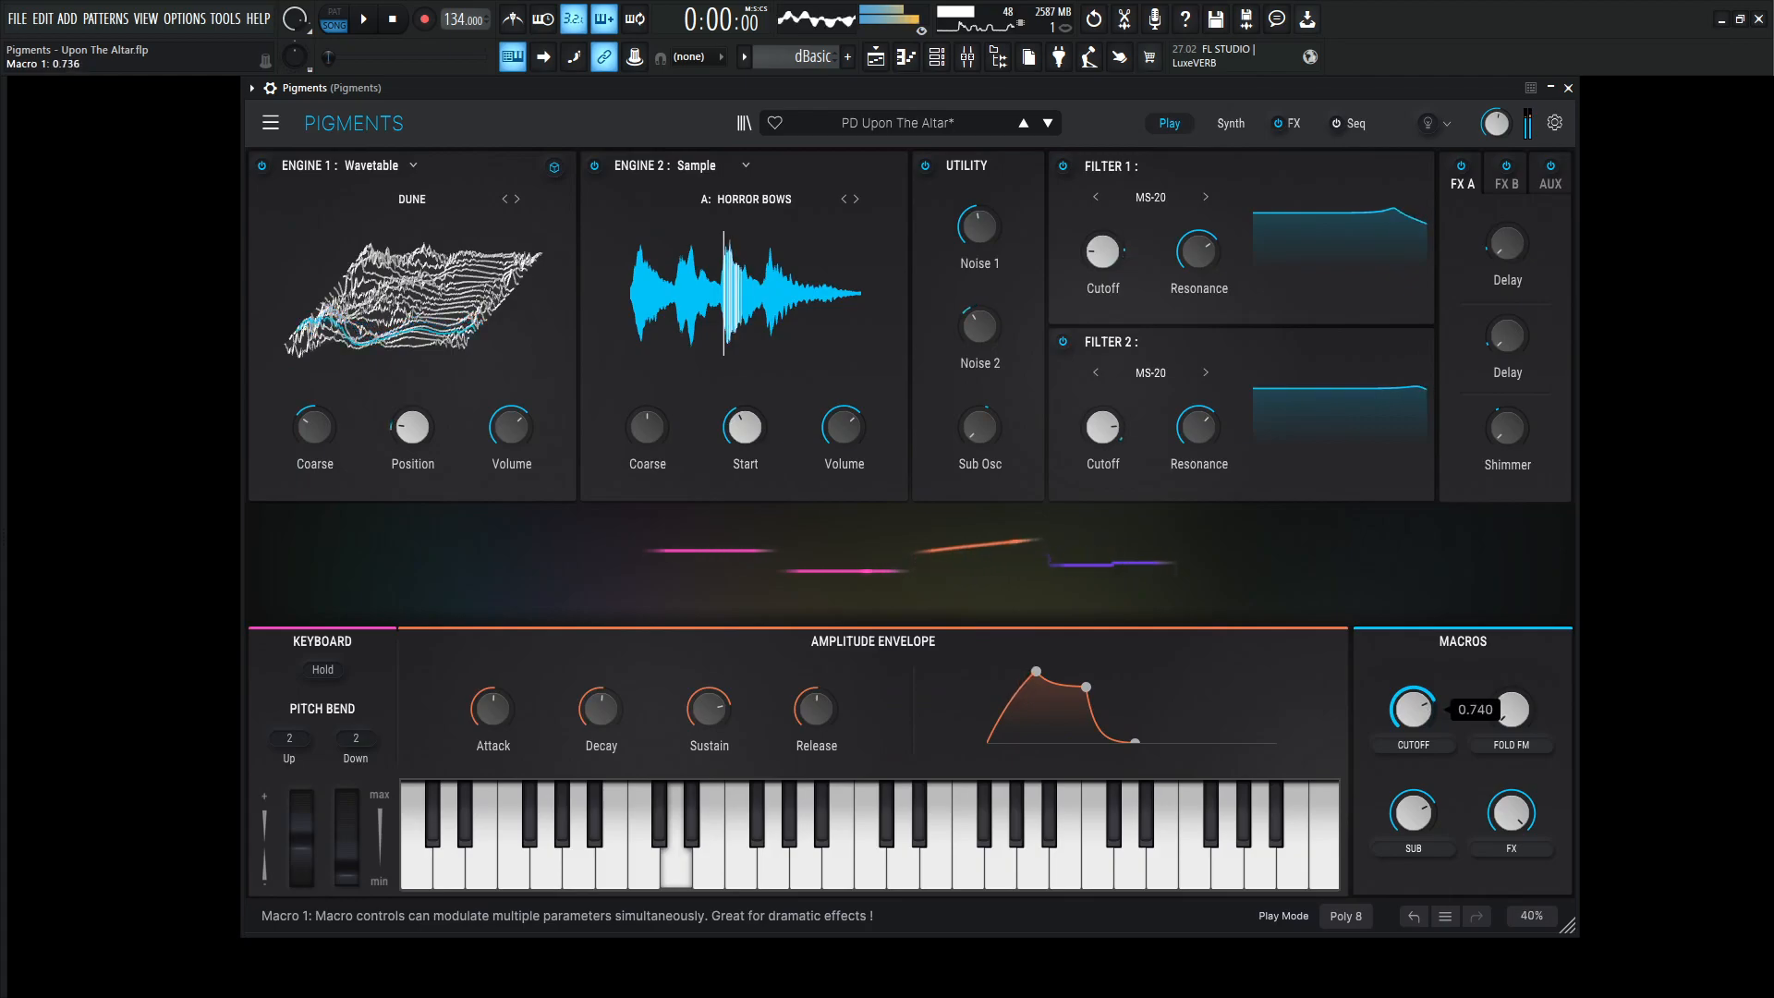
drag(1412, 703, 1412, 769)
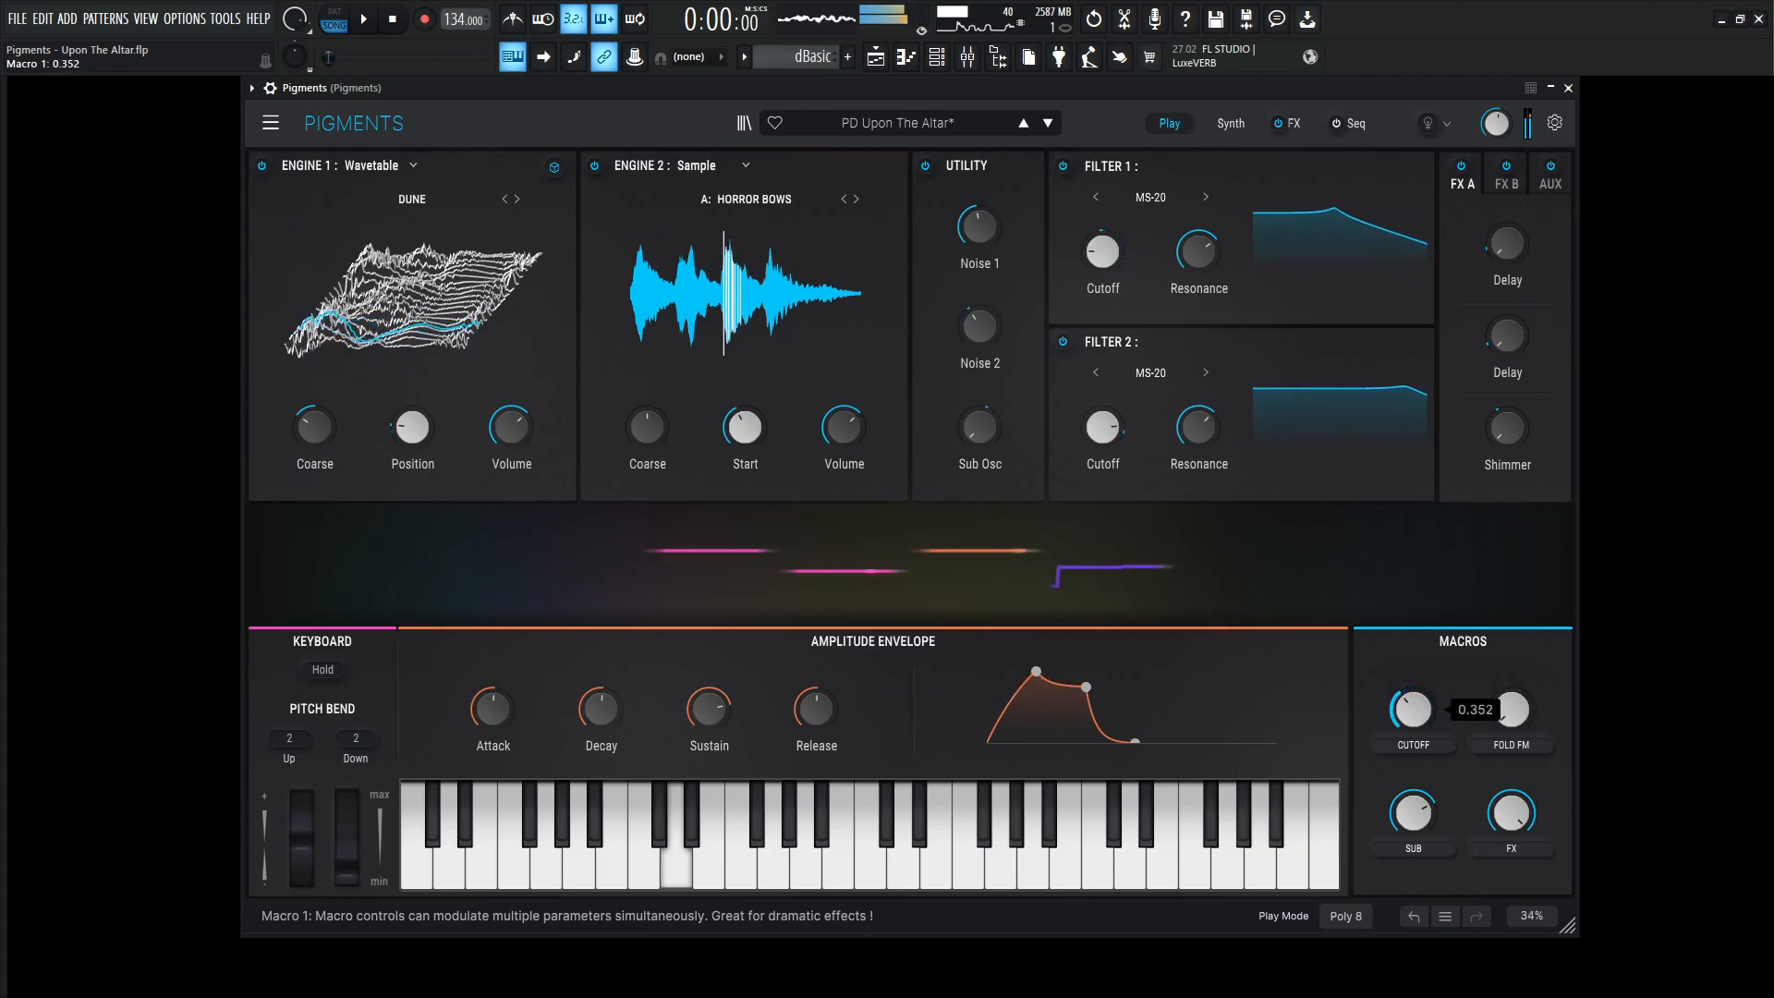
drag(1510, 710, 1510, 678)
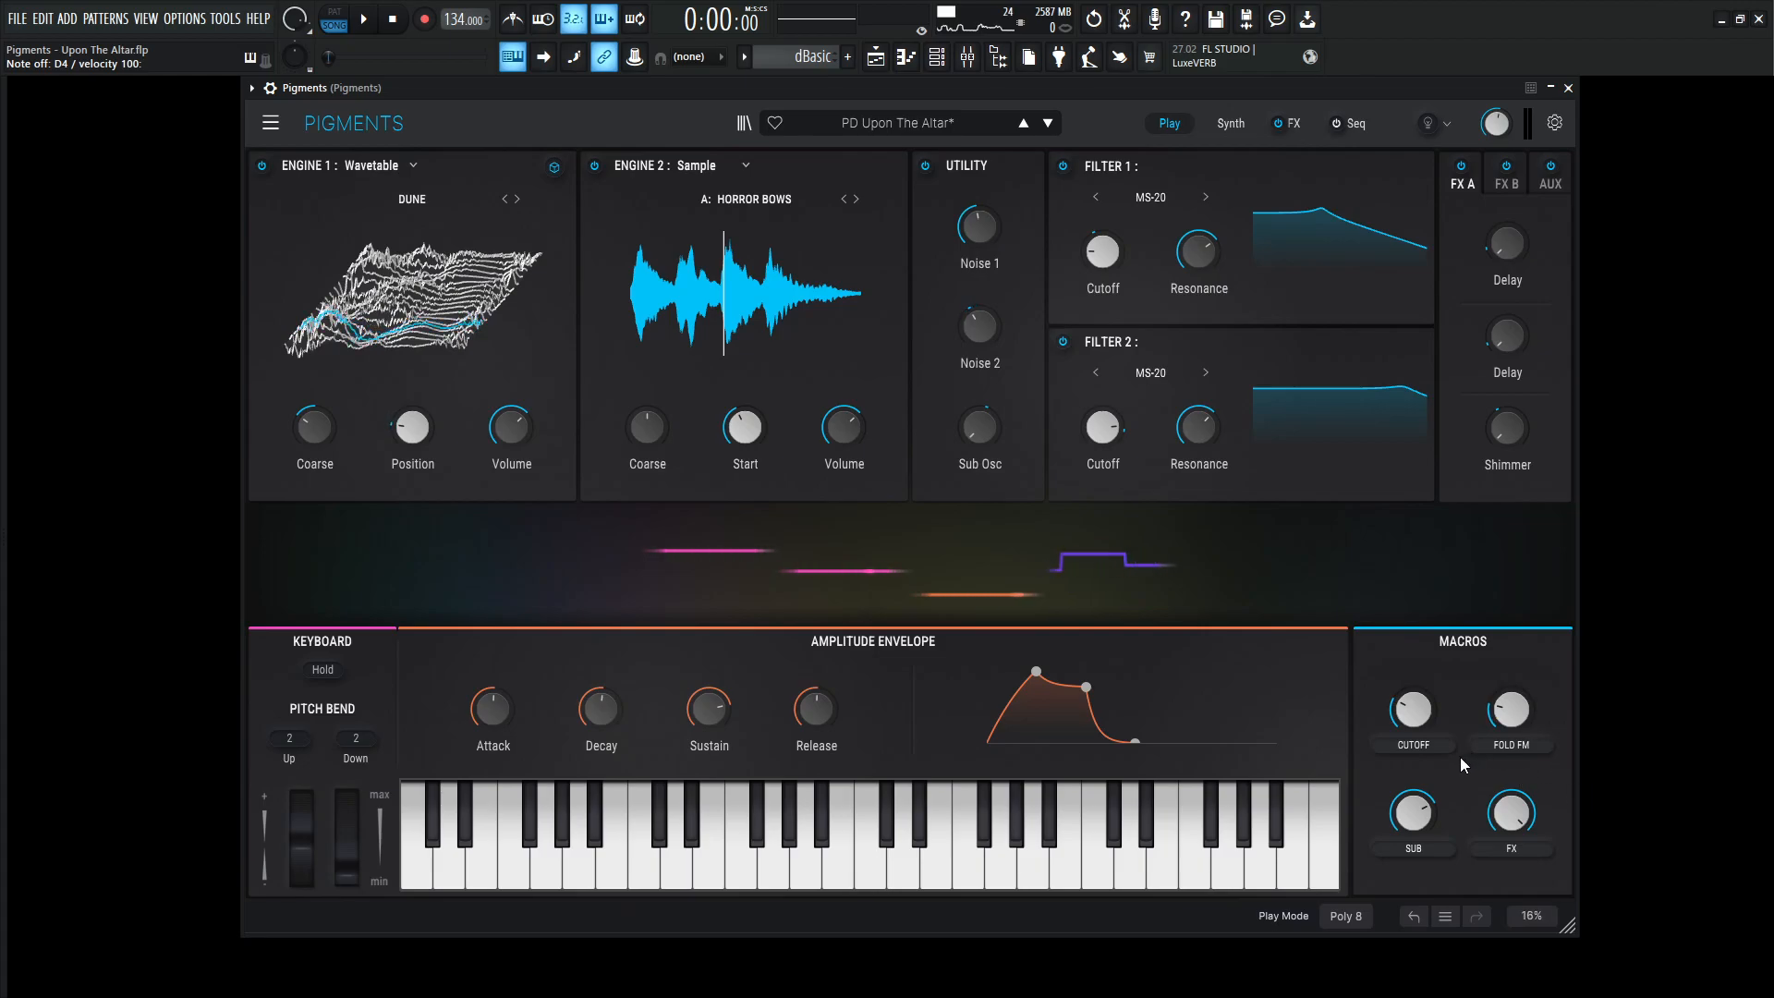
Sweep the Fold FM macro, then open Cutoff from about half to most of the way
drag(1410, 710, 1410, 697)
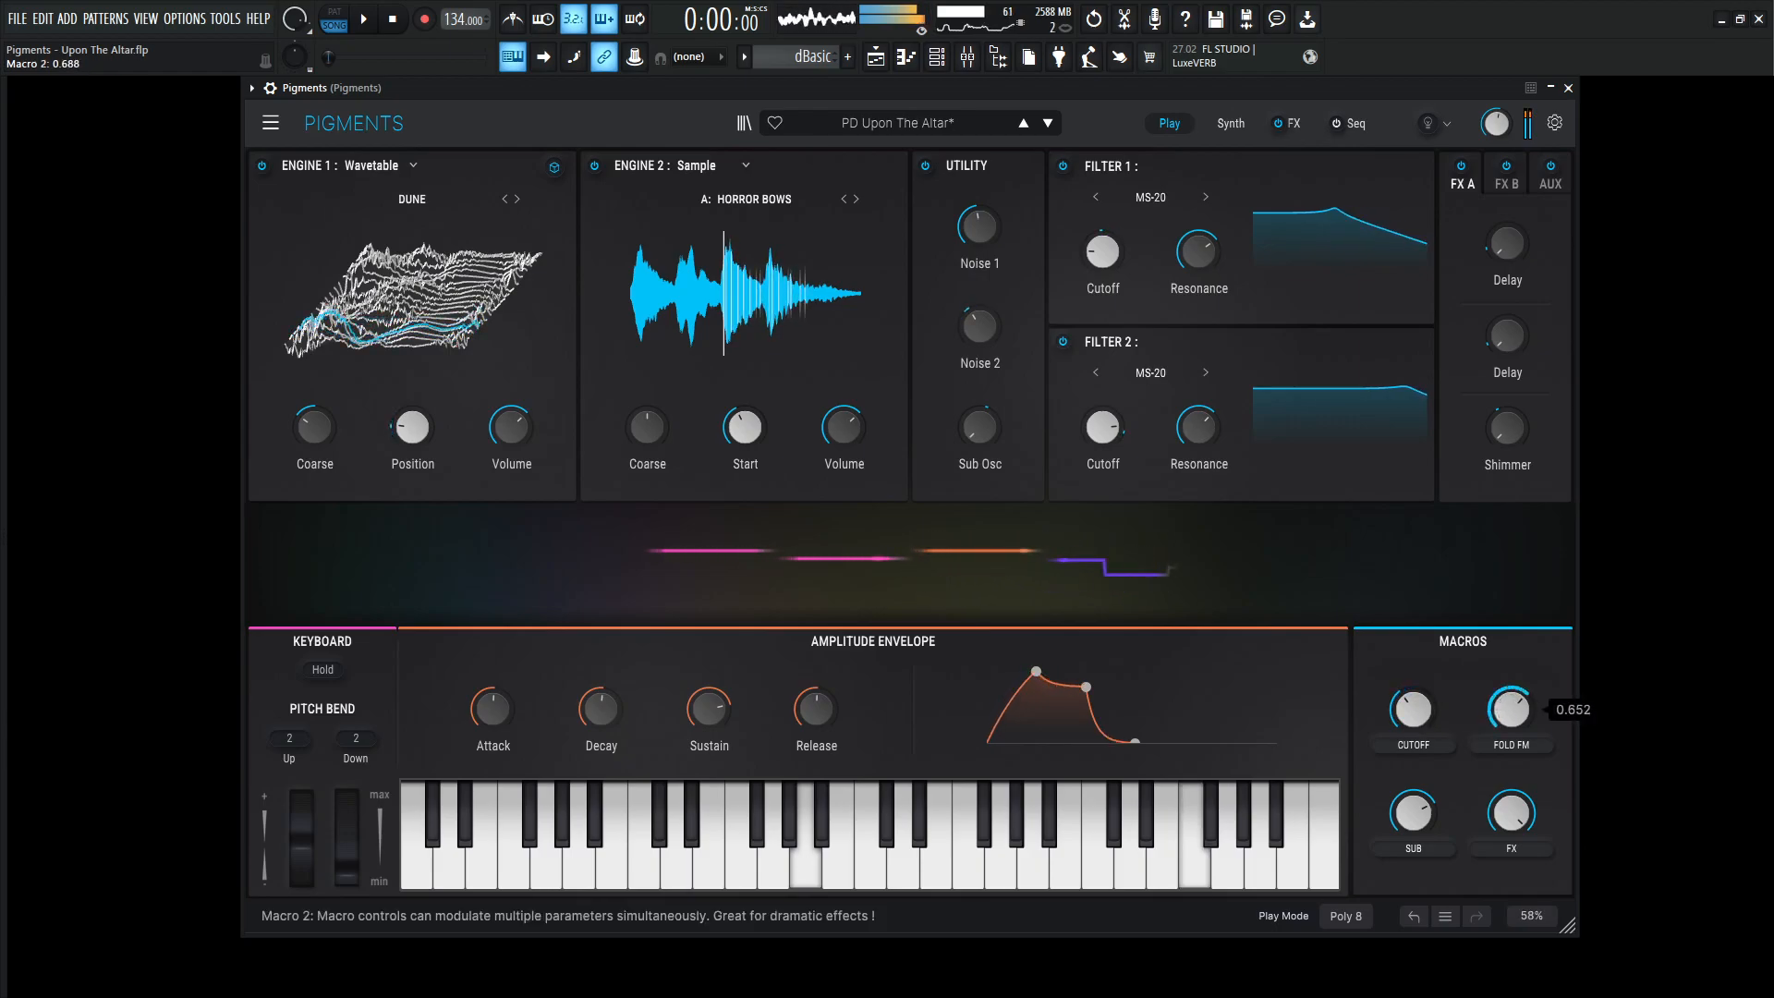
drag(1412, 708, 1412, 730)
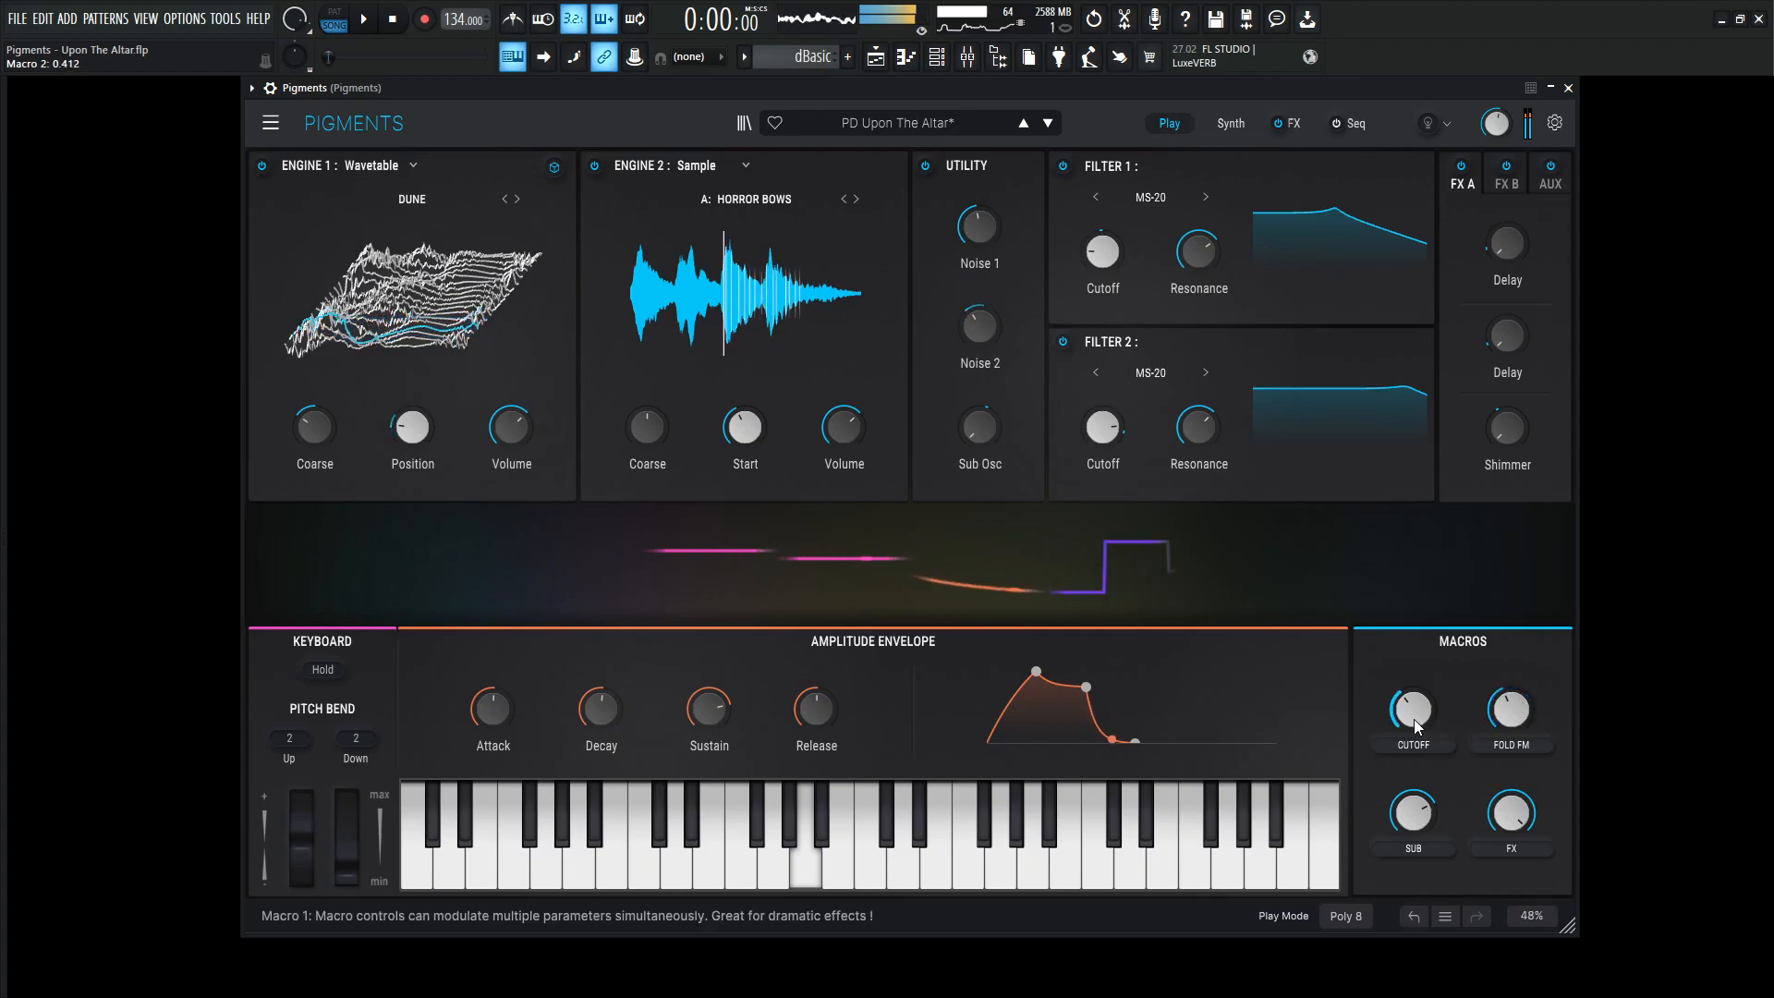
drag(1412, 710, 1412, 703)
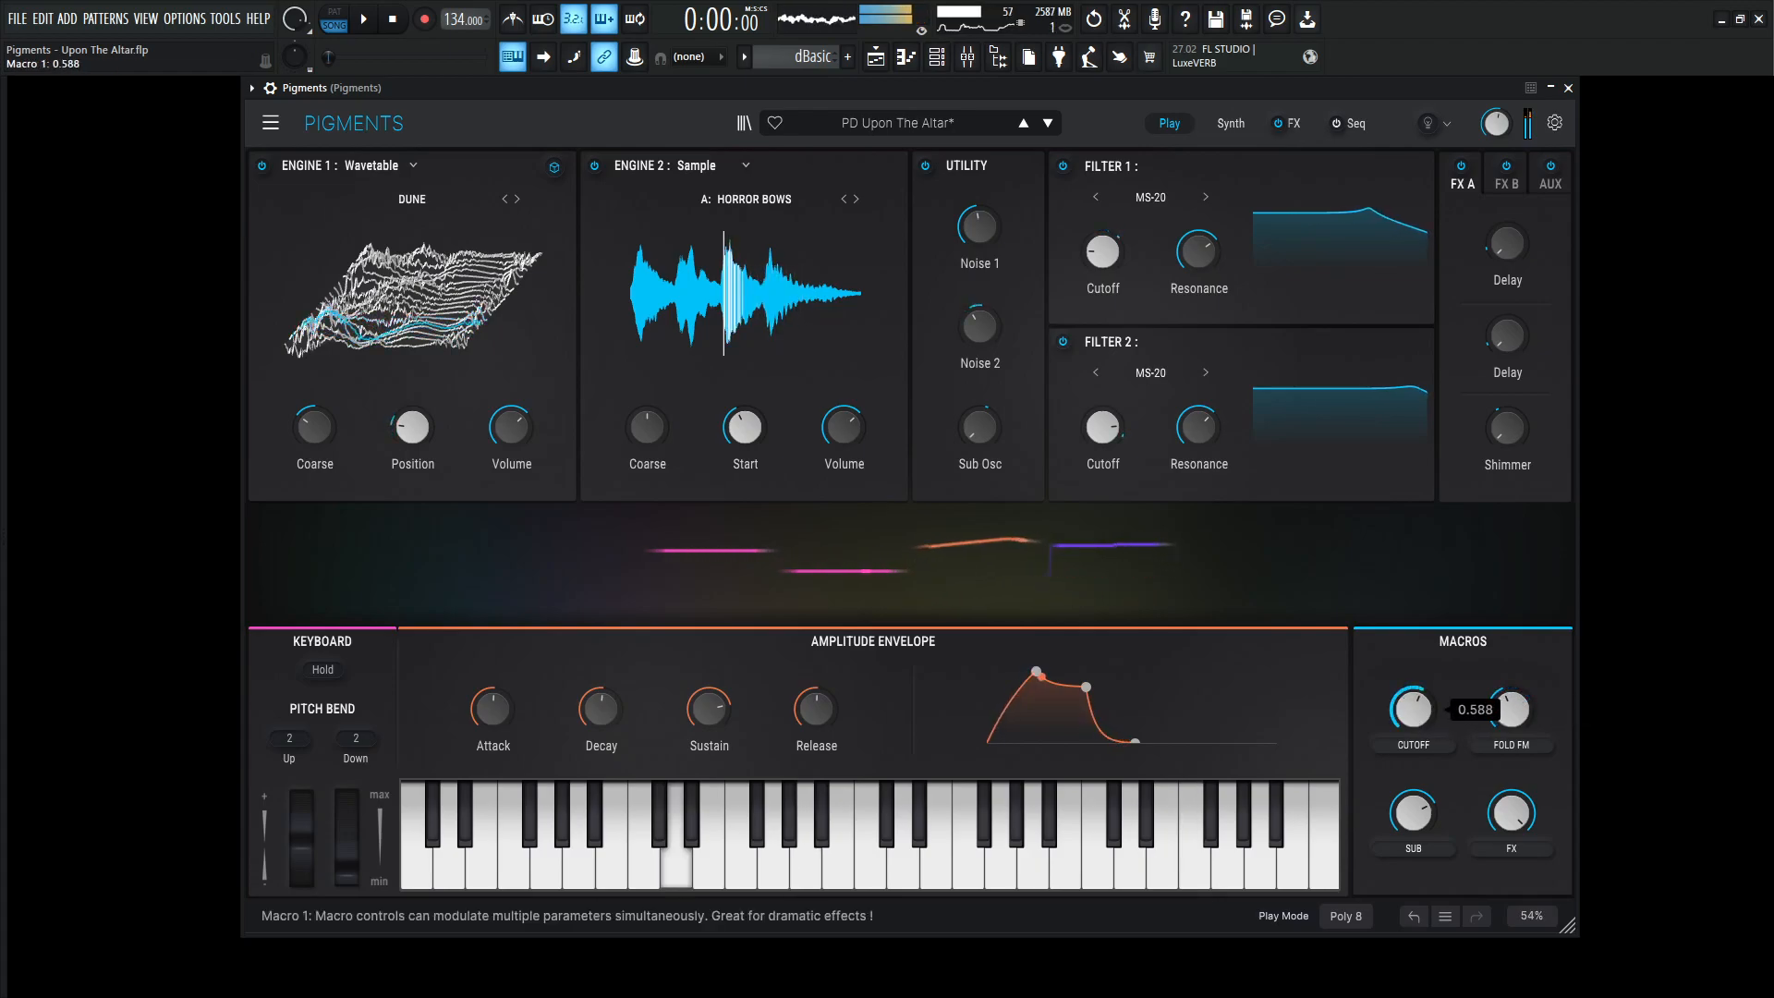
drag(1410, 710, 1410, 678)
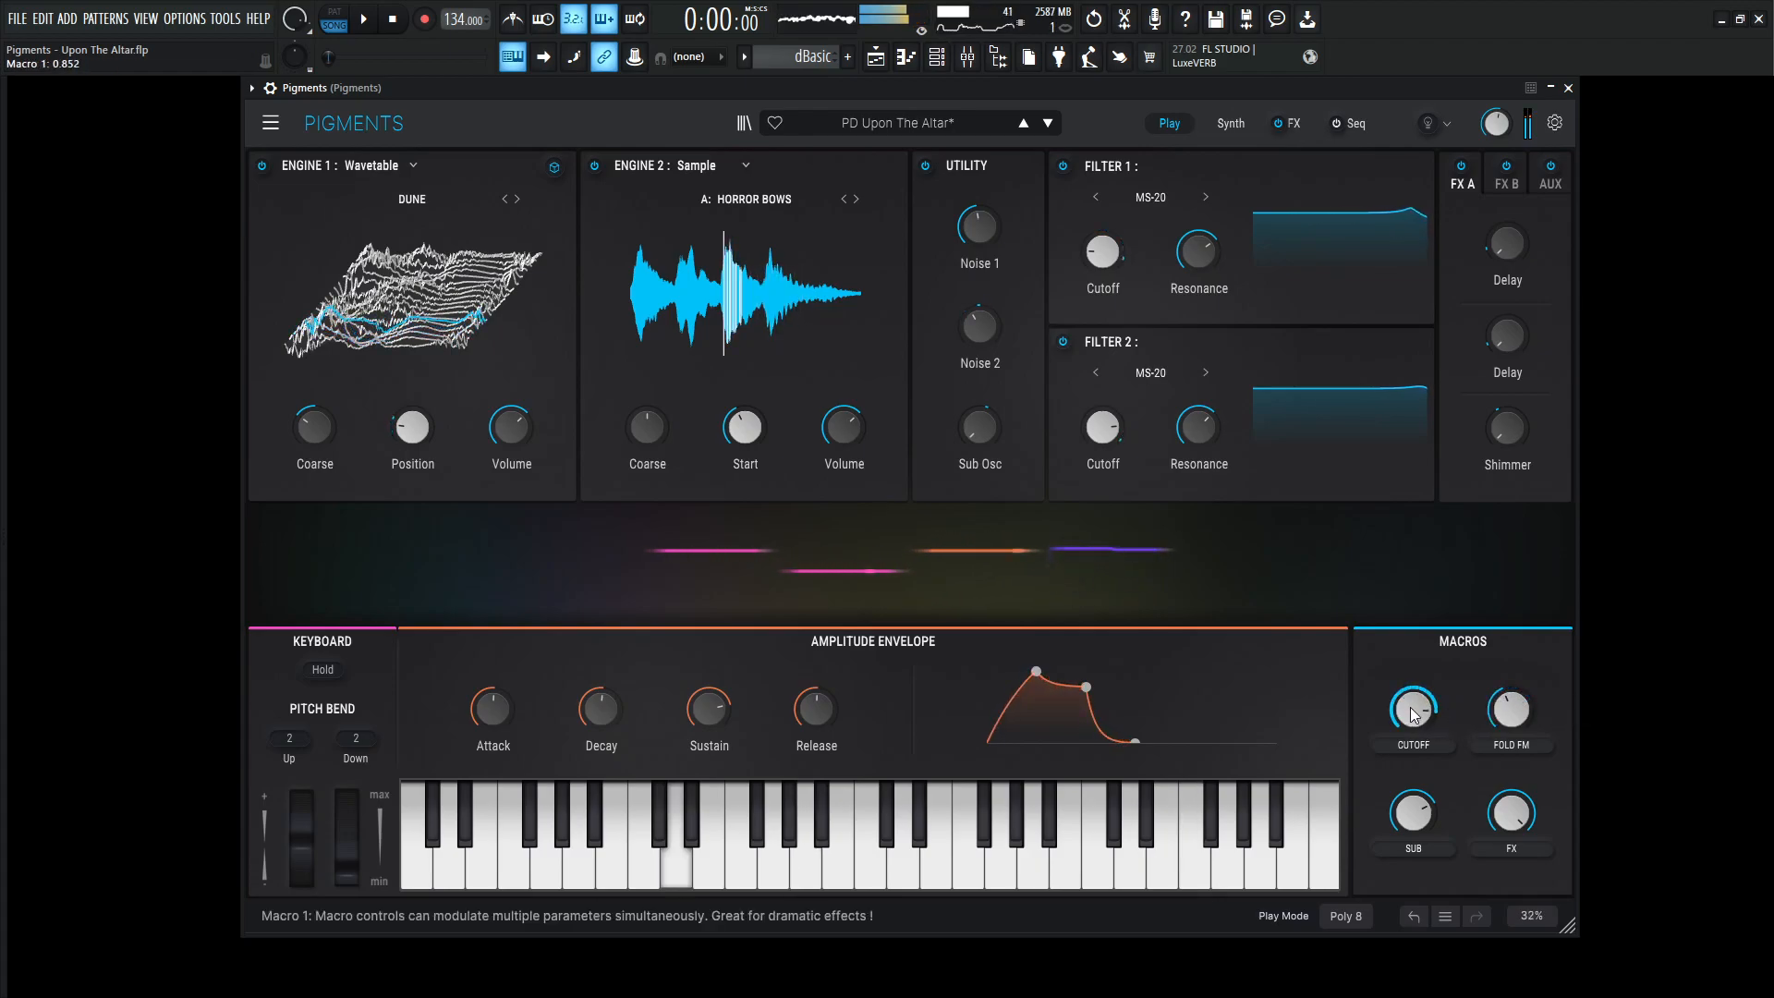